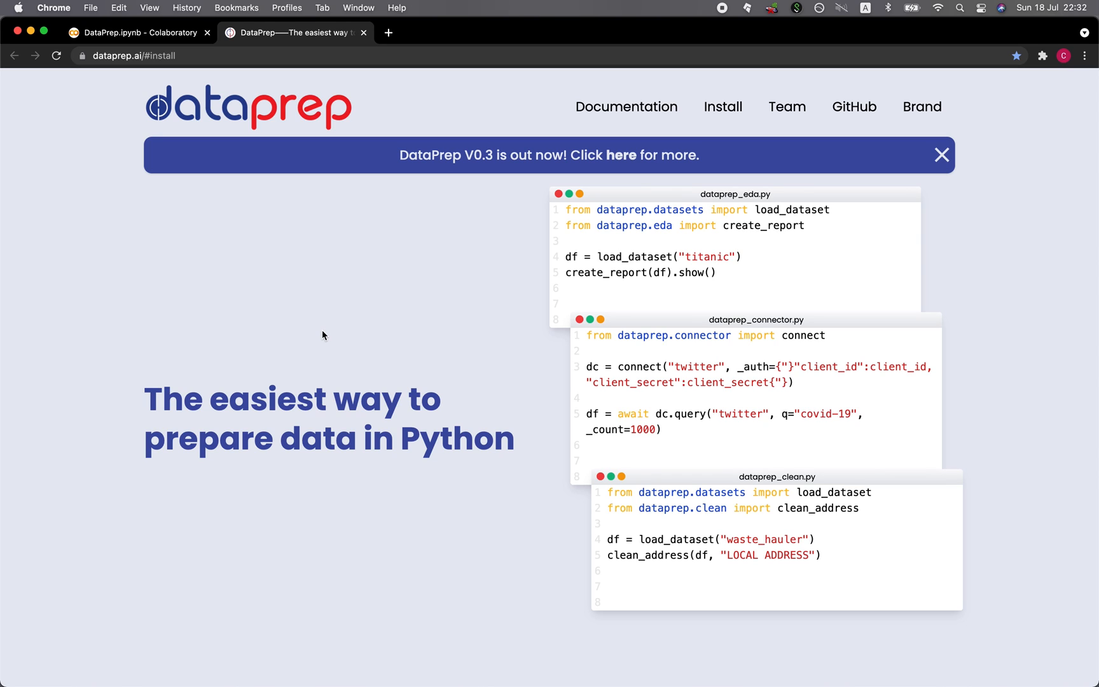
mouse_move(168, 30)
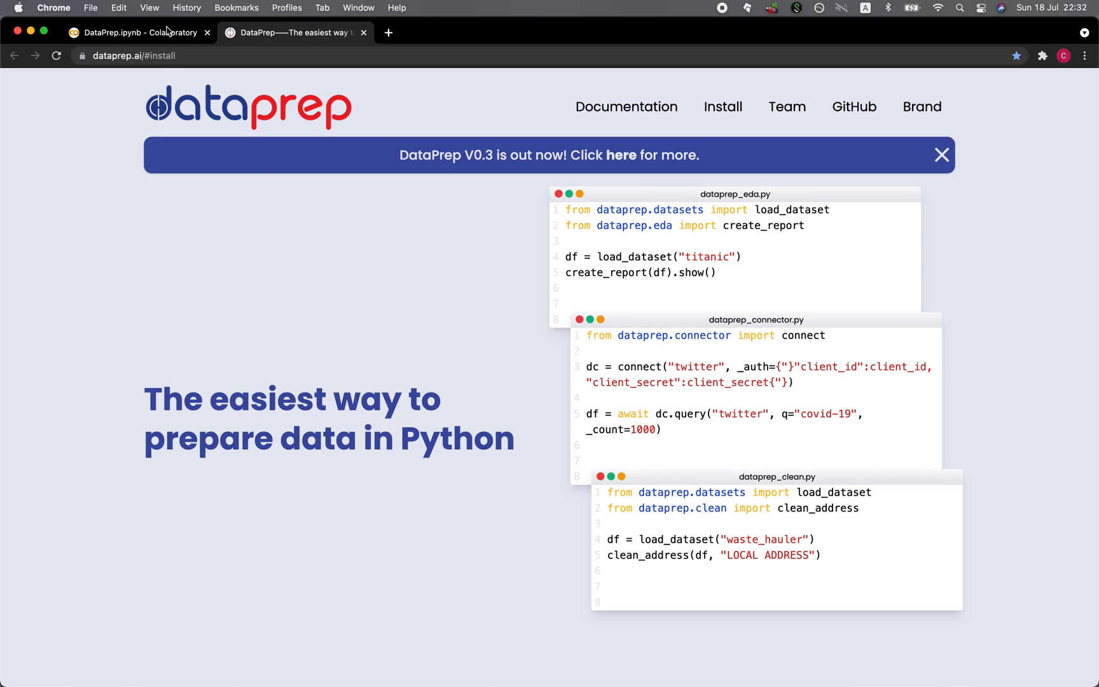
mouse_move(139, 33)
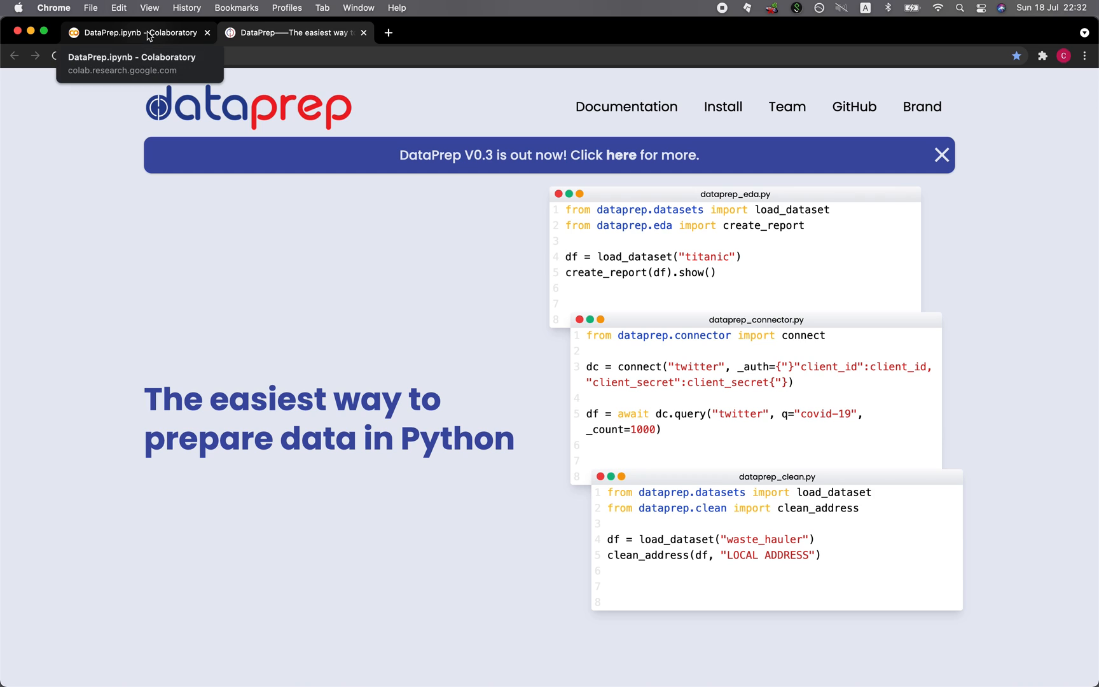
click(132, 32)
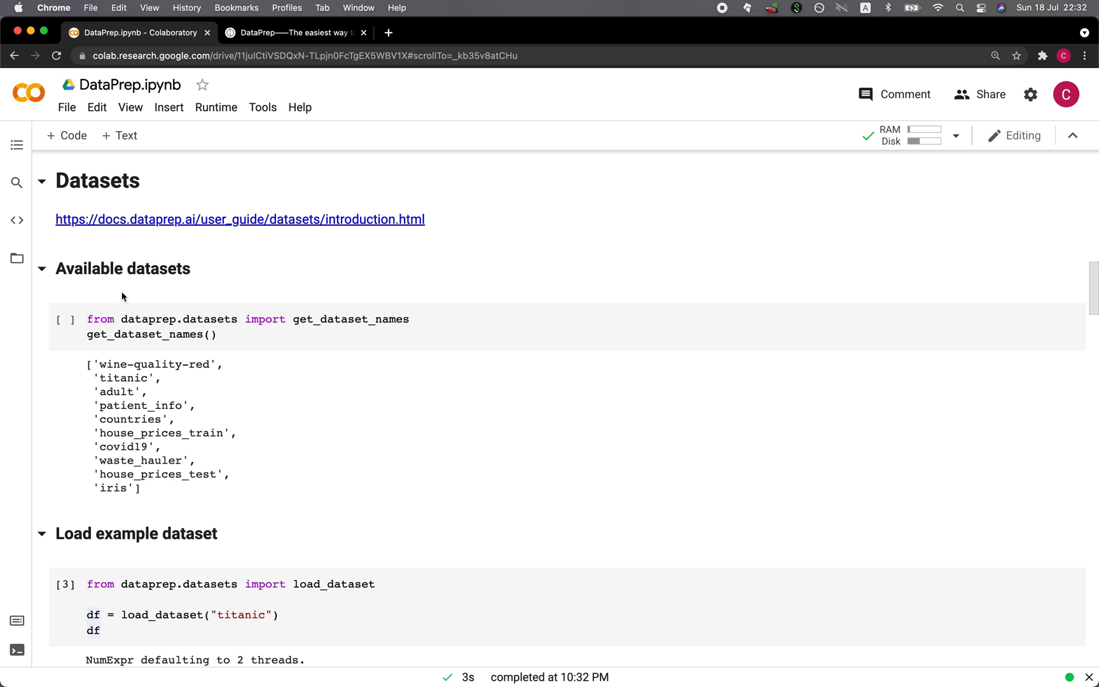
scroll(down, 3)
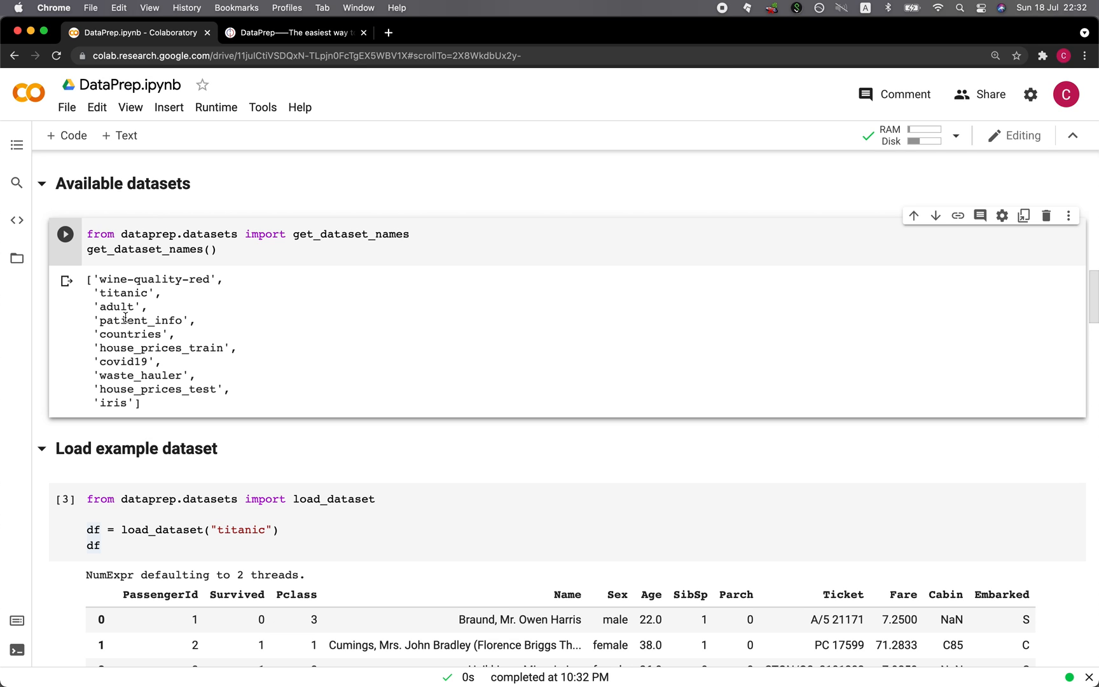
mouse_move(102, 282)
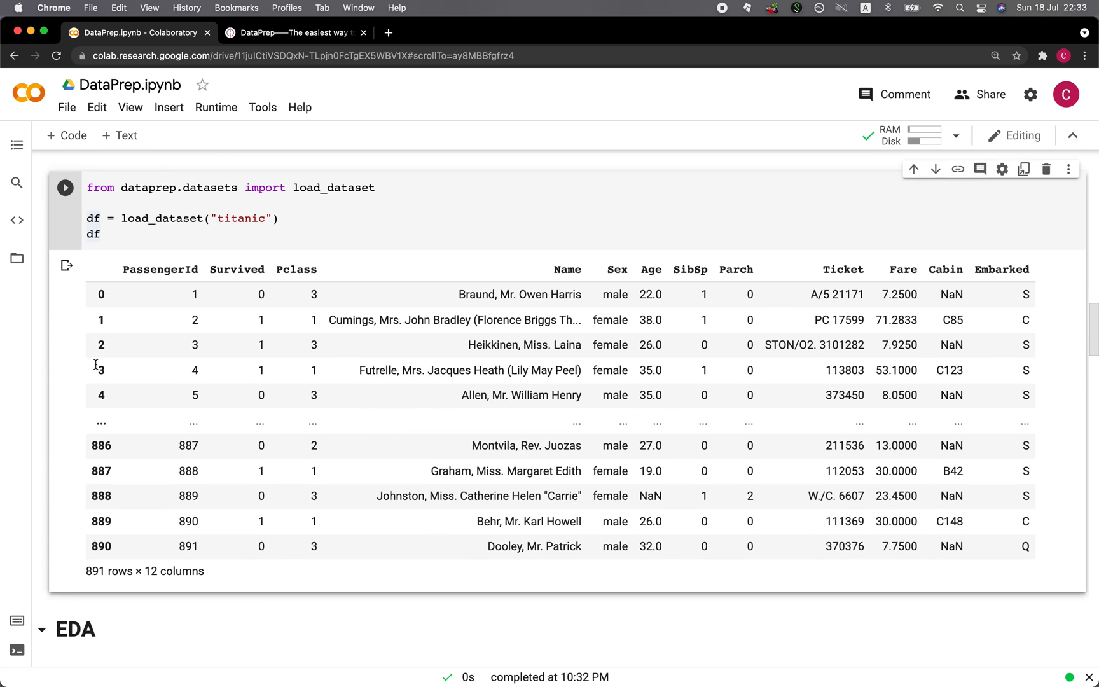
scroll(down, 3)
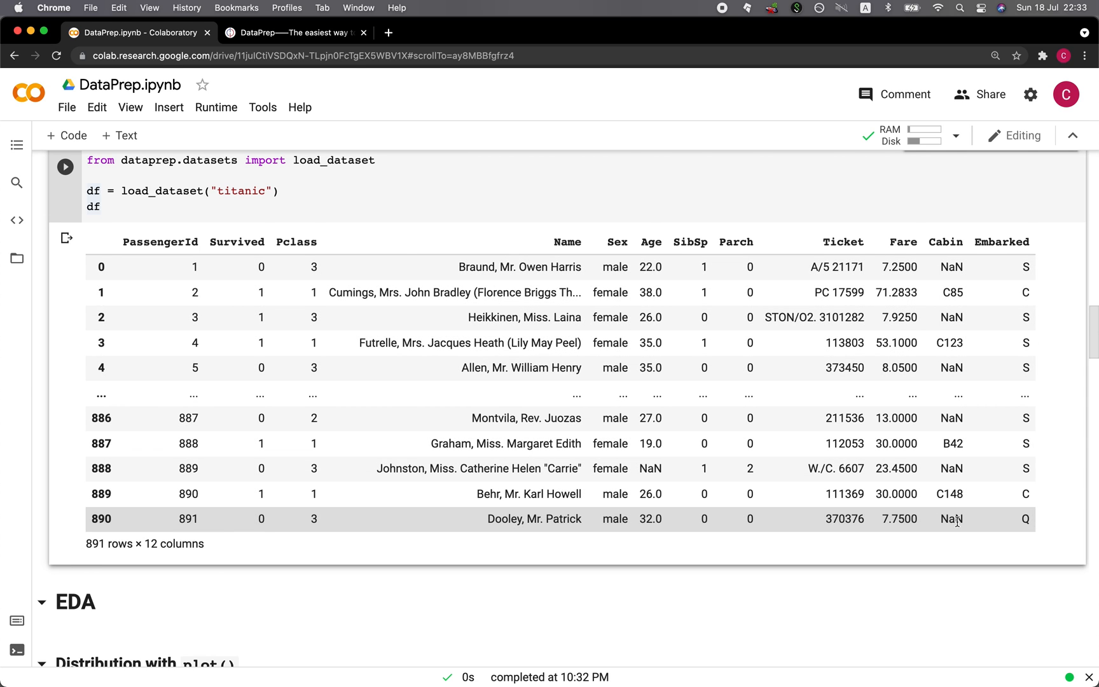
scroll(down, 3)
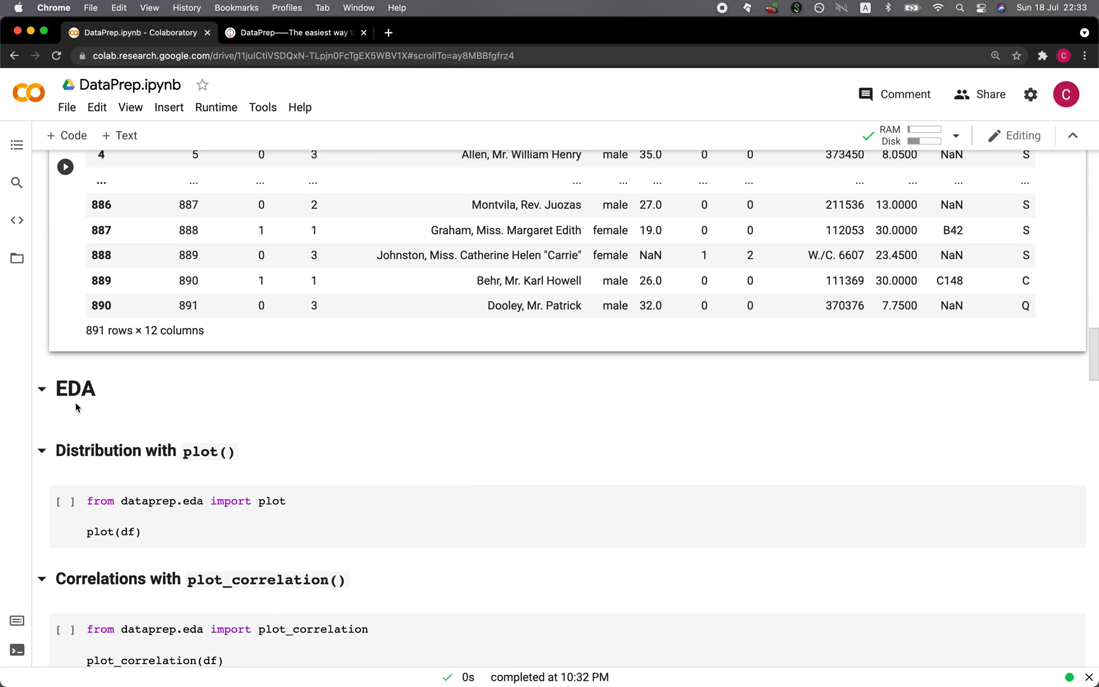
mouse_move(109, 377)
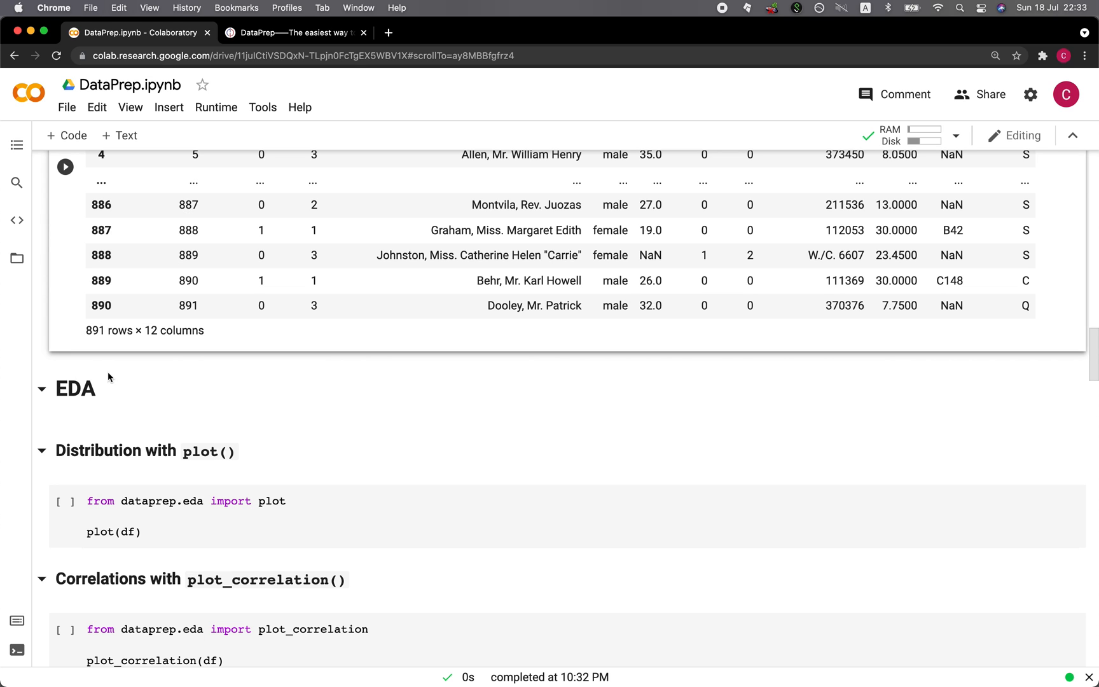
- Switch to the DataPrep site and go to its Documentation pages
click(294, 33)
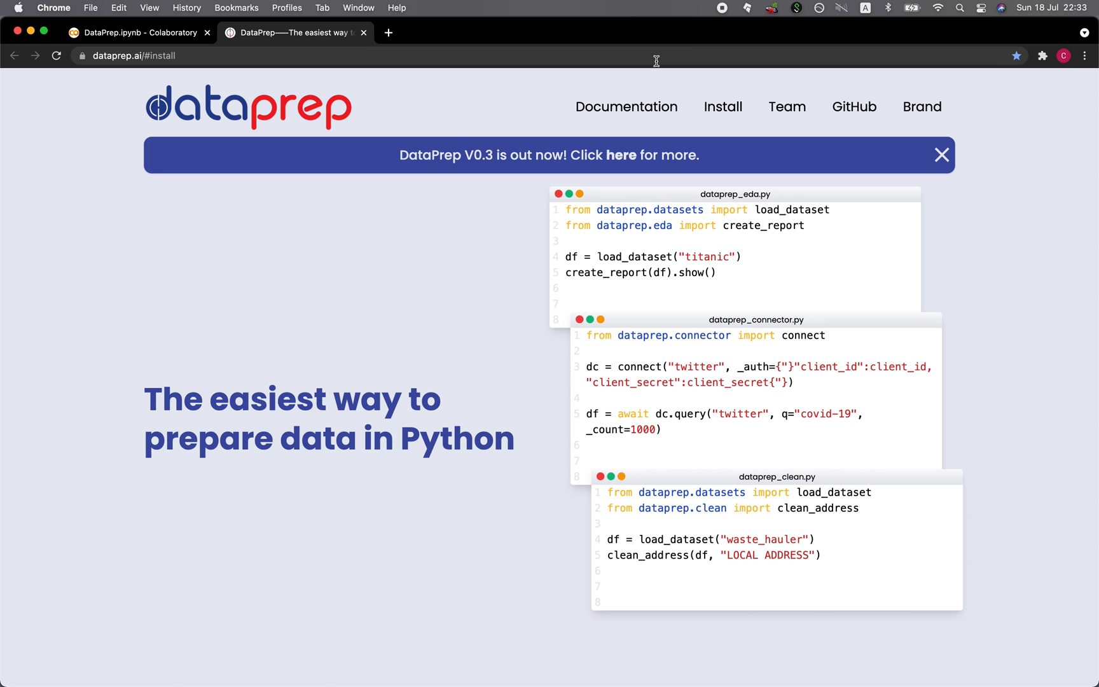
click(626, 107)
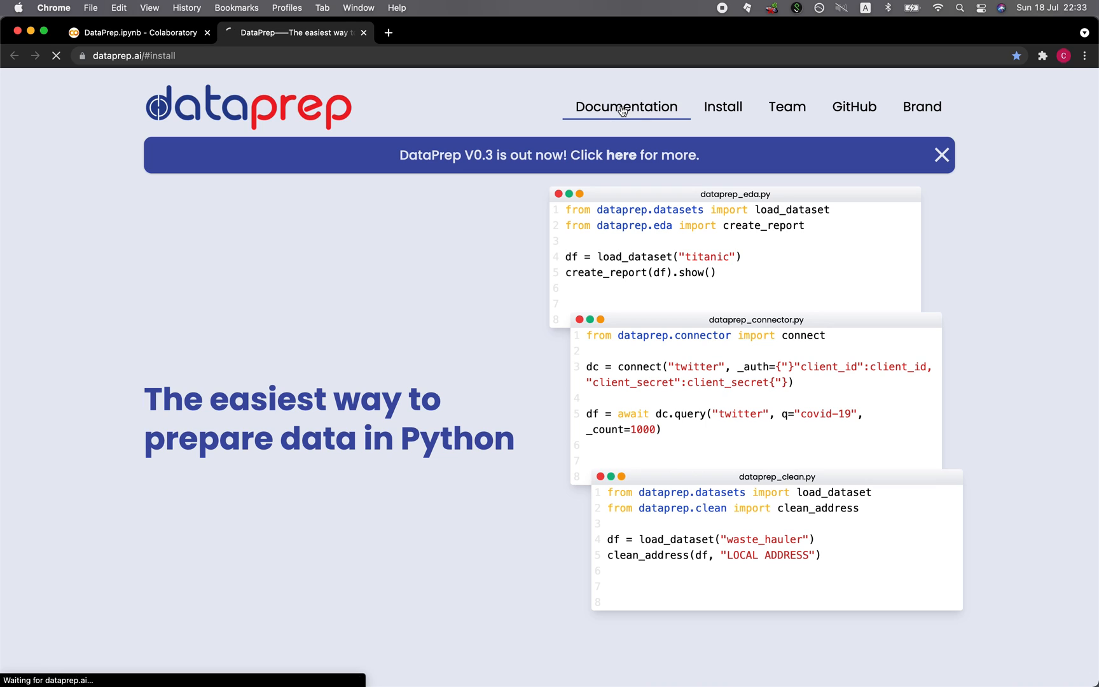
click(626, 106)
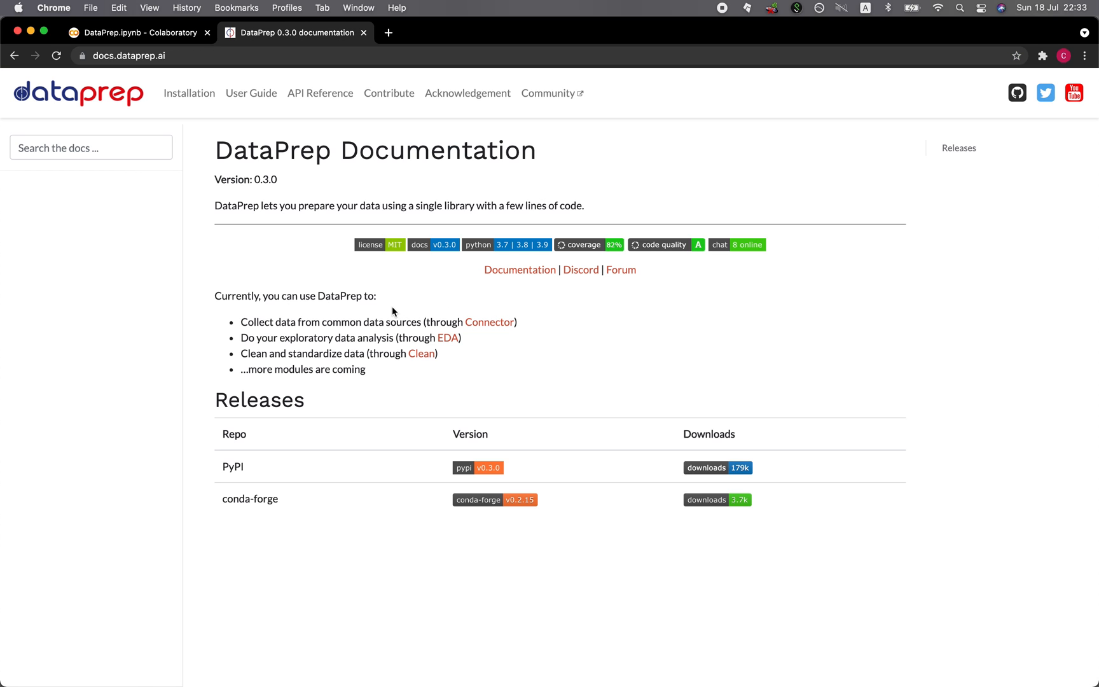
mouse_move(447, 337)
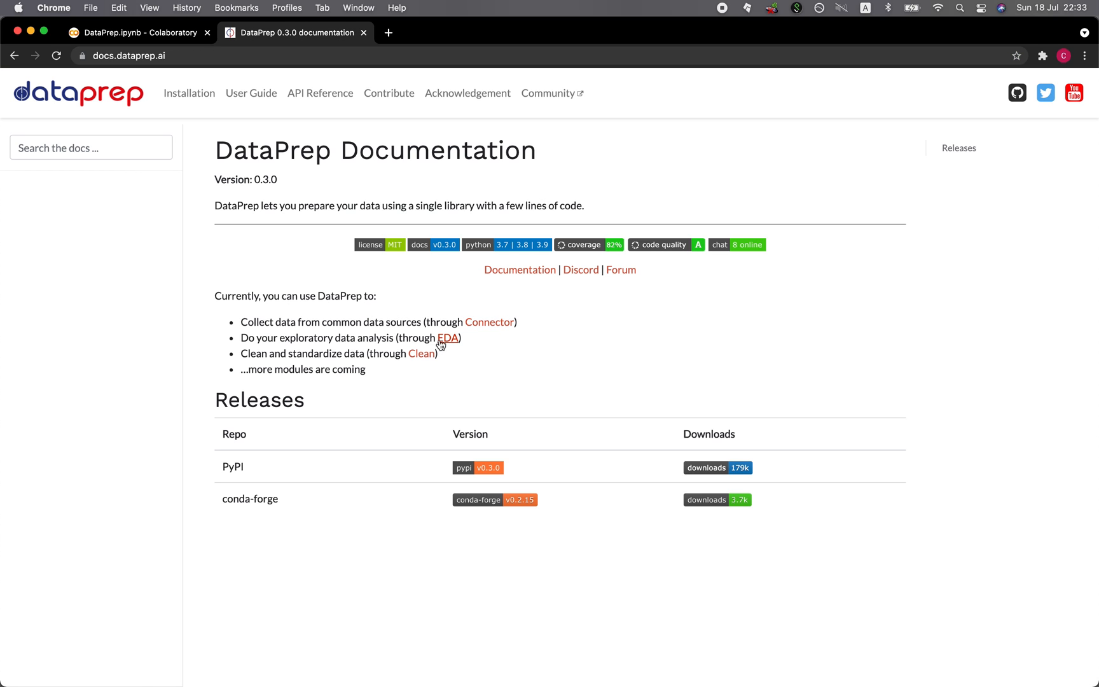
mouse_move(497, 341)
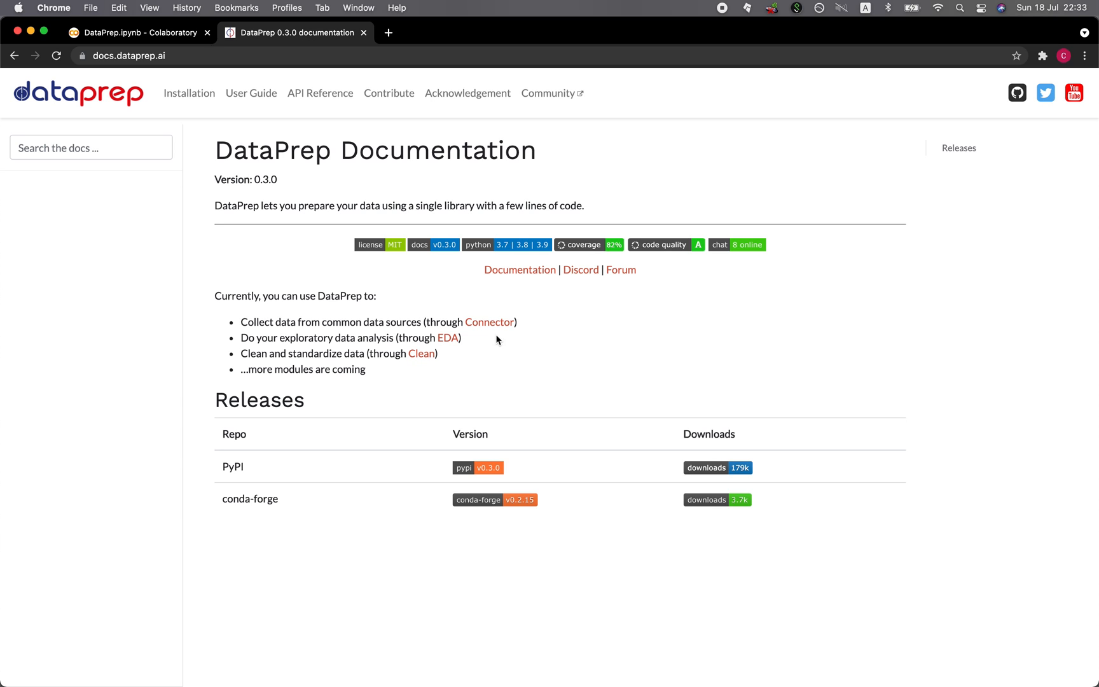
- Navigate to the Connector user-guide page, then the EDA page in the sidebar
click(489, 321)
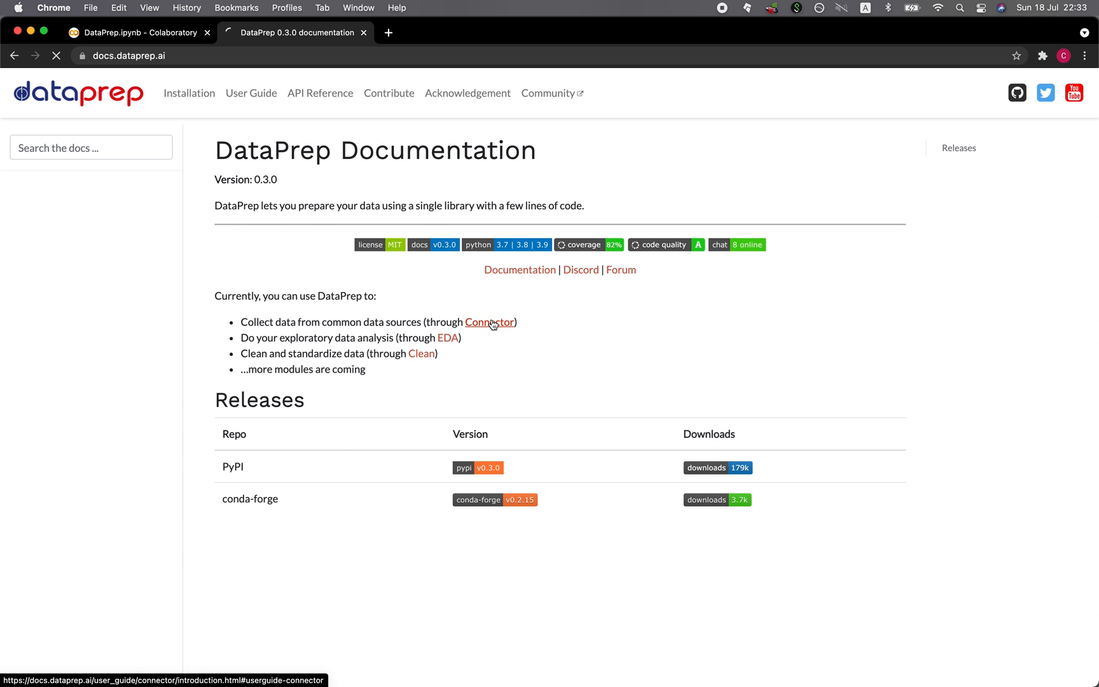
click(489, 322)
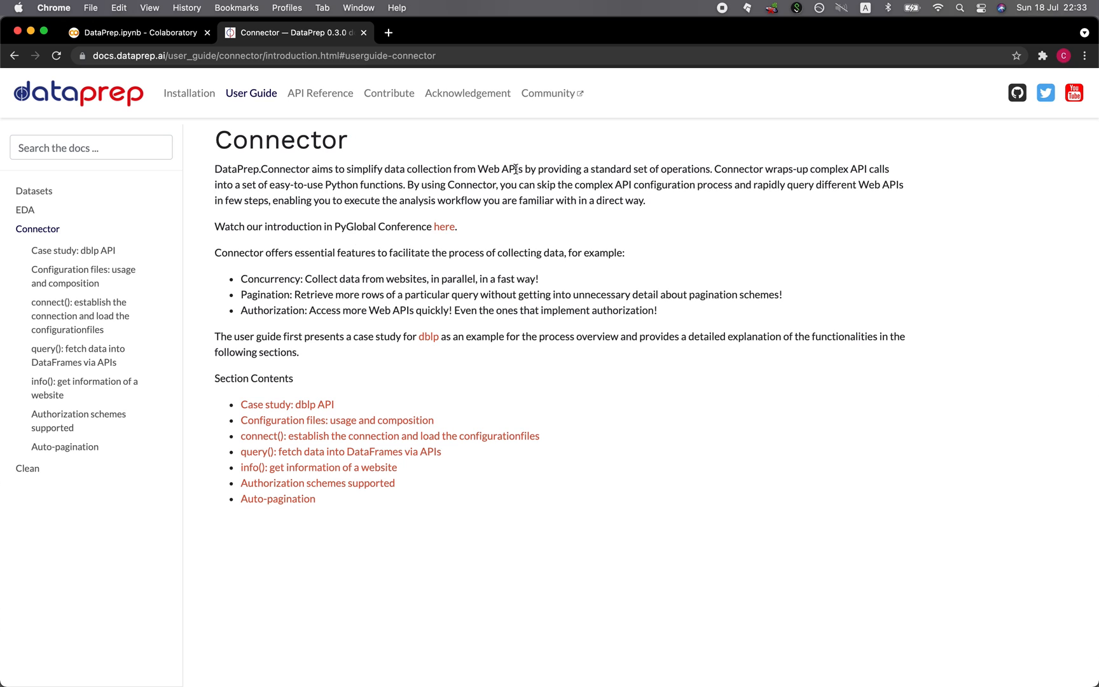
mouse_move(26, 210)
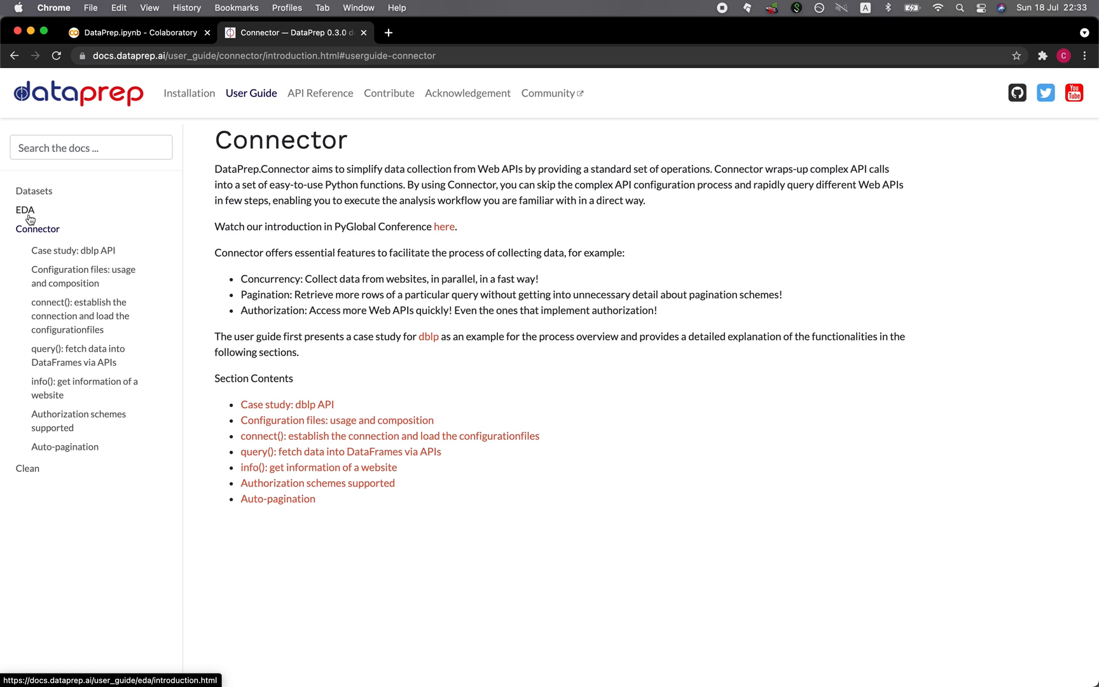
click(24, 209)
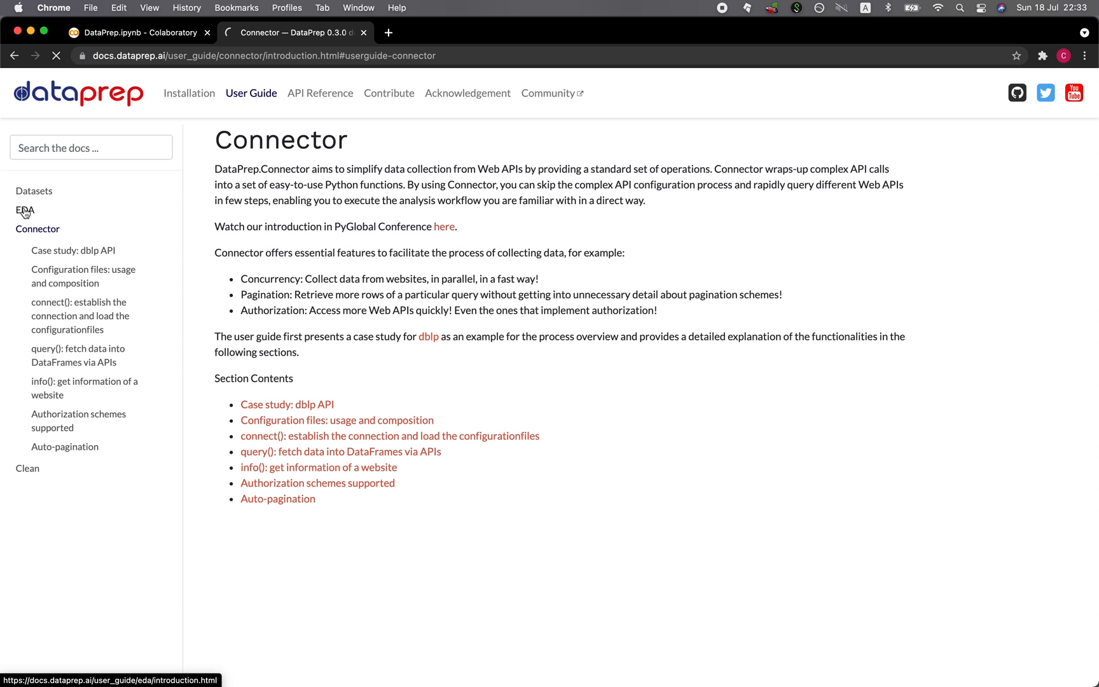
- Show the Clean user-guide page with its data-cleaning section list
click(25, 211)
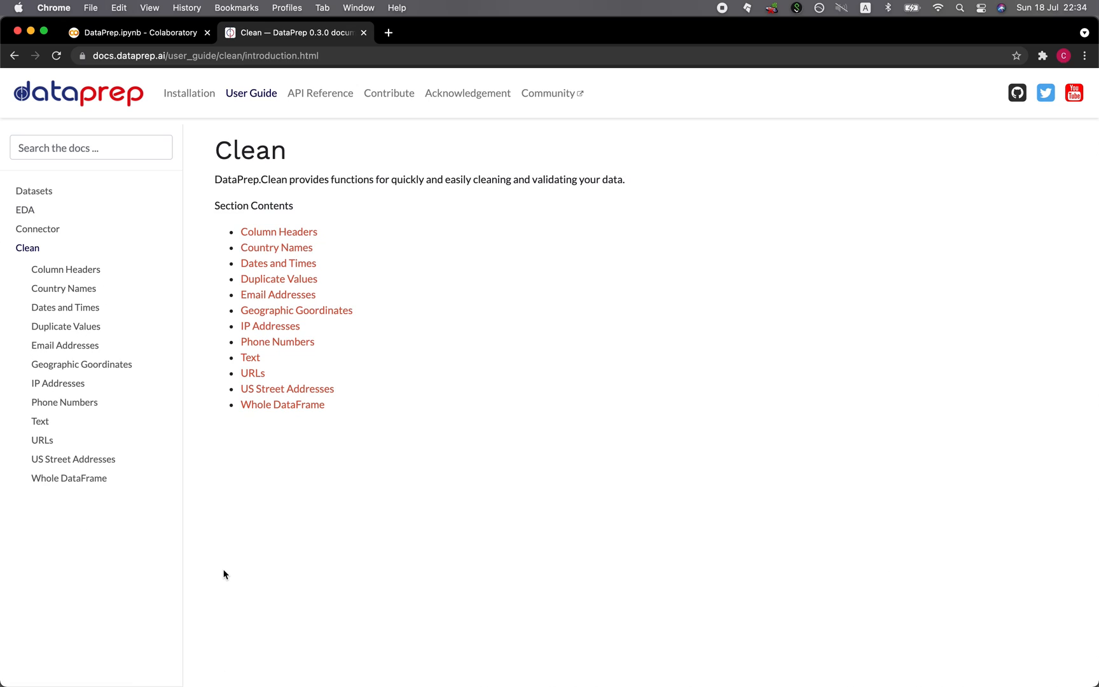
mouse_move(348, 221)
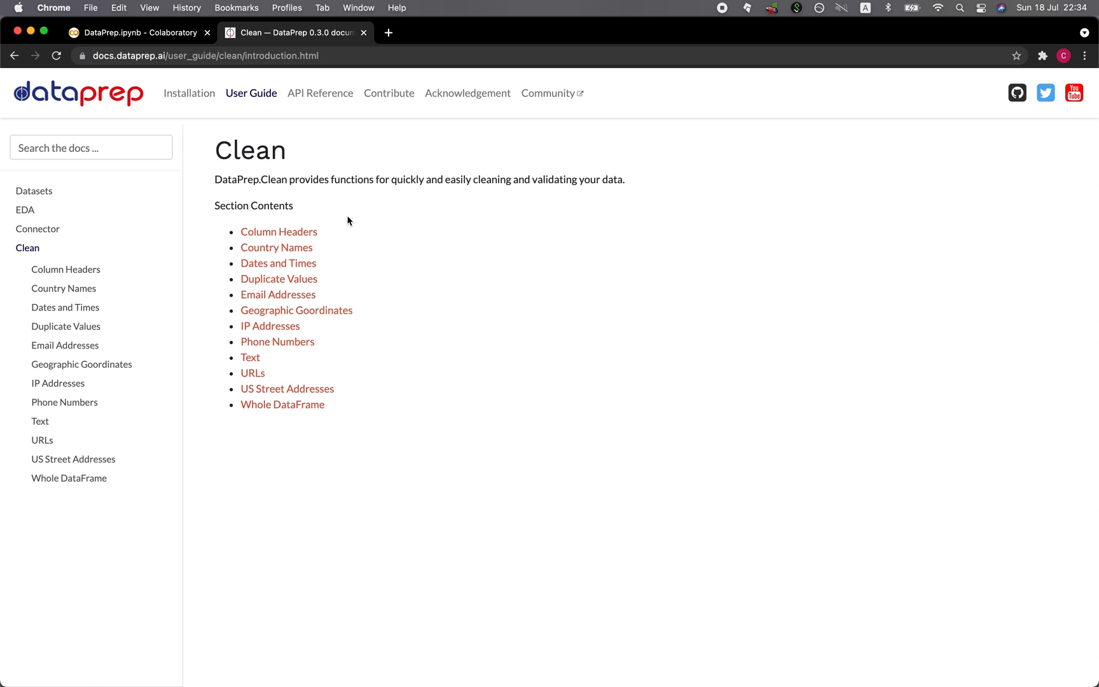
mouse_move(363, 251)
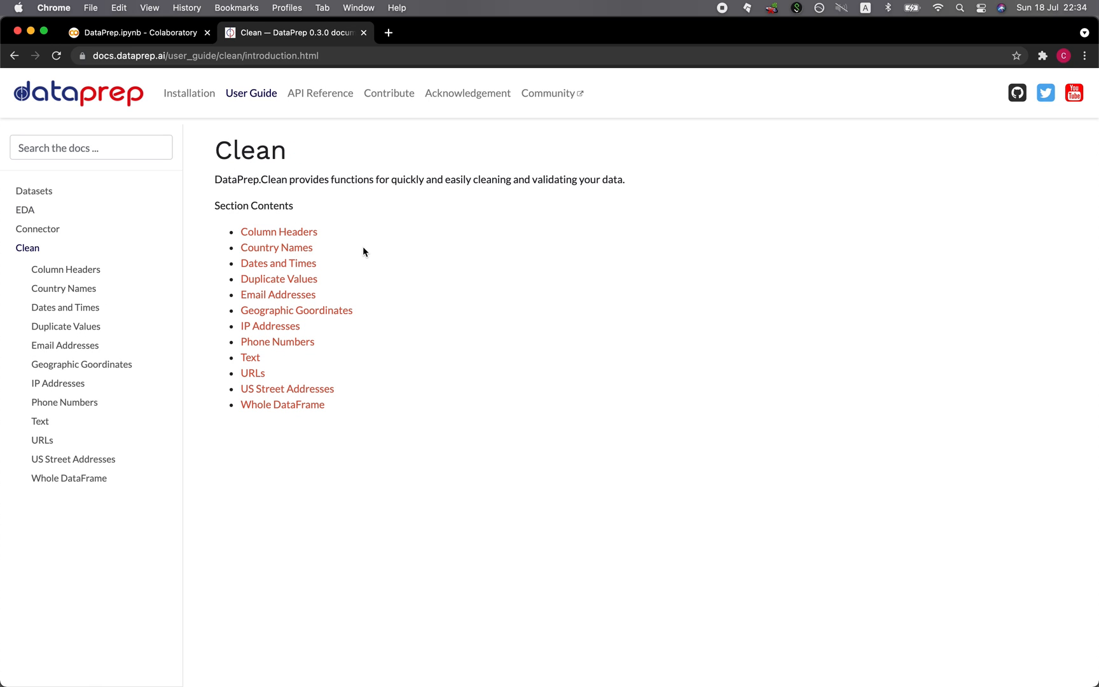
mouse_move(279, 232)
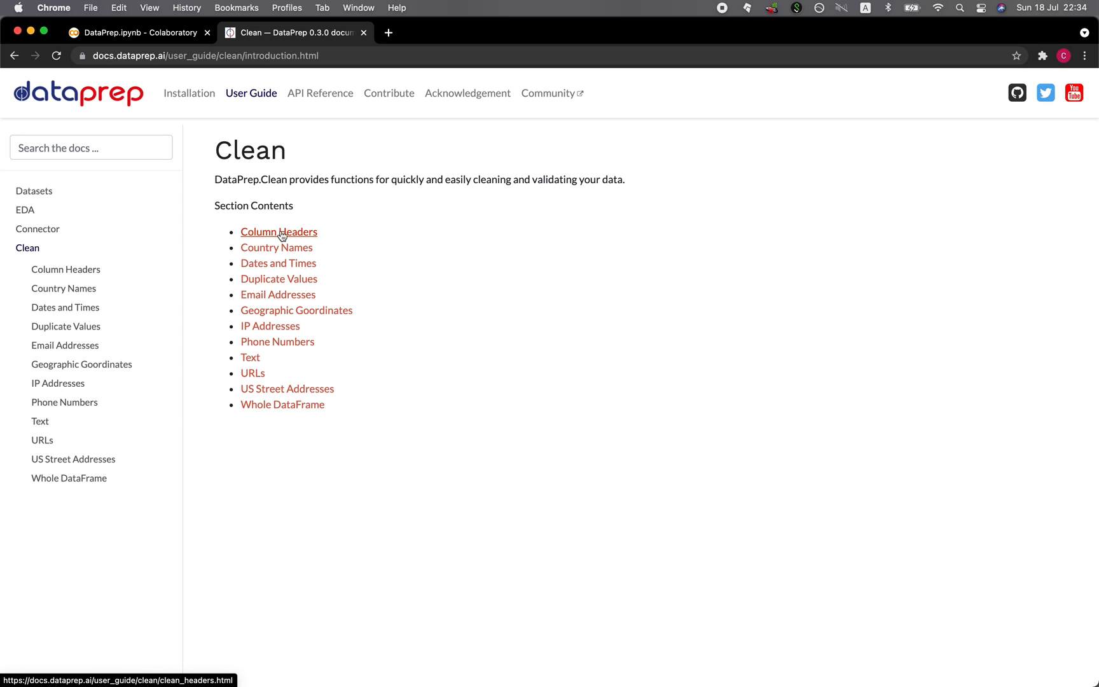
mouse_move(276, 247)
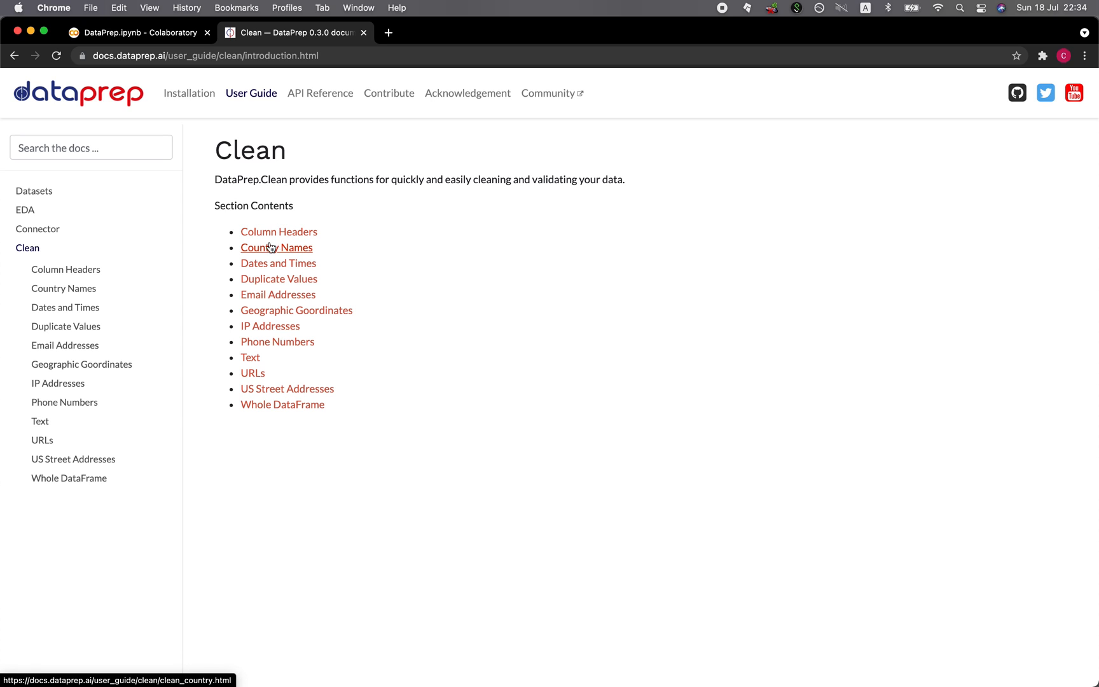
mouse_move(317, 253)
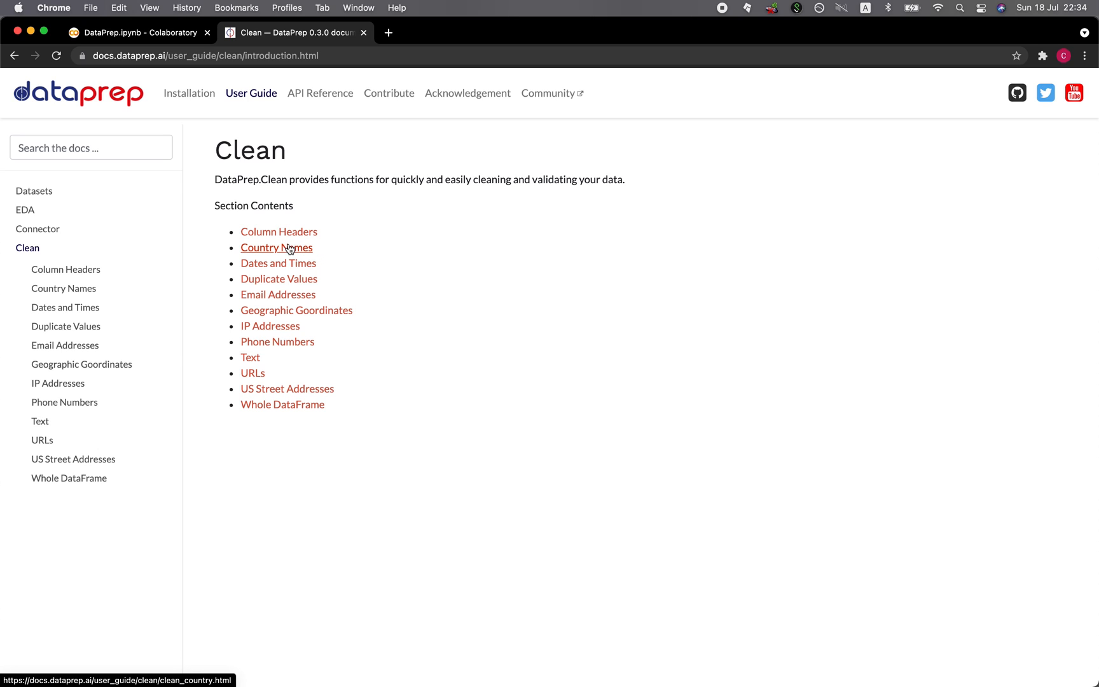
mouse_move(297, 250)
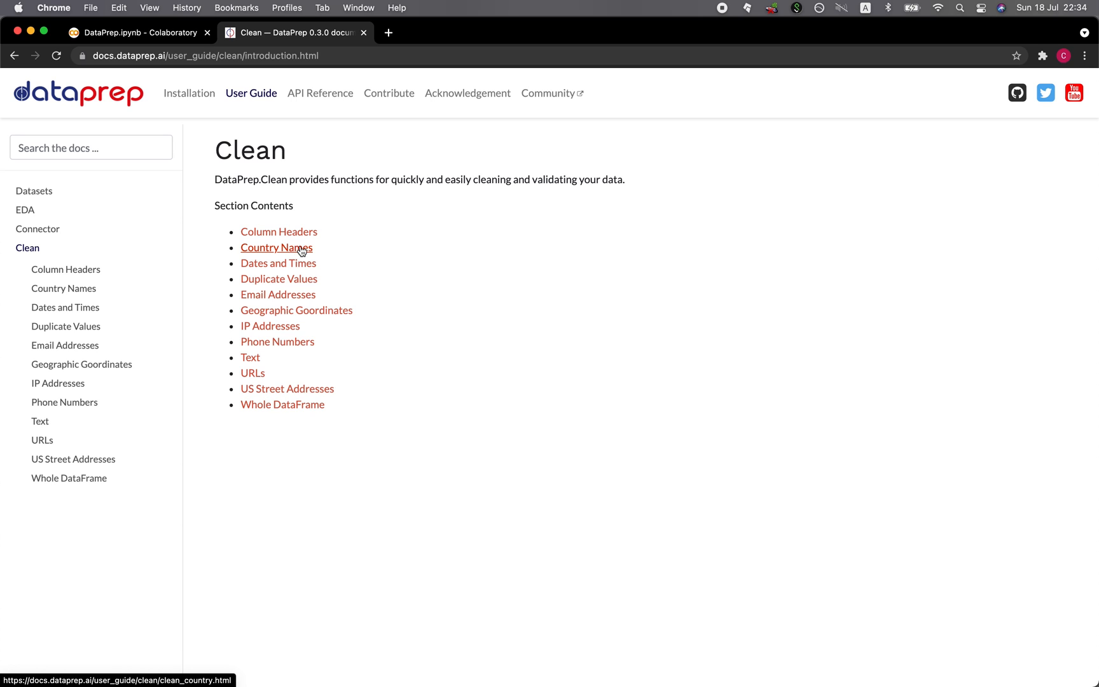
mouse_move(274, 252)
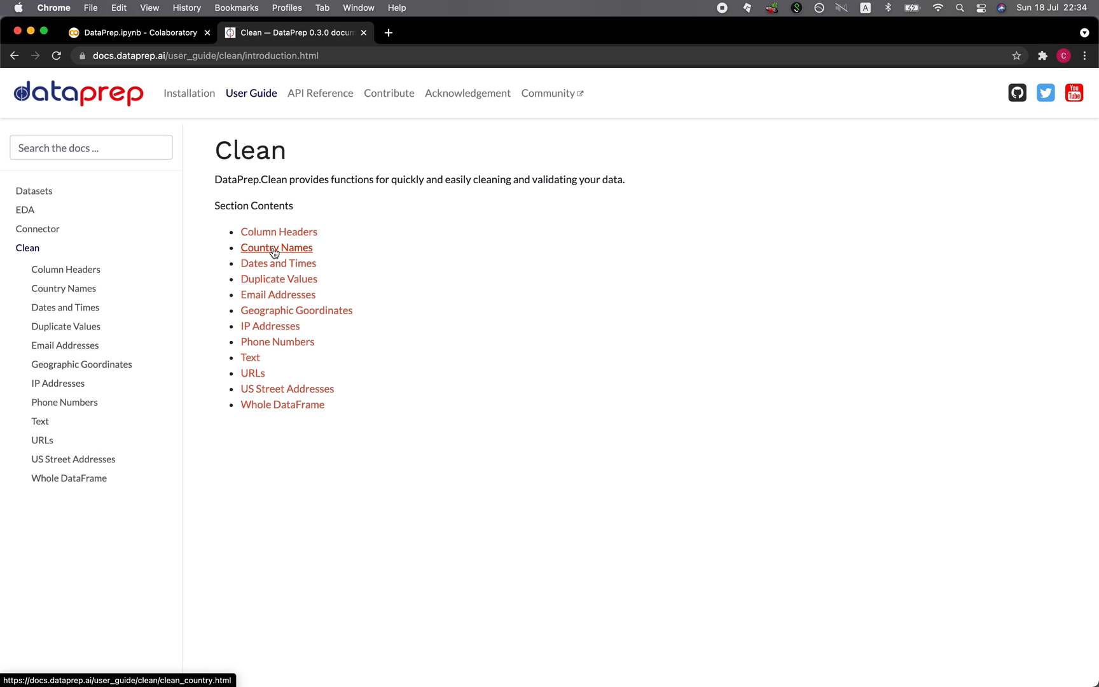
mouse_move(296, 247)
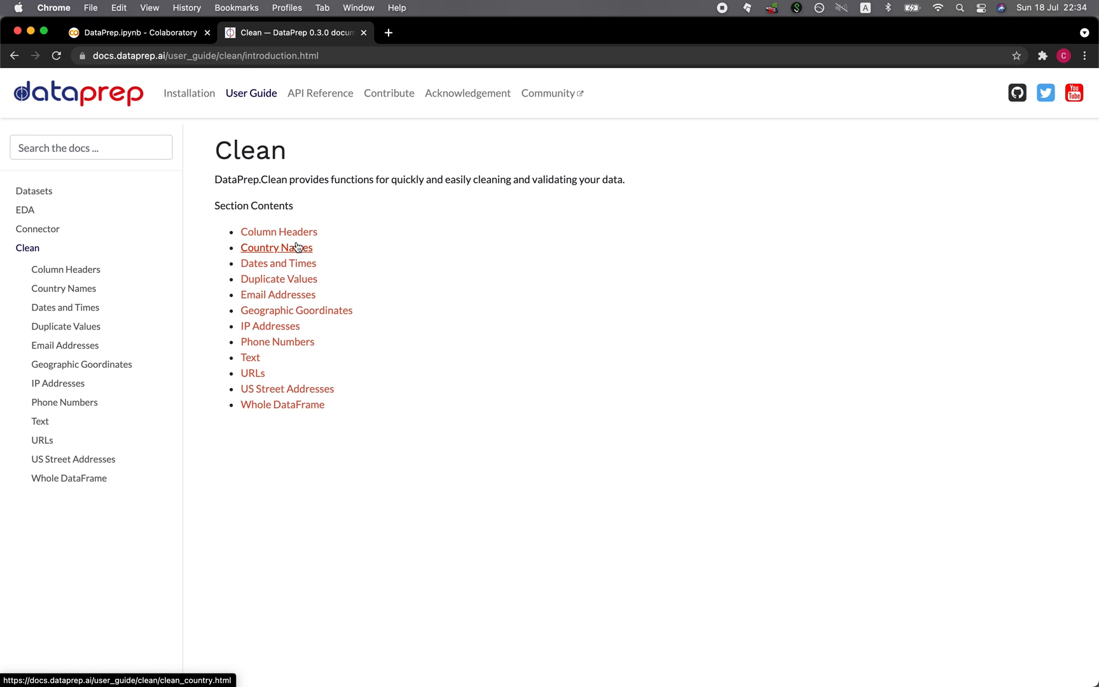
mouse_move(278, 267)
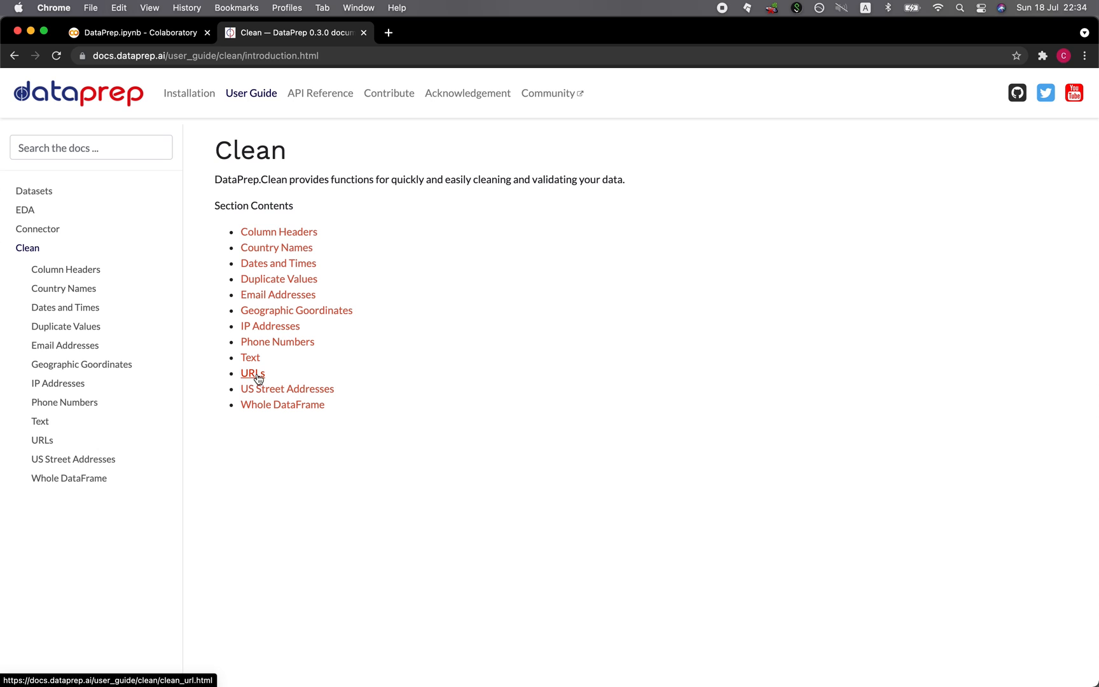
mouse_move(311, 337)
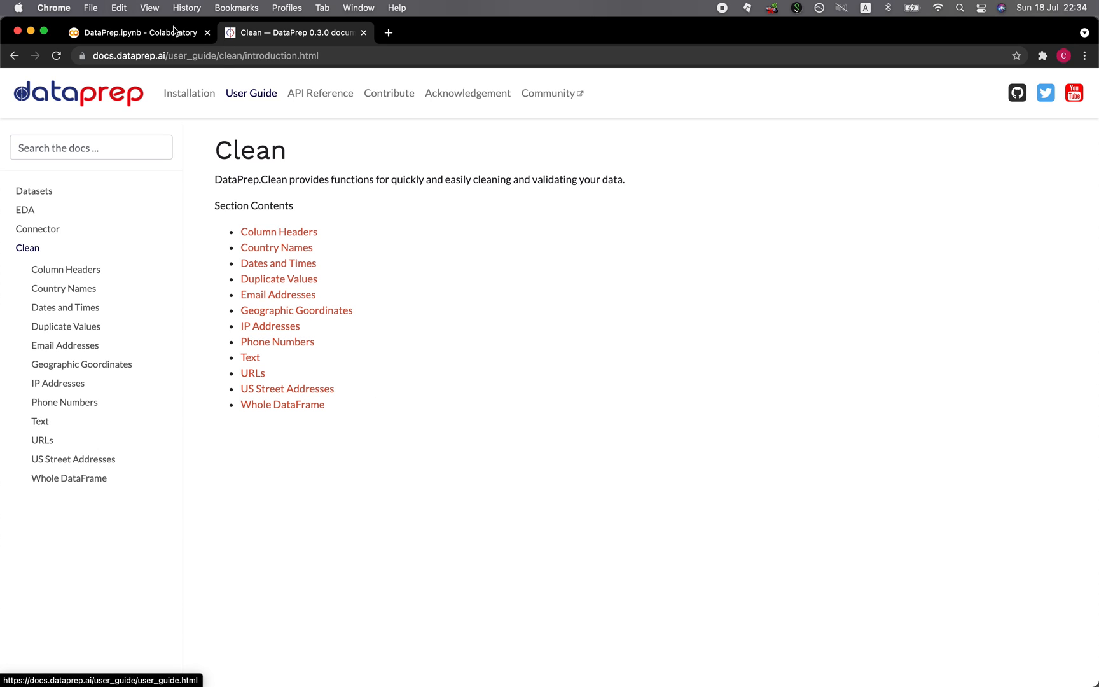
- Return to the Colab notebook and run the plot(df) cell for column distribution charts
click(133, 33)
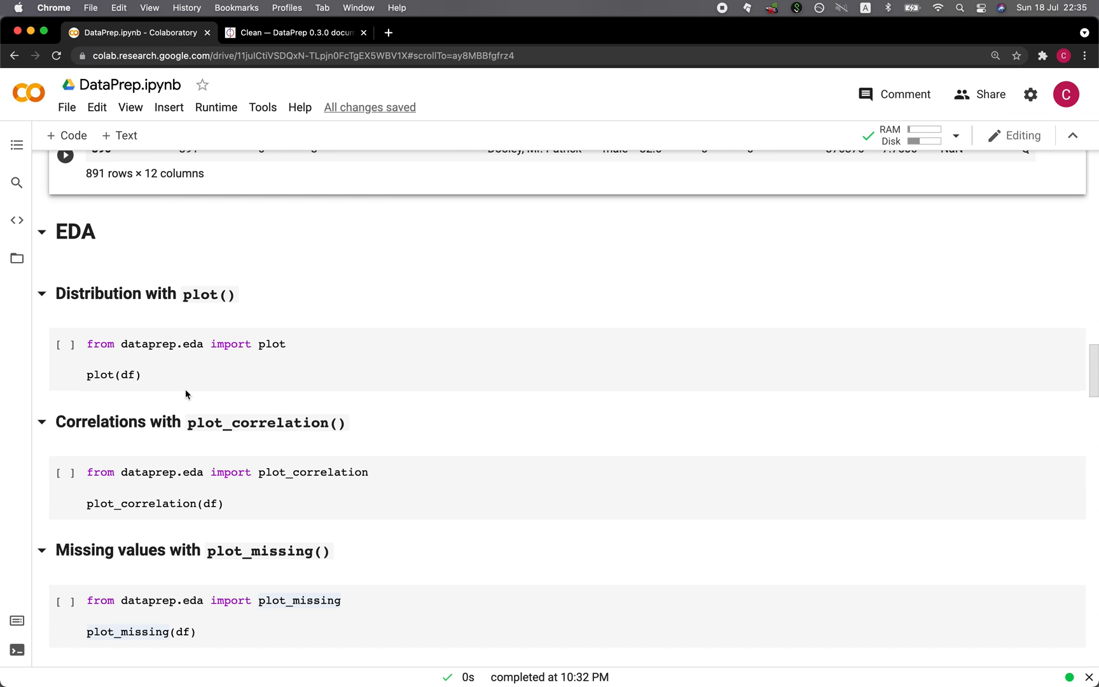
click(270, 343)
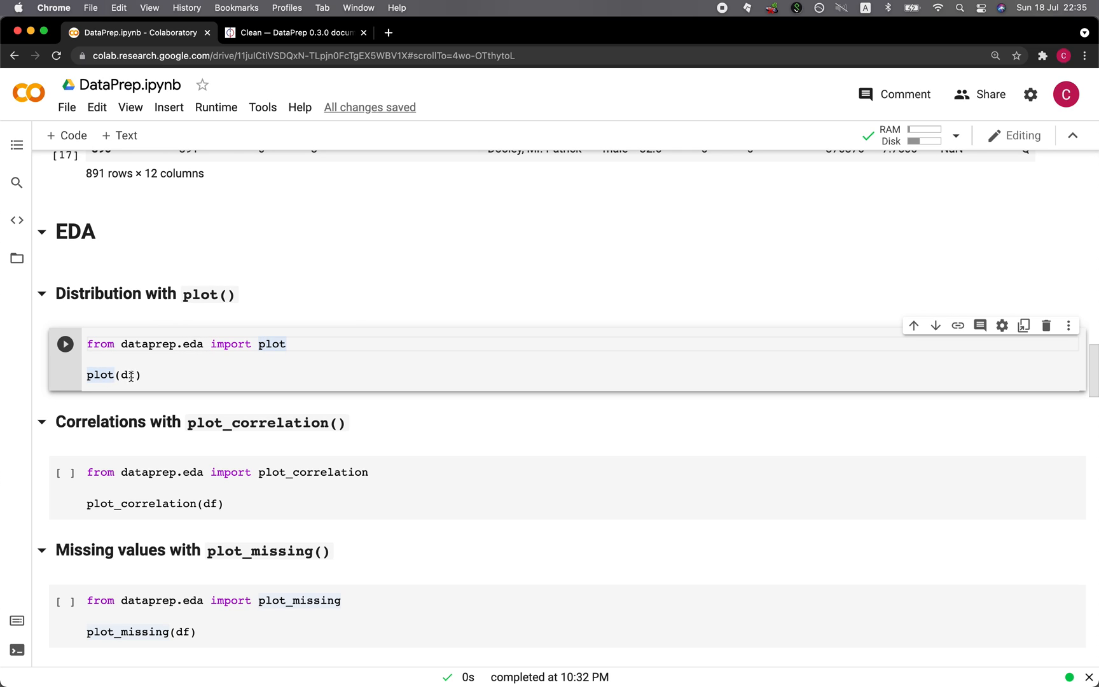
click(65, 344)
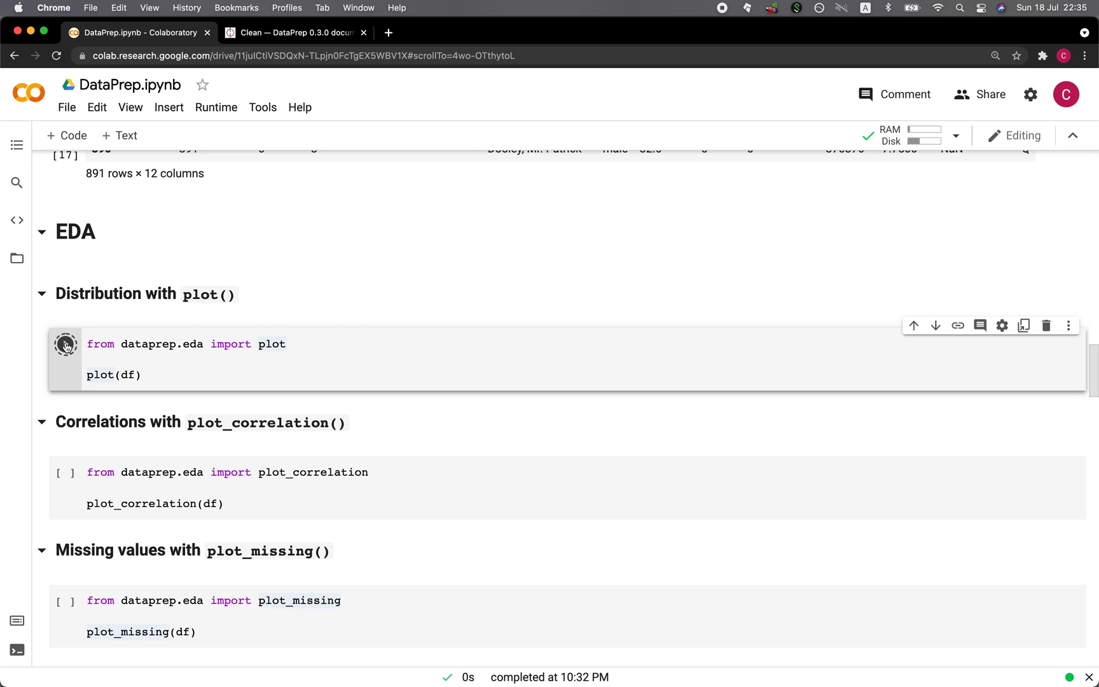
click(65, 344)
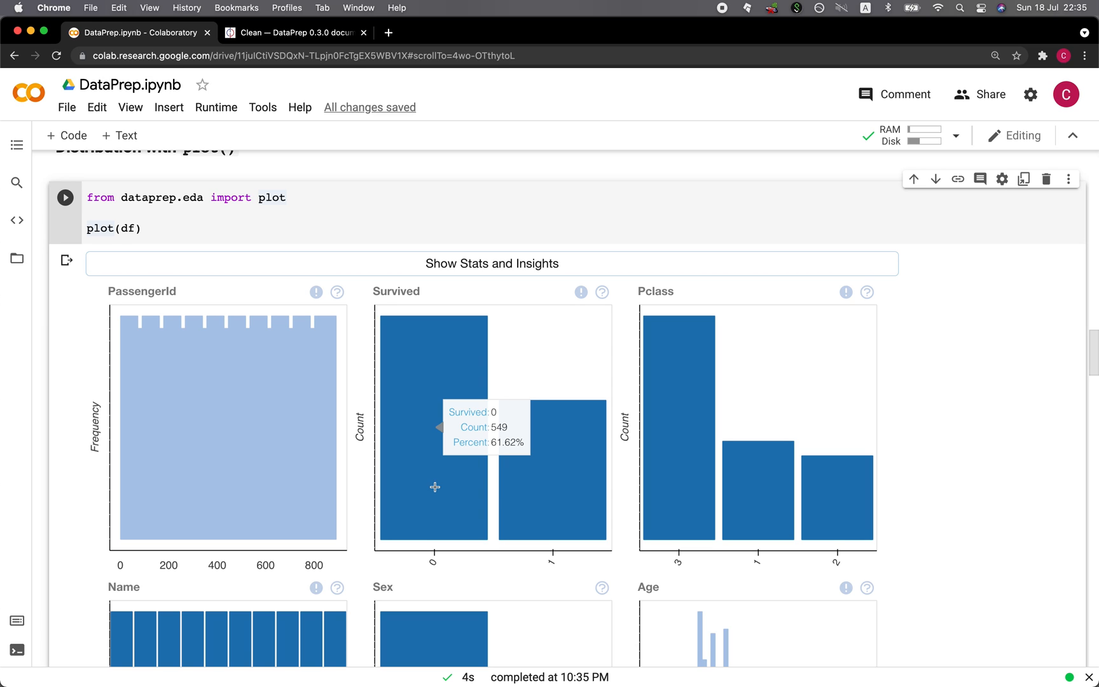
mouse_move(675, 433)
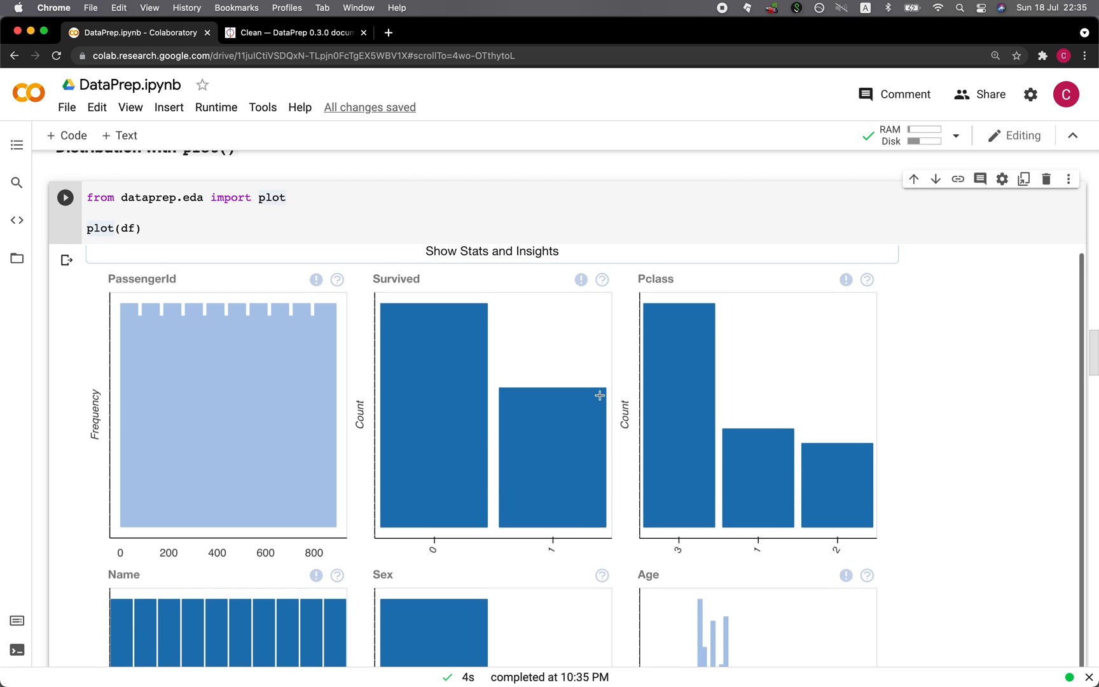
- Look through the distribution charts down to Fare, Cabin and Embarked
scroll(down, 3)
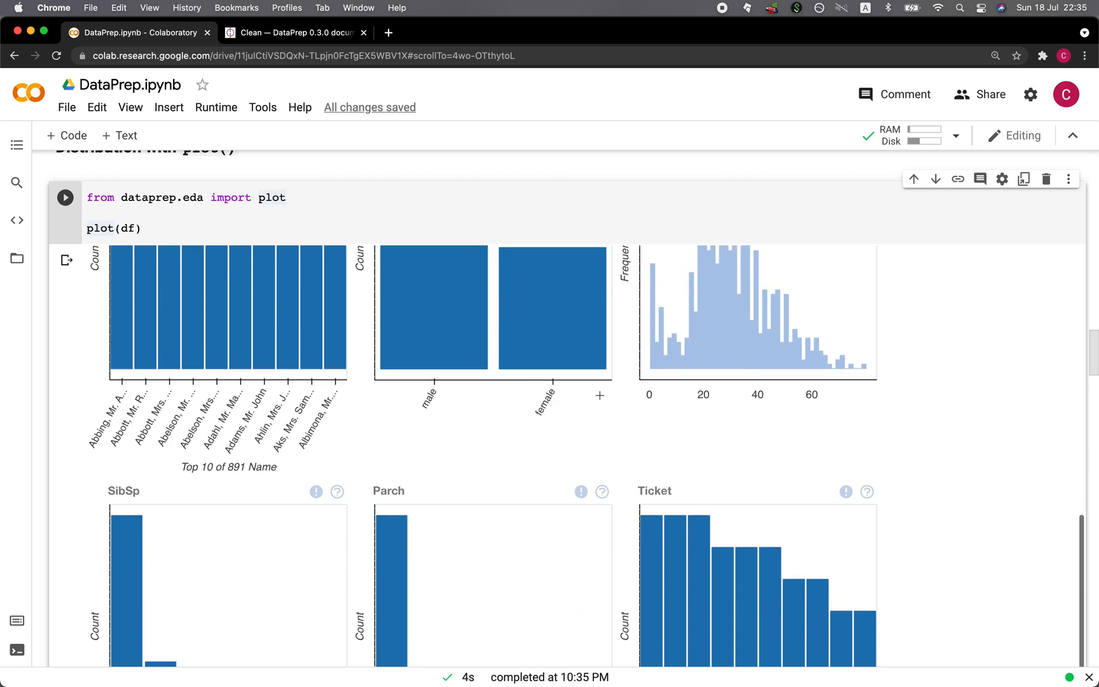
scroll(down, 3)
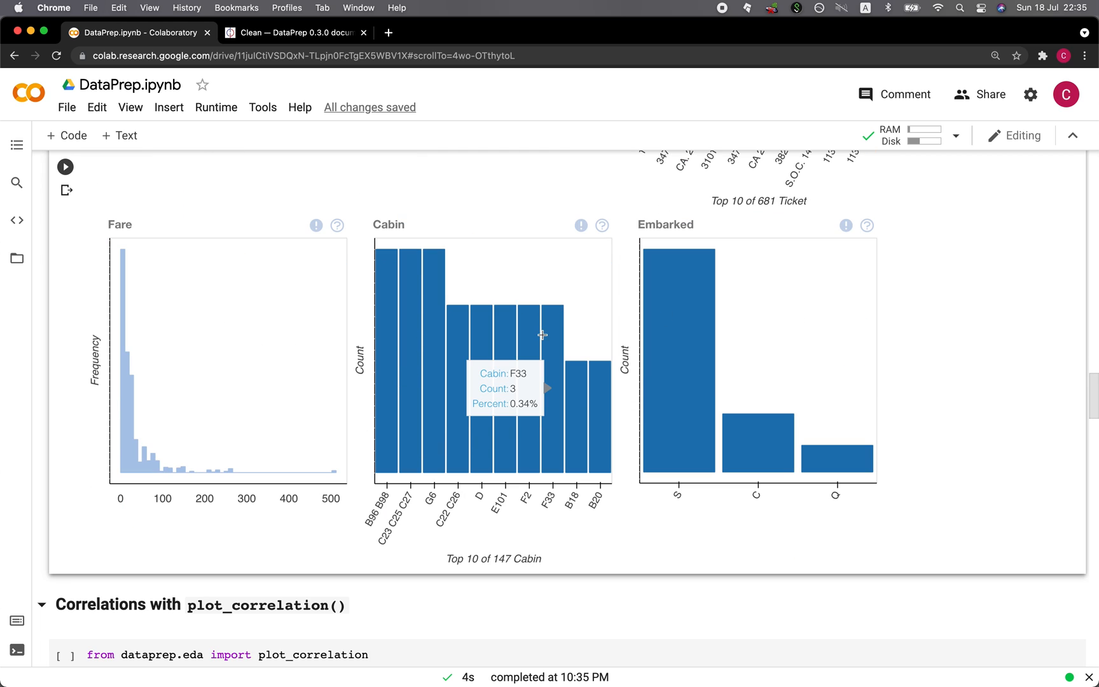
mouse_move(430, 376)
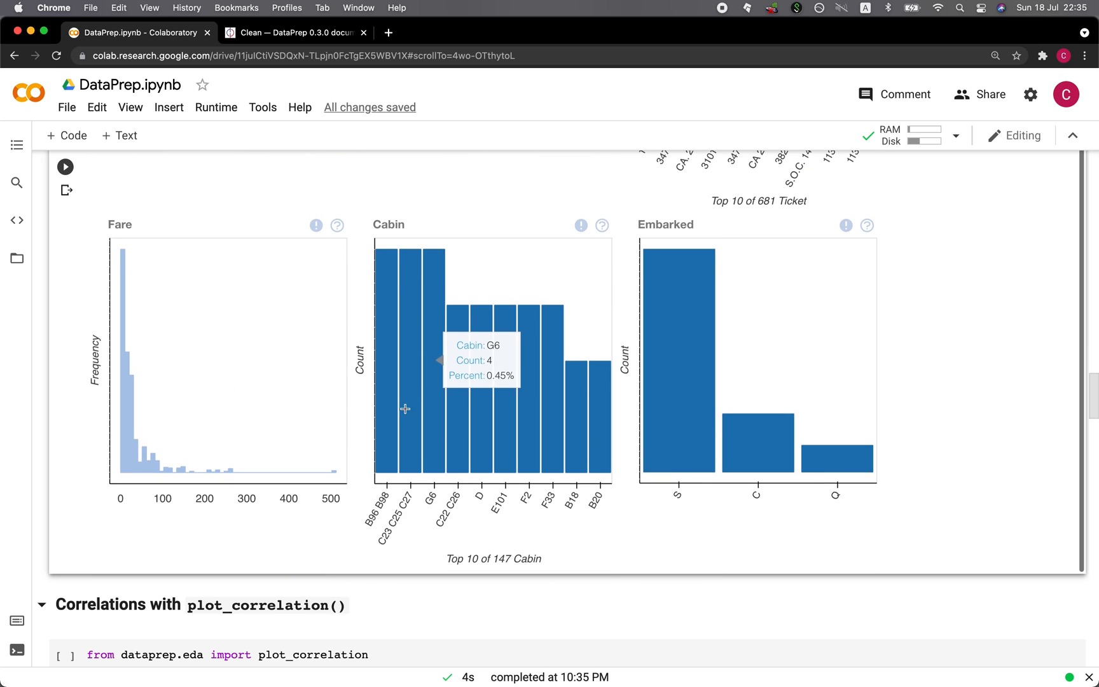
scroll(down, 3)
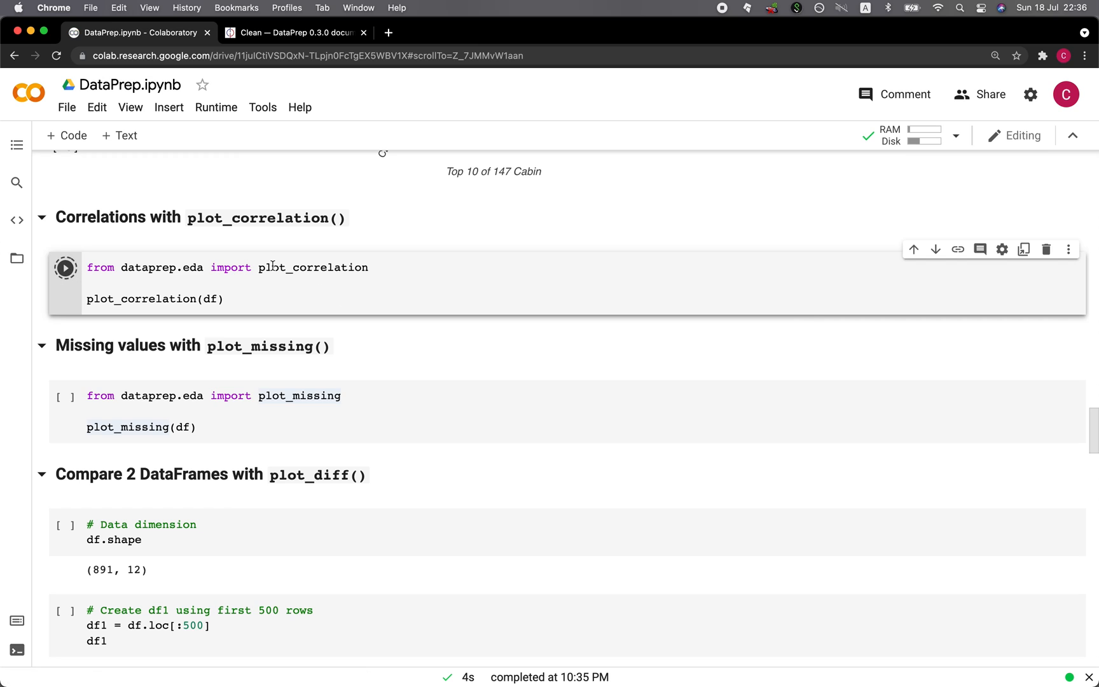
- Run plot_correlation(df) to get the Pearson, Spearman and KendallTau stats table
click(65, 267)
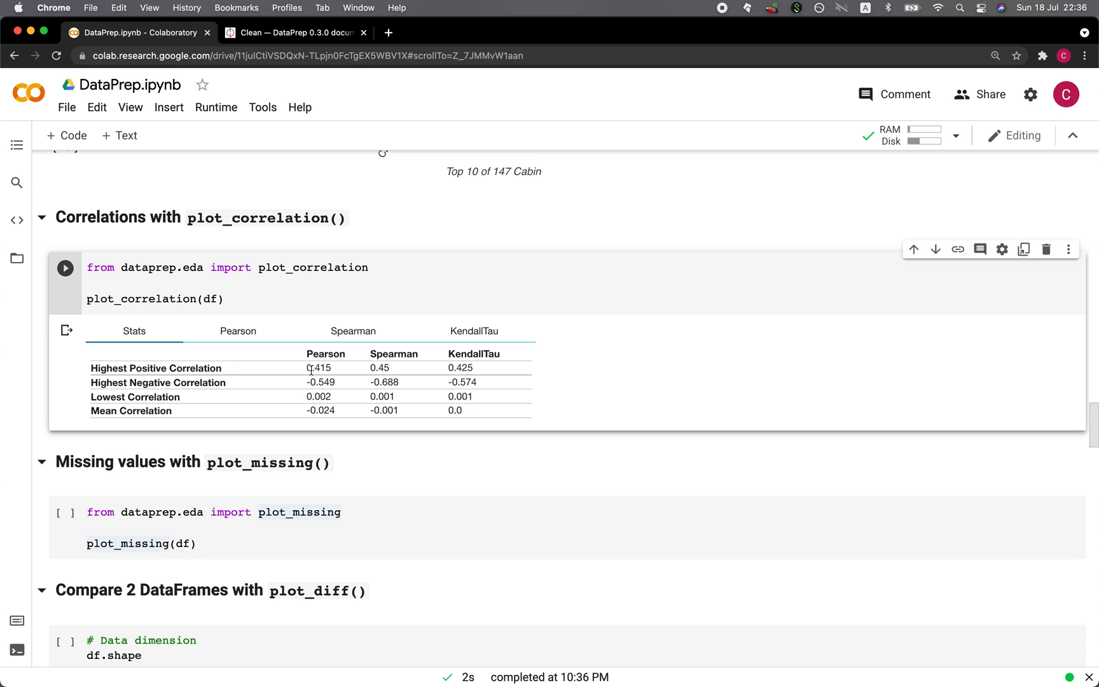
mouse_move(323, 362)
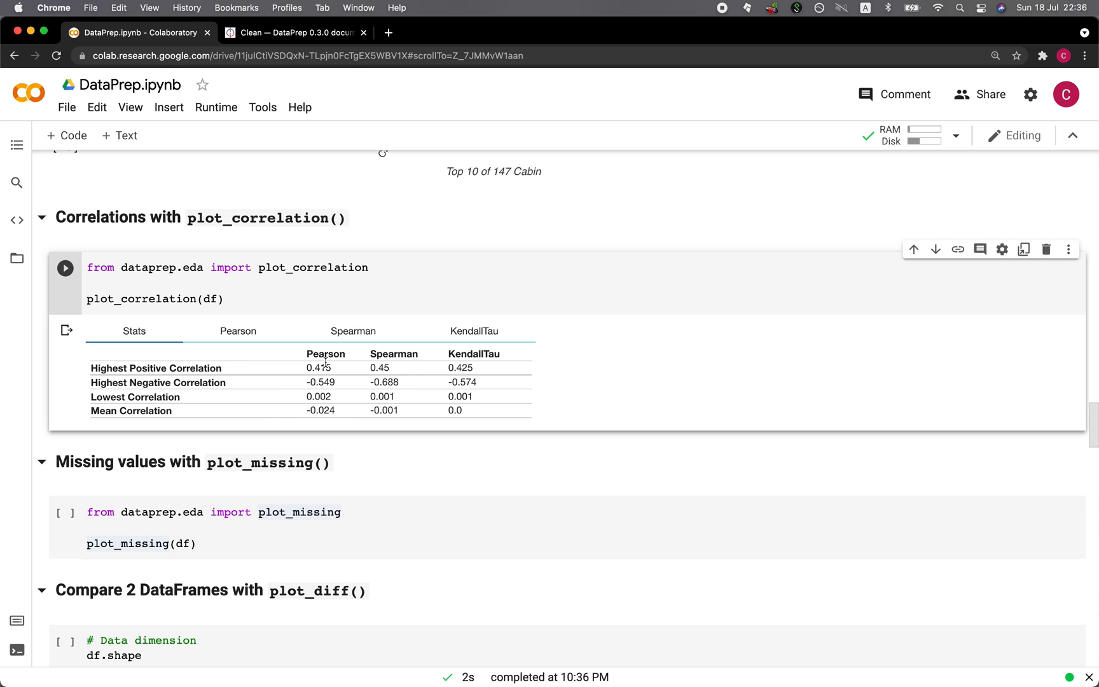
mouse_move(475, 383)
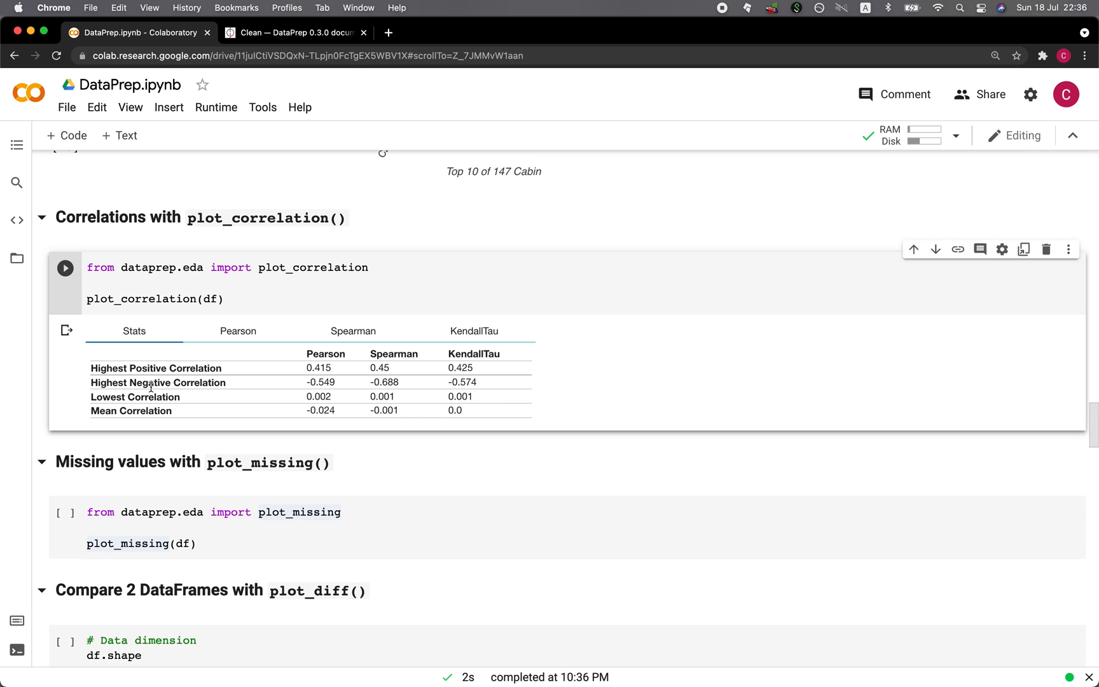
mouse_move(291, 407)
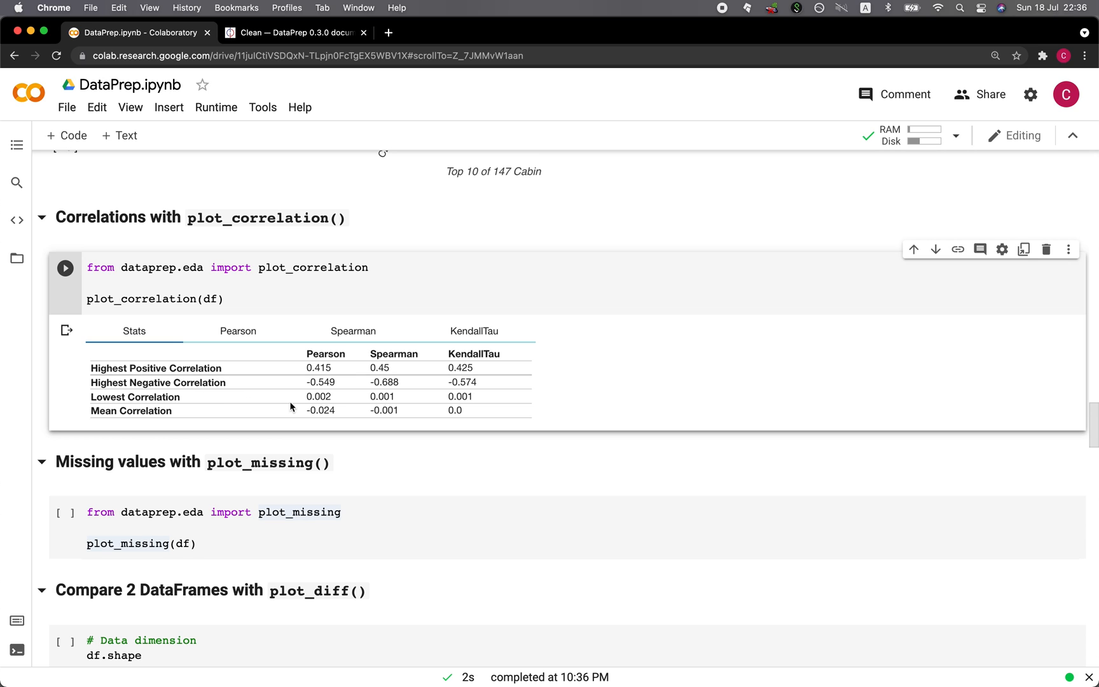
mouse_move(112, 403)
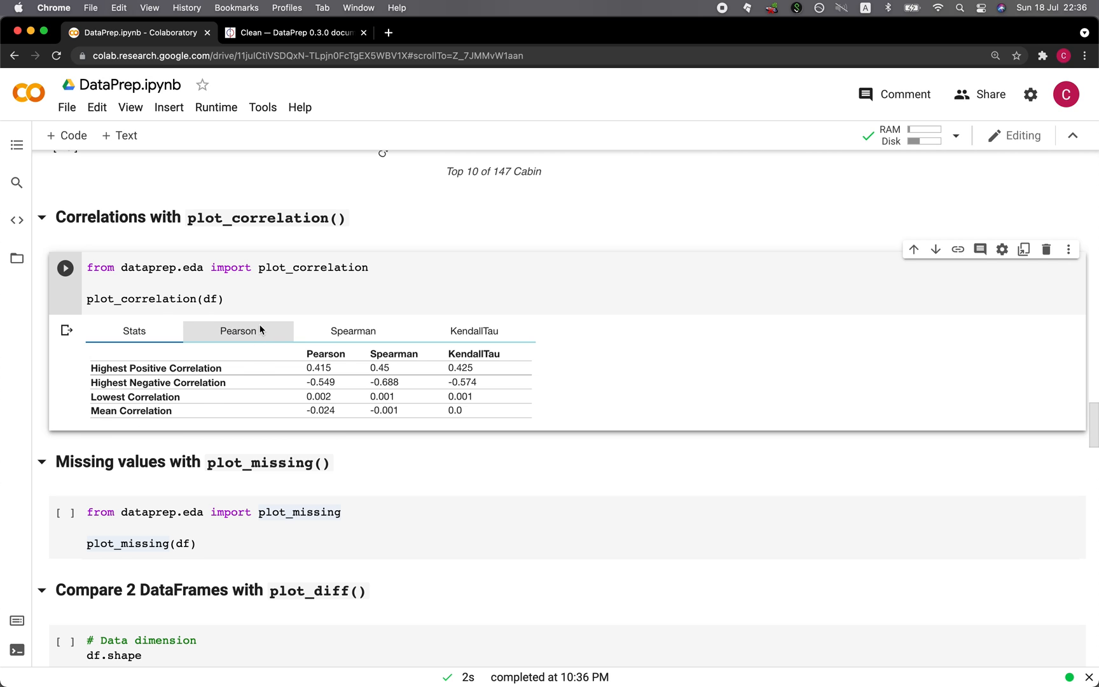
- View the Pearson, Spearman and KendallTau correlation heatmaps in turn
click(238, 330)
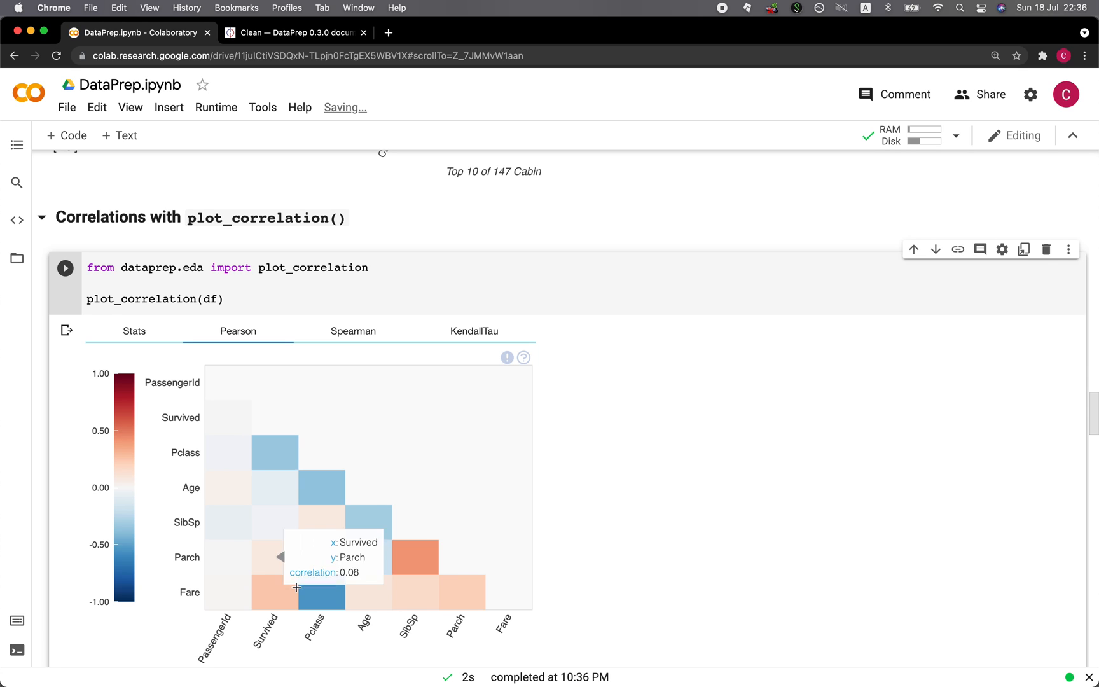
click(353, 330)
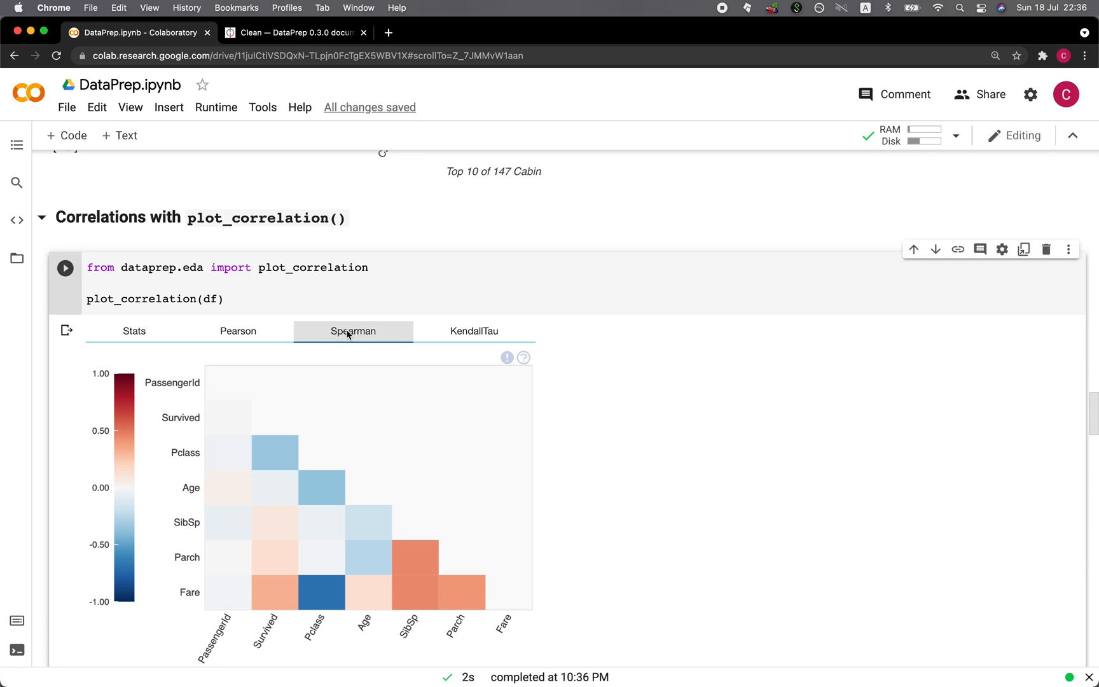
click(474, 330)
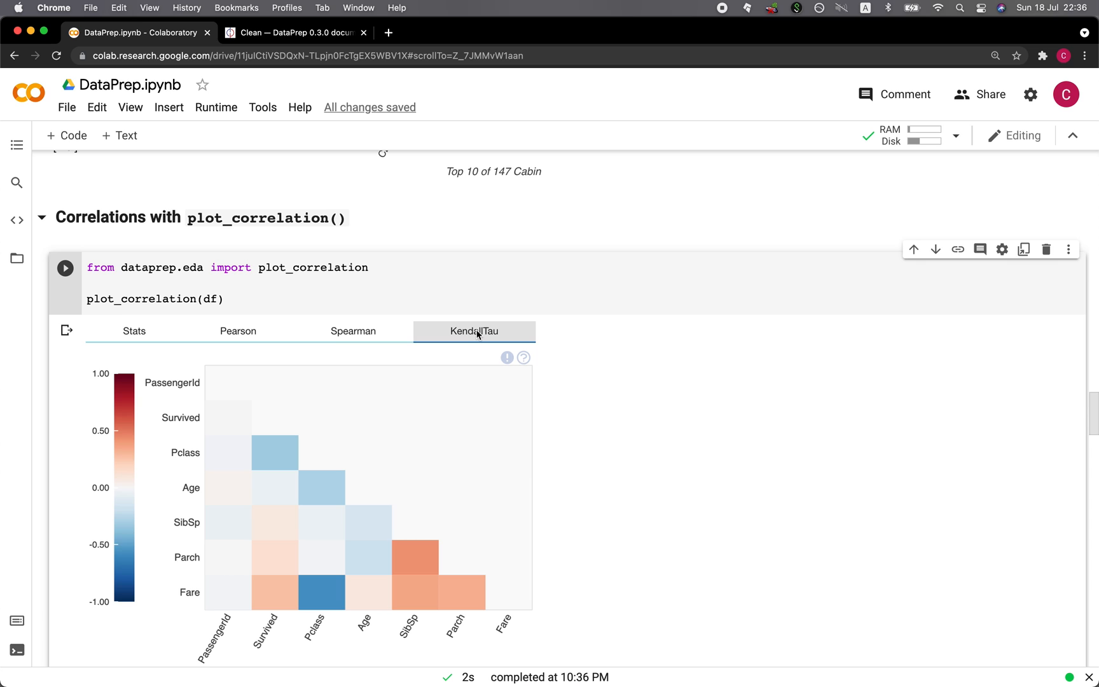
- Run plot_missing(df) to get the stats: 866 missing cells (8.1%) across 3 columns
scroll(down, 3)
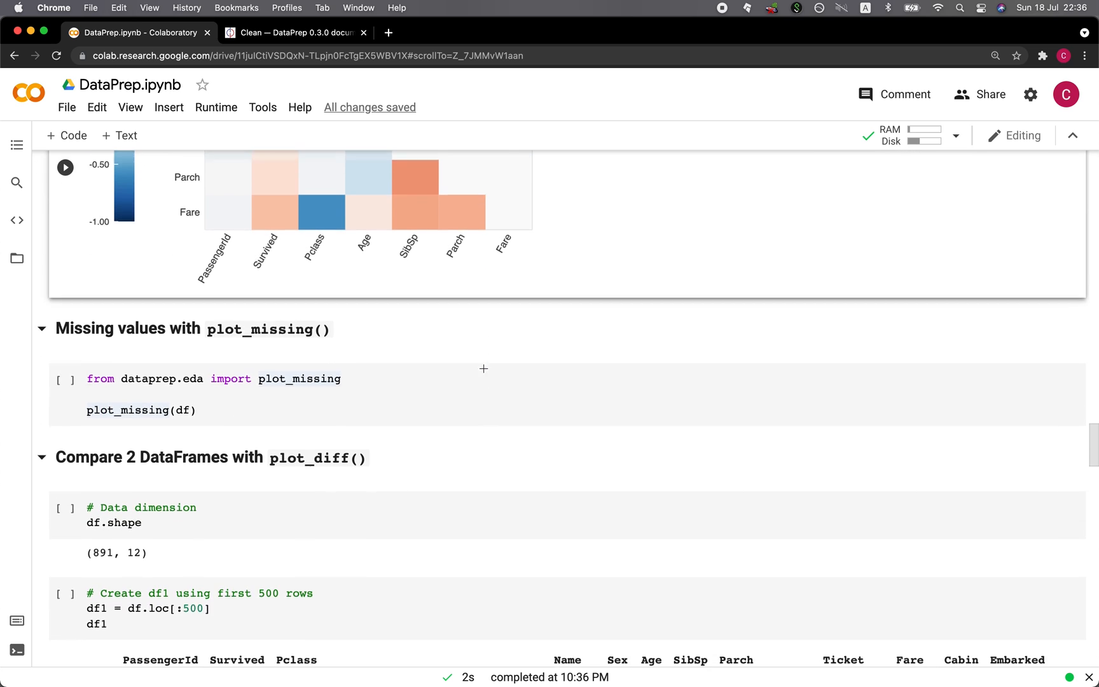
scroll(down, 3)
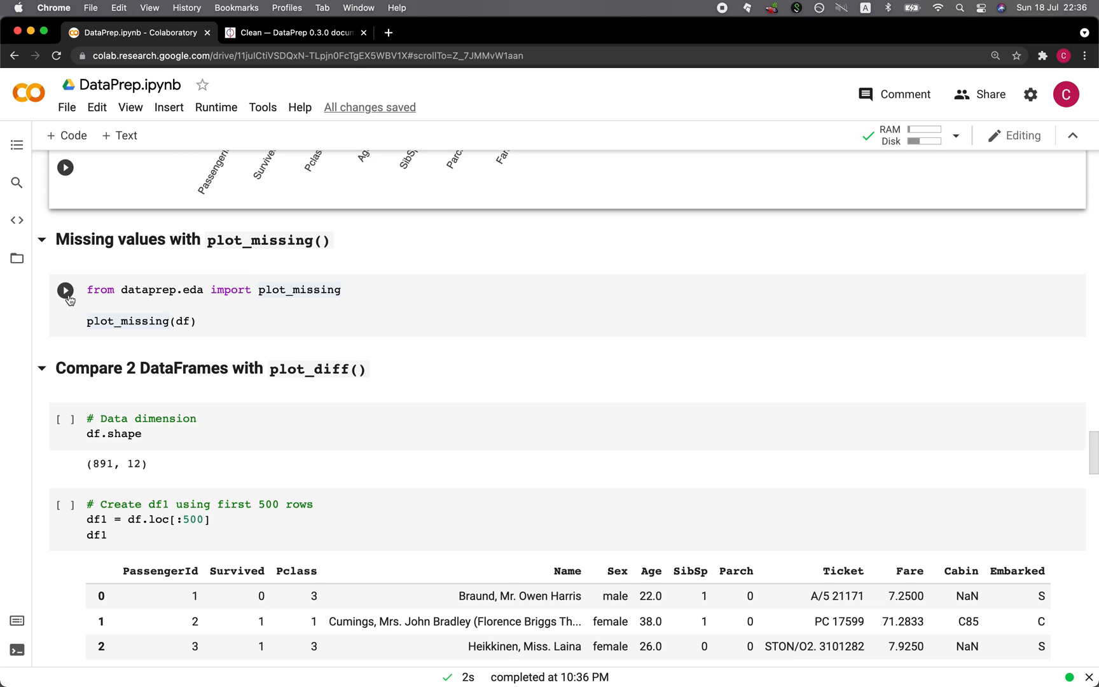
click(64, 290)
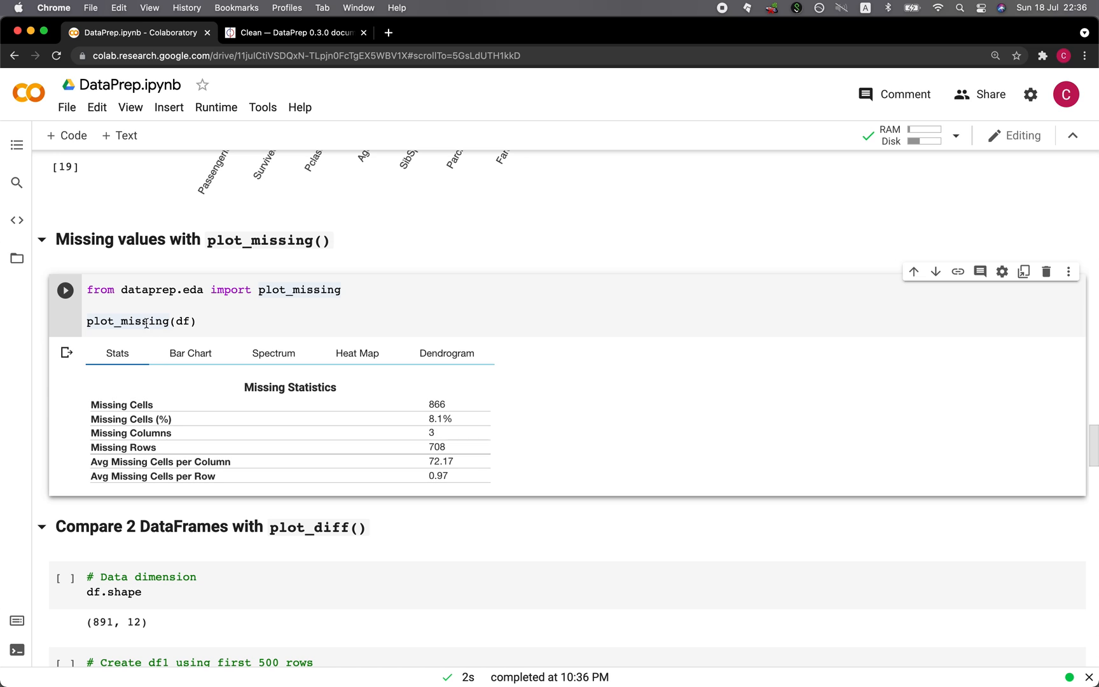
mouse_move(184, 321)
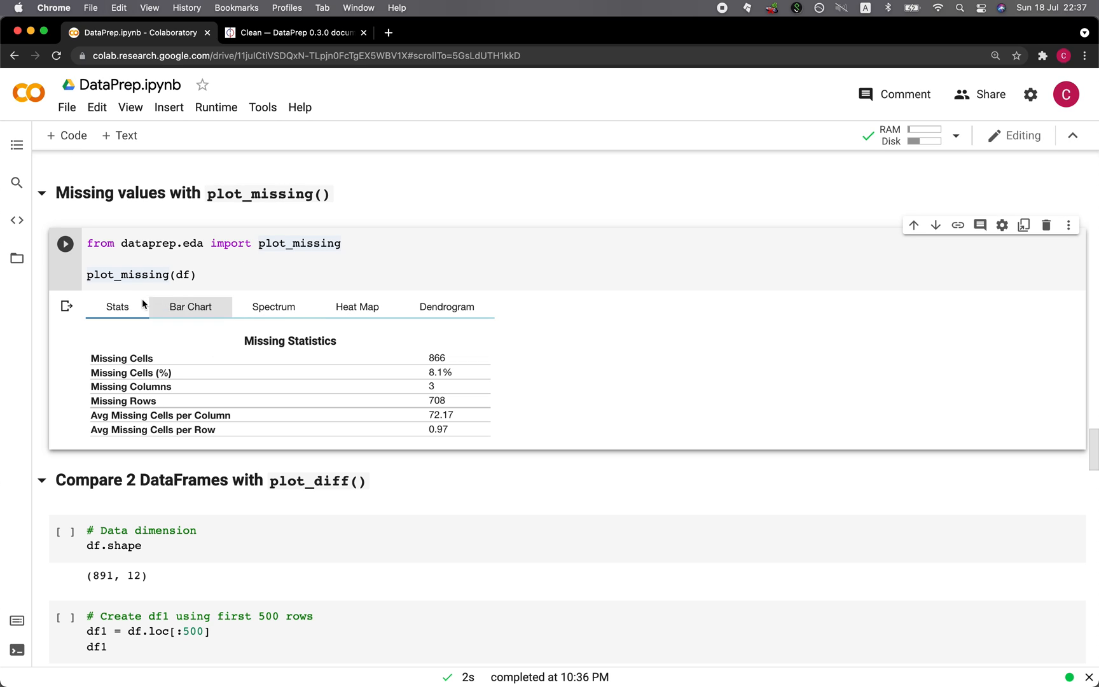
mouse_move(201, 316)
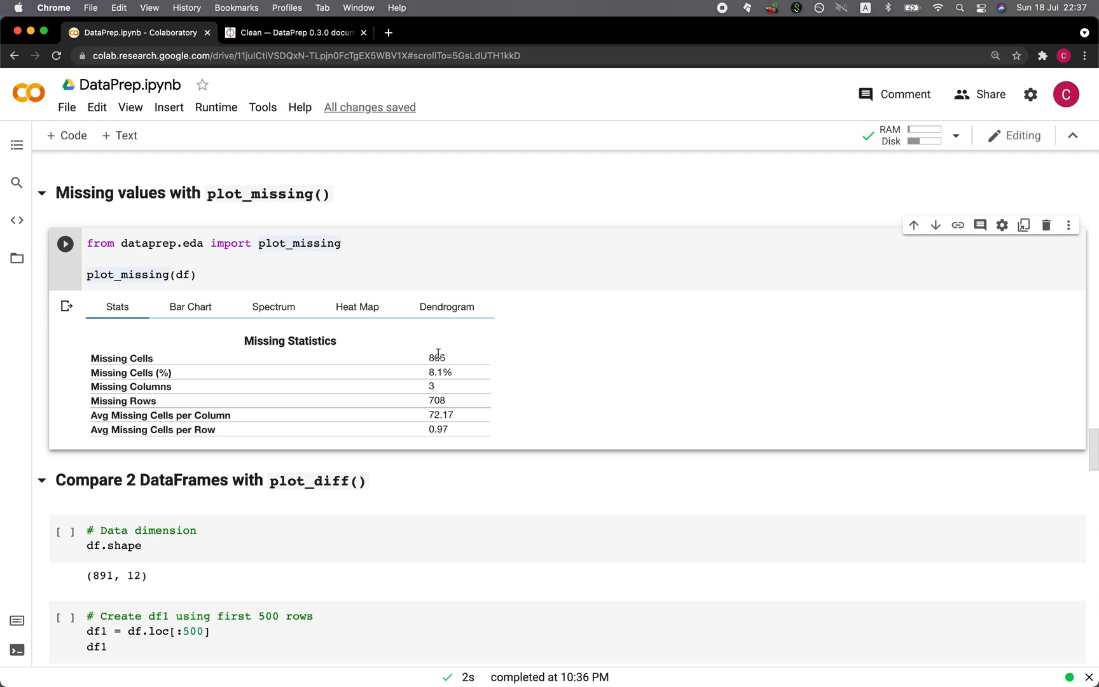
mouse_move(174, 366)
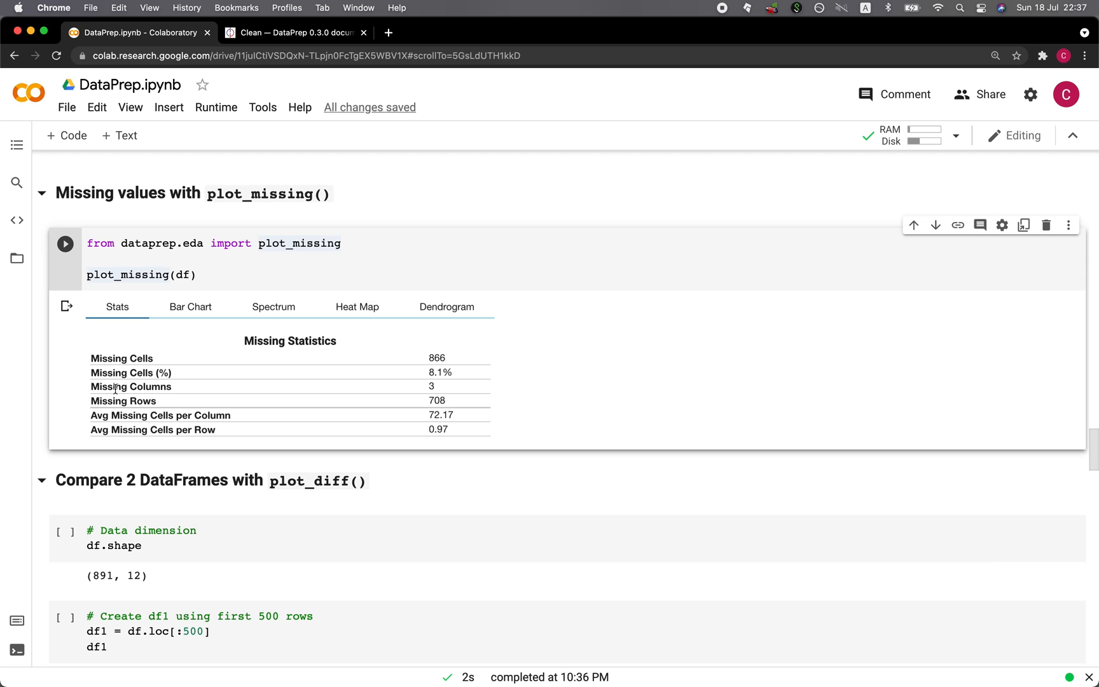
mouse_move(107, 400)
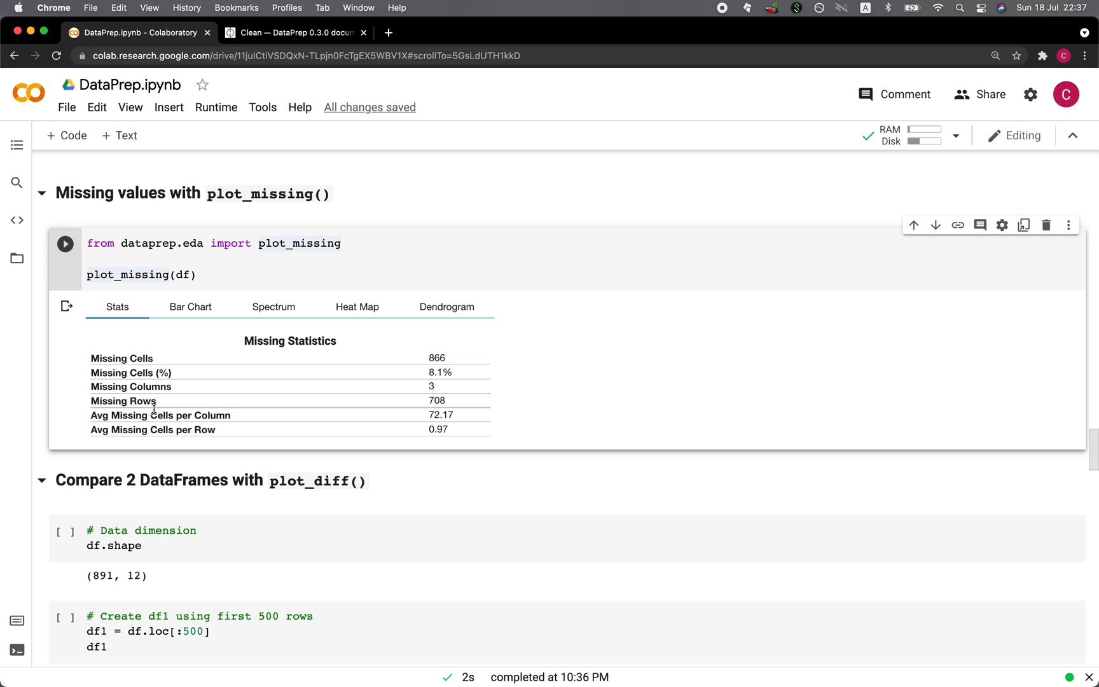
- Show the missing-values bar chart where Cabin and Age have missing rows
click(190, 306)
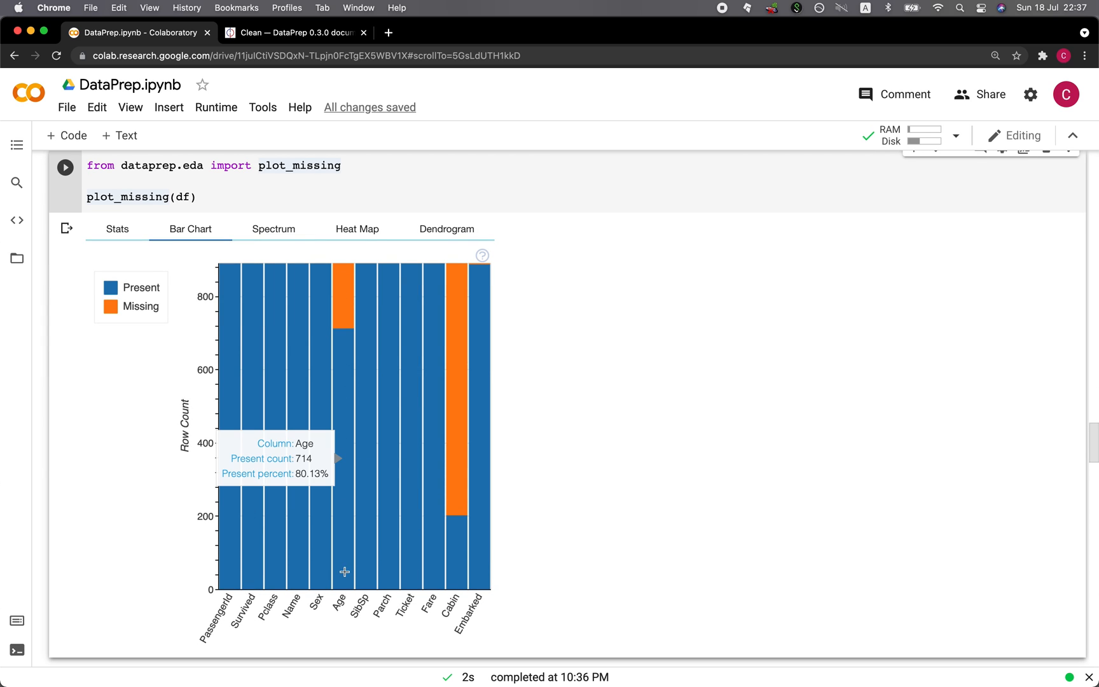
mouse_move(350, 333)
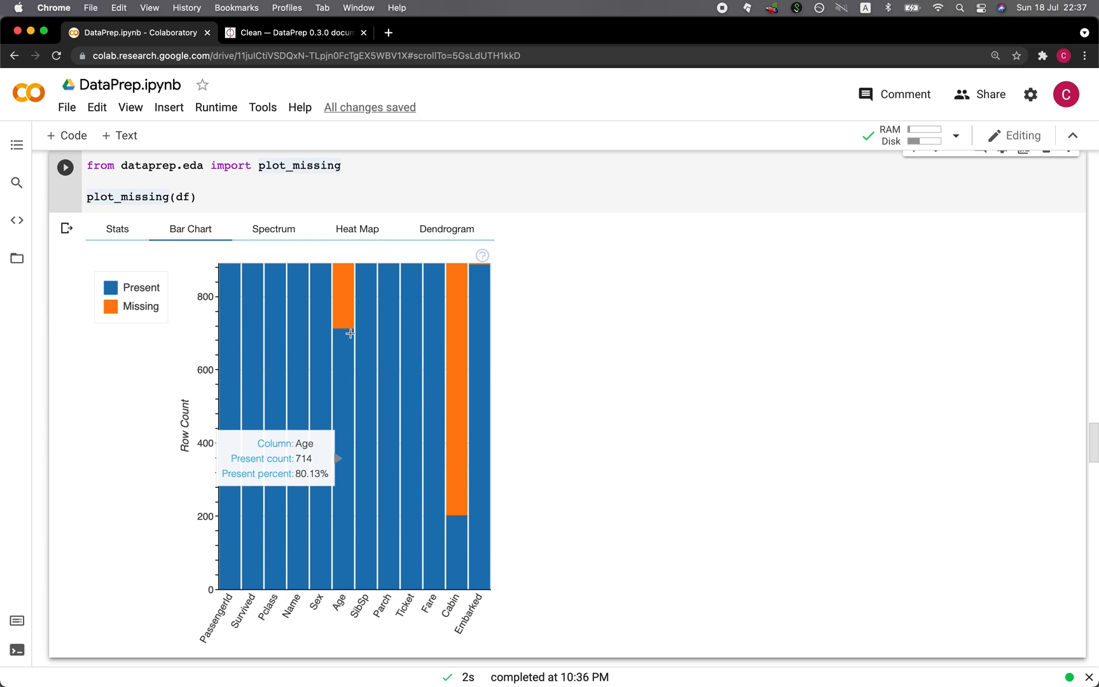
mouse_move(430, 437)
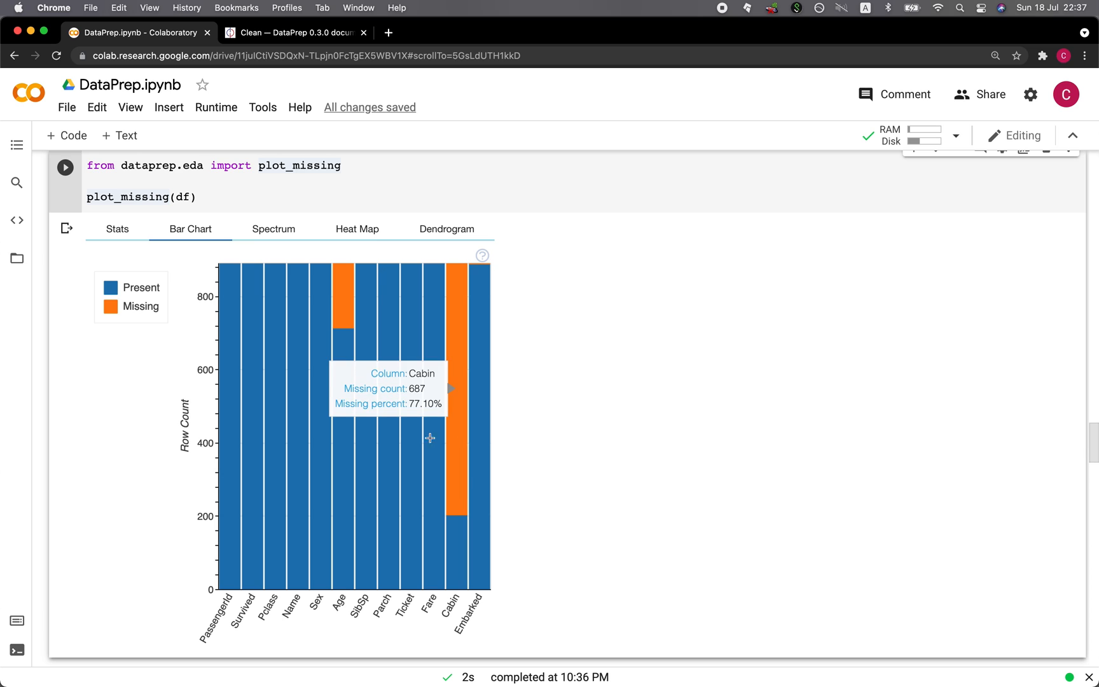
mouse_move(463, 331)
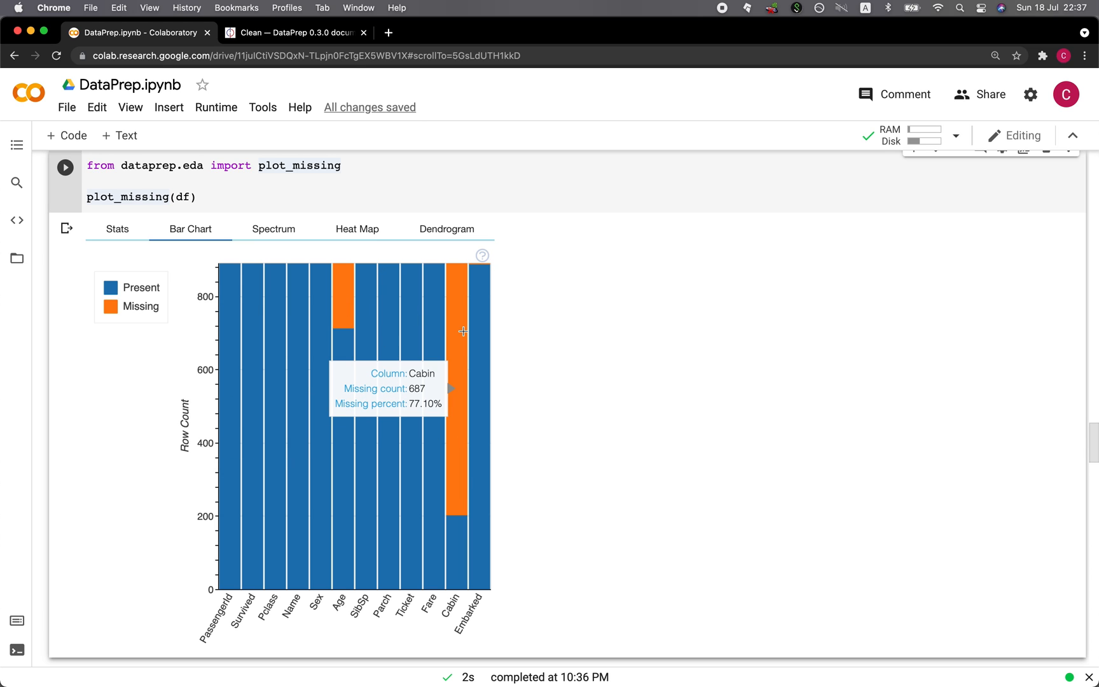
mouse_move(458, 469)
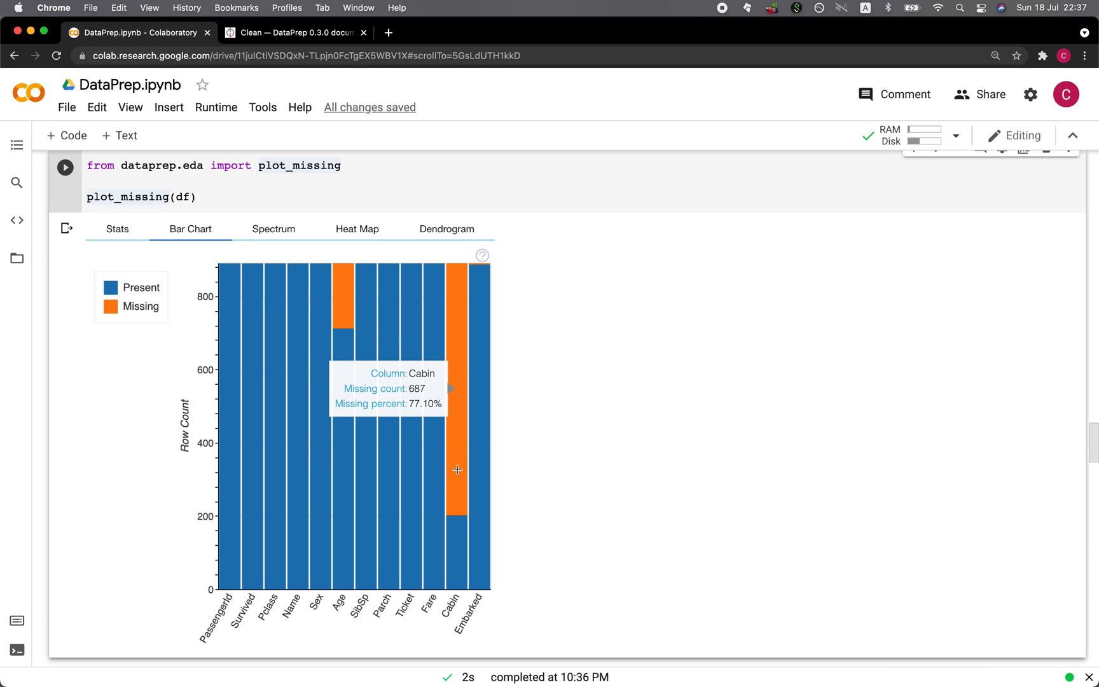
mouse_move(457, 407)
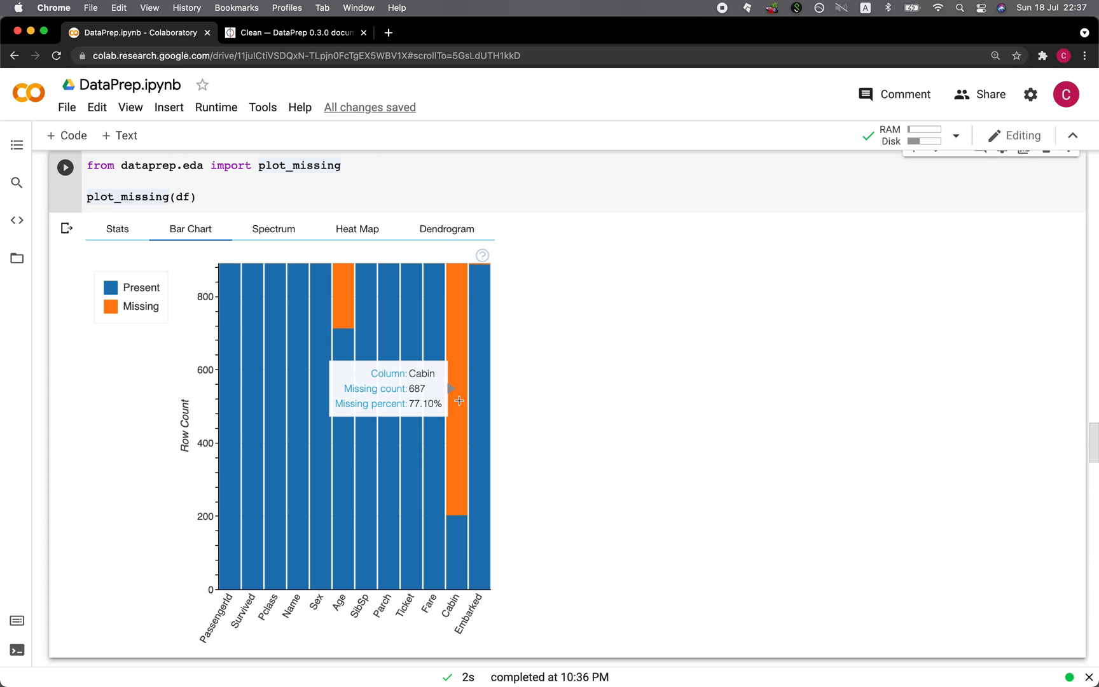
mouse_move(344, 308)
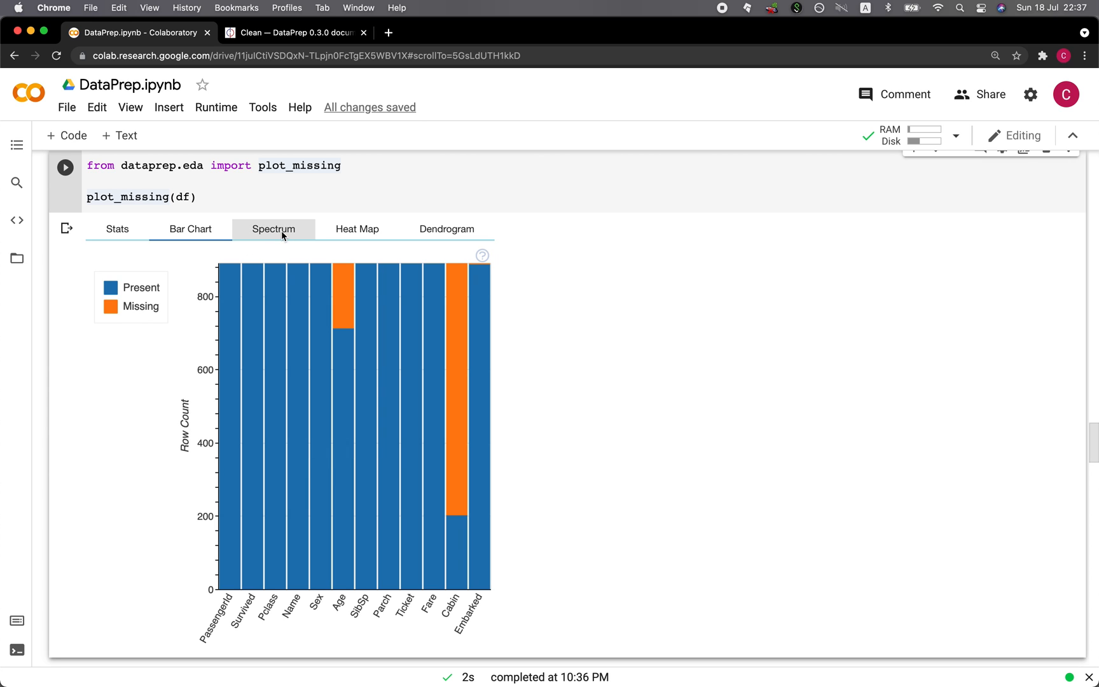
- View the missing-values spectrum and heat map, ending on the dendrogram
click(273, 229)
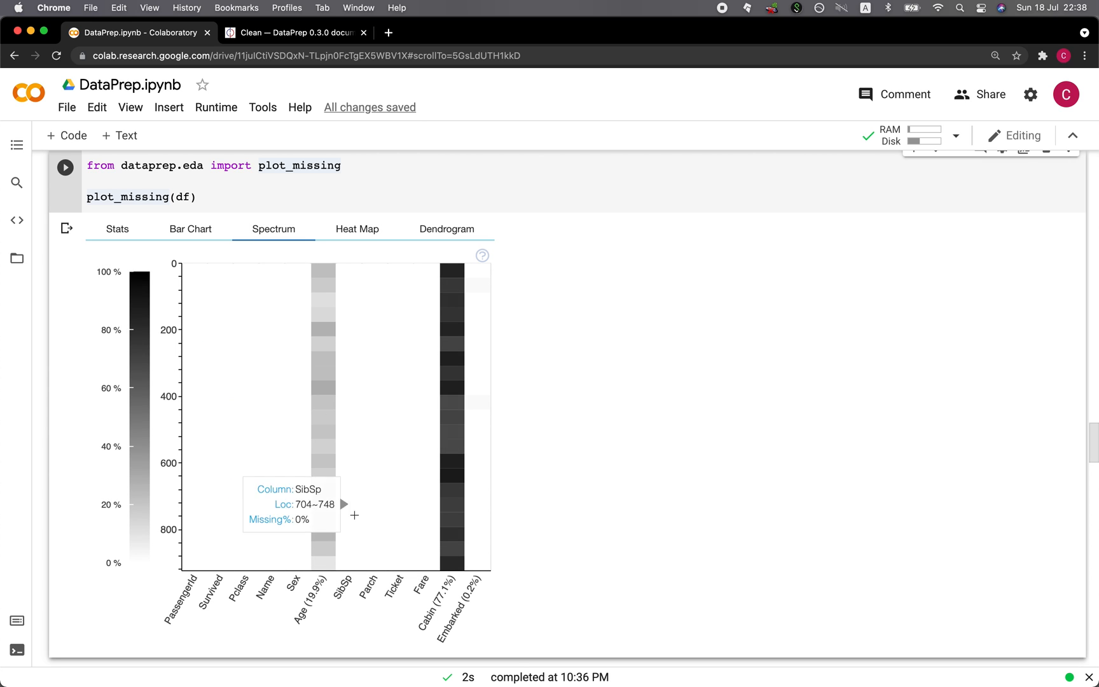
mouse_move(428, 401)
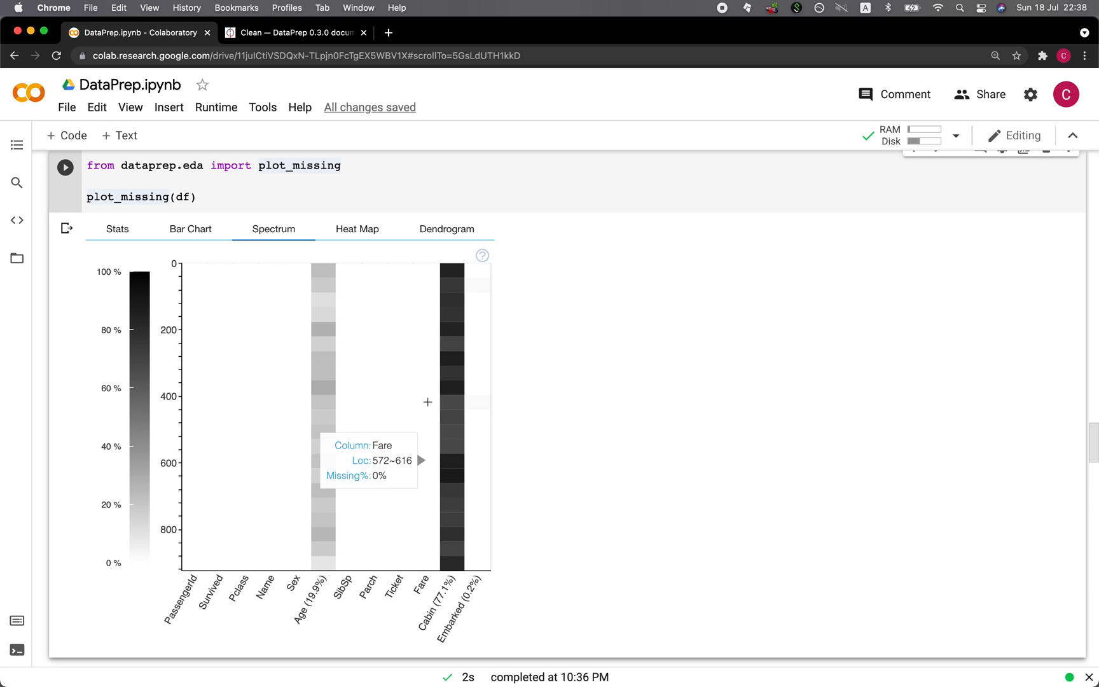
mouse_move(476, 404)
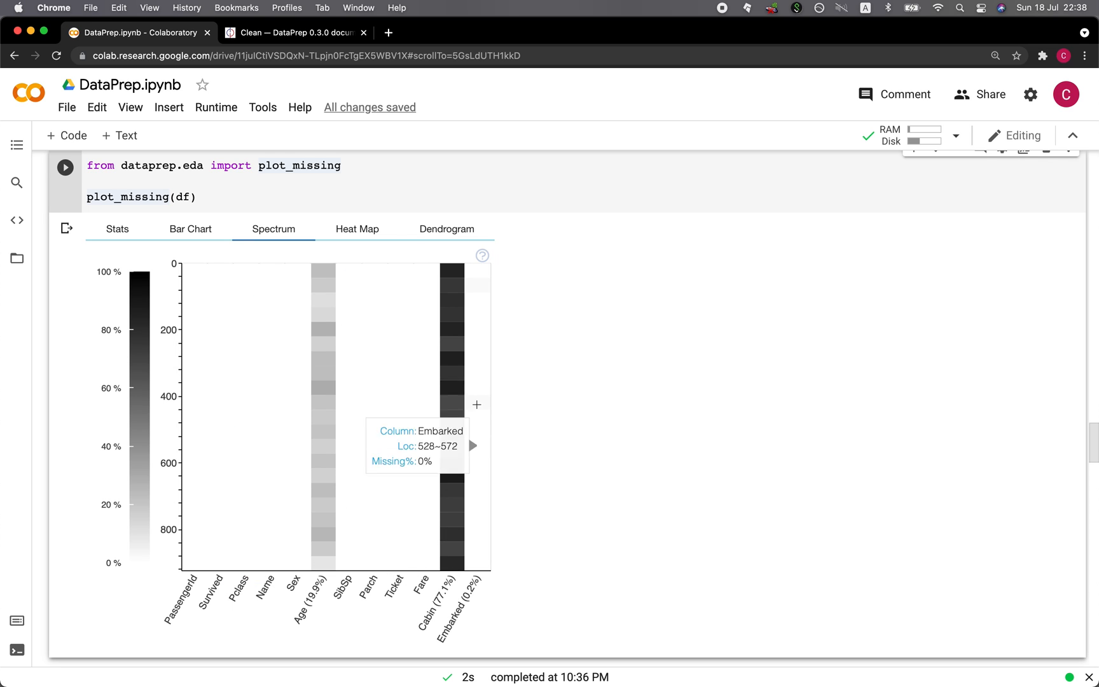
click(357, 228)
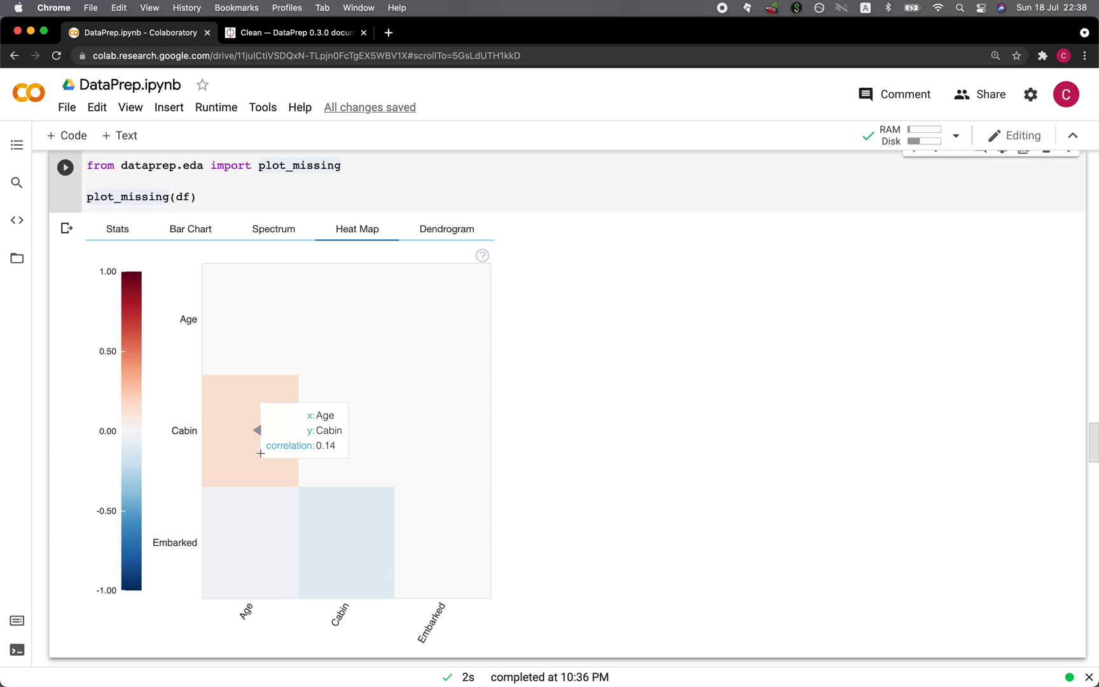
click(447, 228)
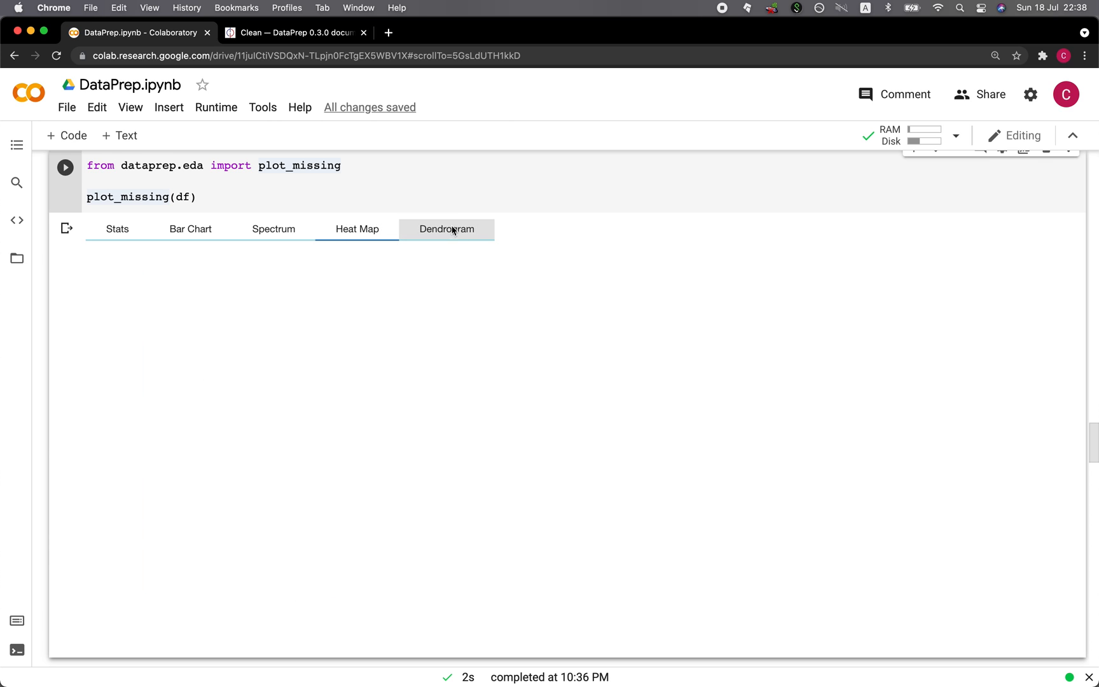
click(447, 228)
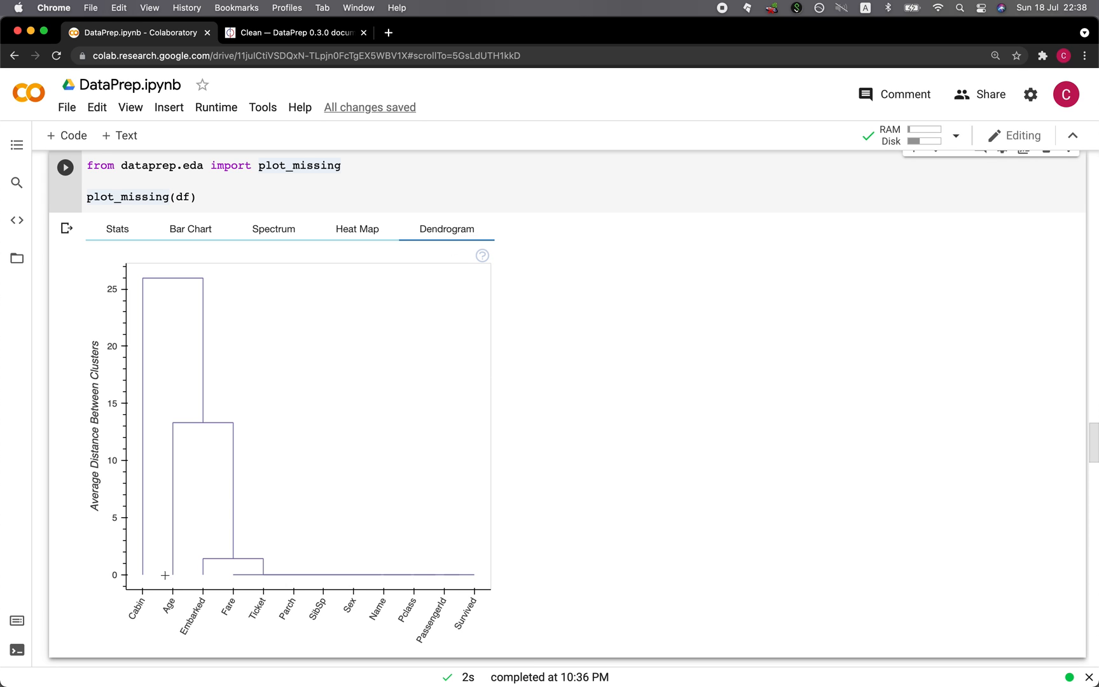
mouse_move(410, 528)
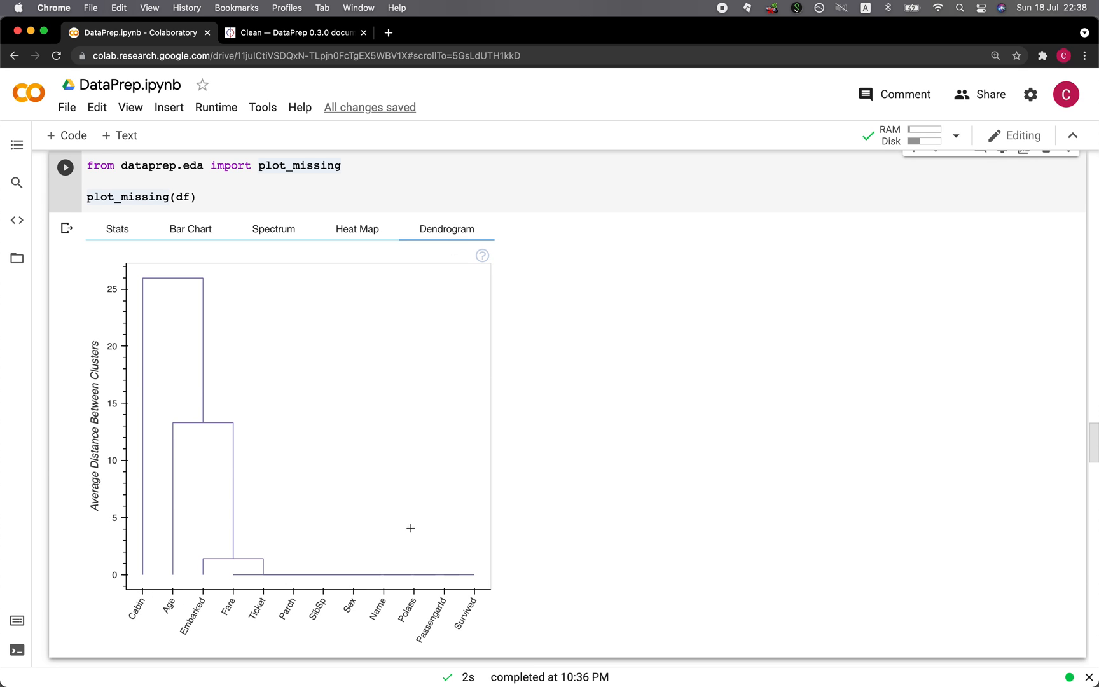
- Move down through the Compare 2 DataFrames cells splitting data into df1 (501 rows) and df2 (390 rows)
scroll(down, 3)
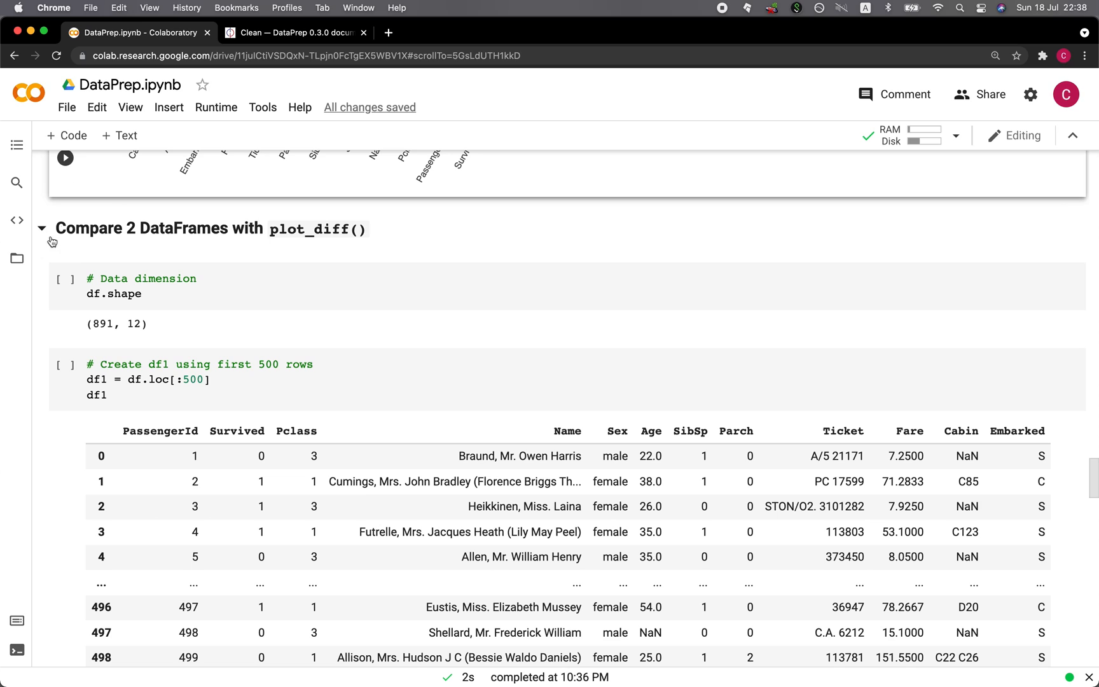
mouse_move(271, 238)
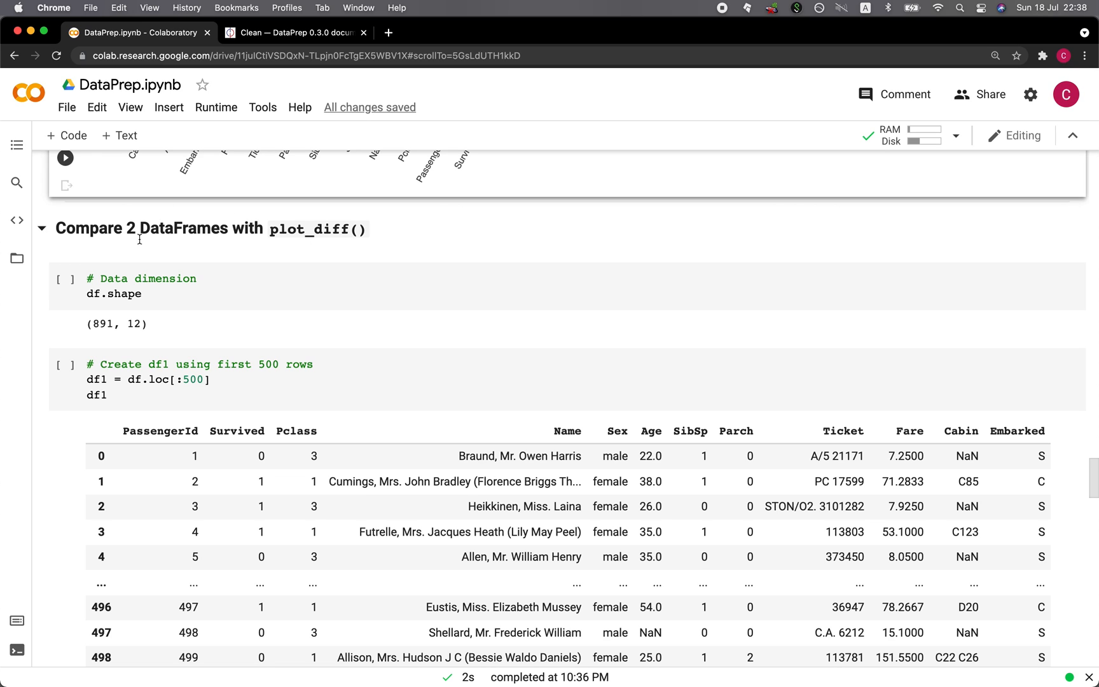
mouse_move(206, 243)
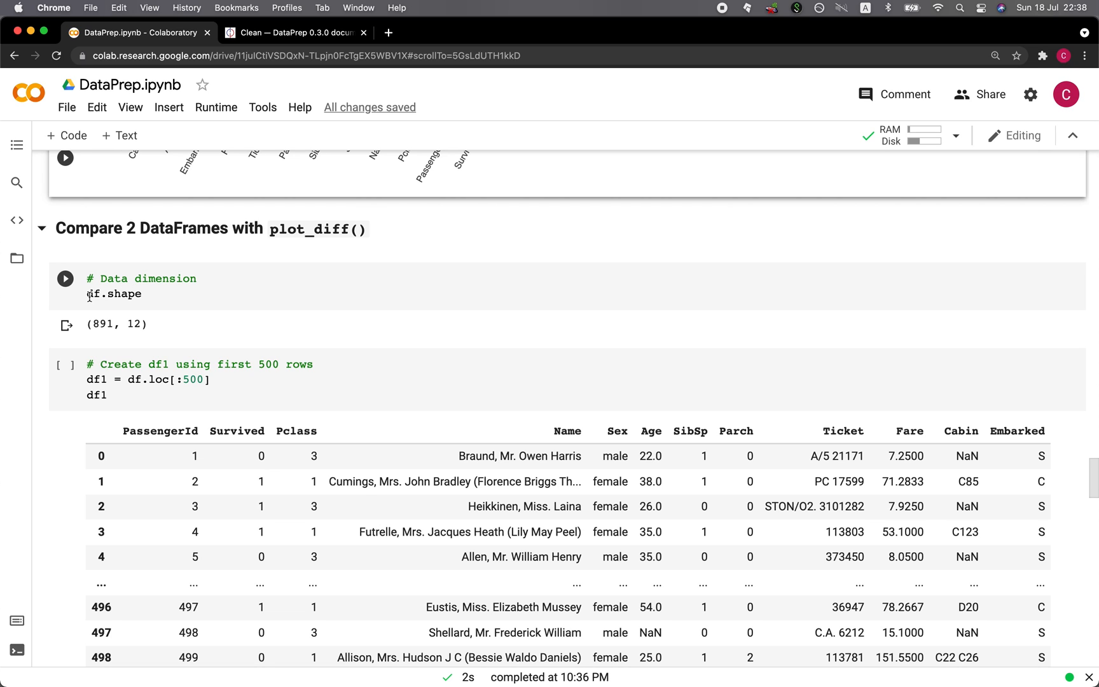
mouse_move(96, 317)
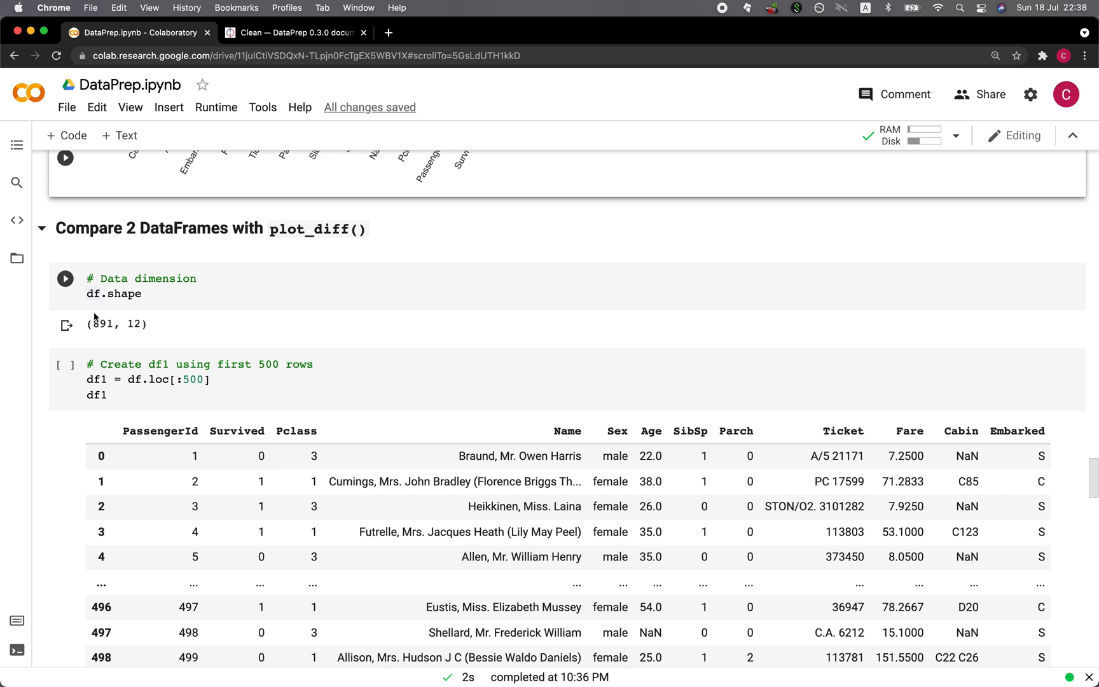
scroll(down, 3)
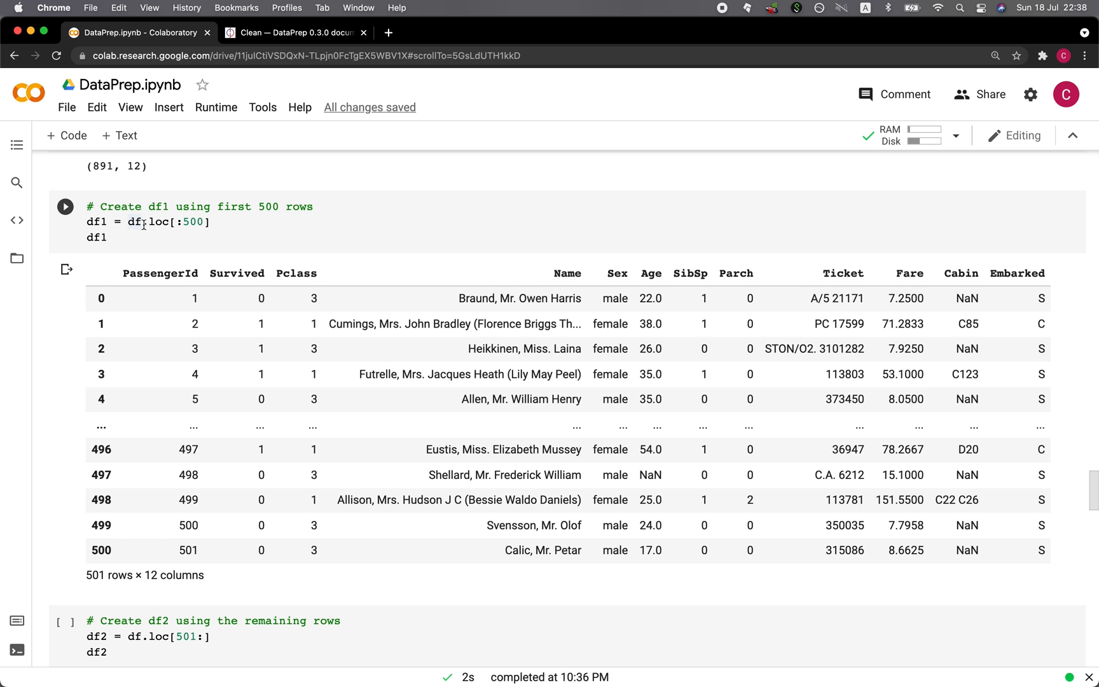
scroll(down, 3)
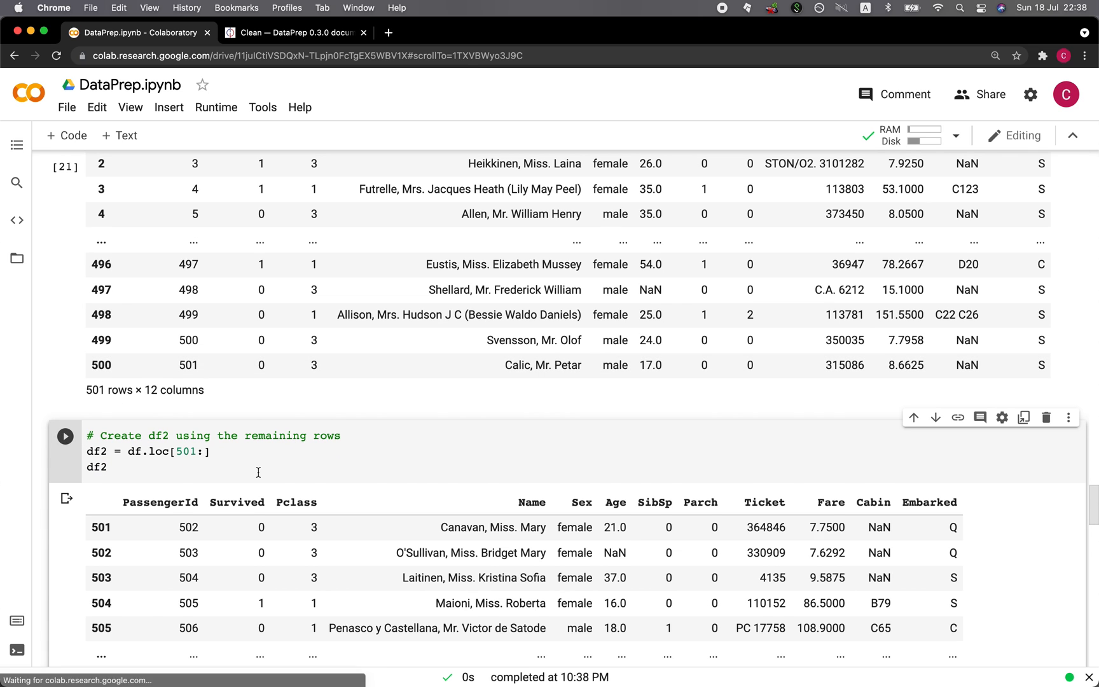
scroll(down, 3)
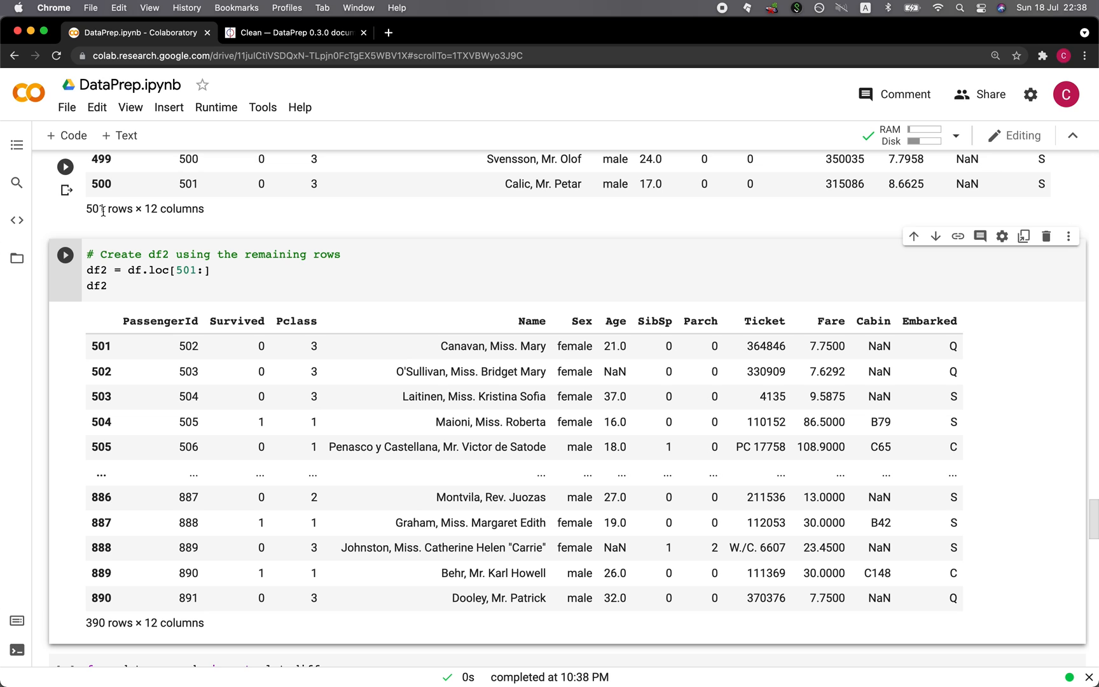
scroll(down, 3)
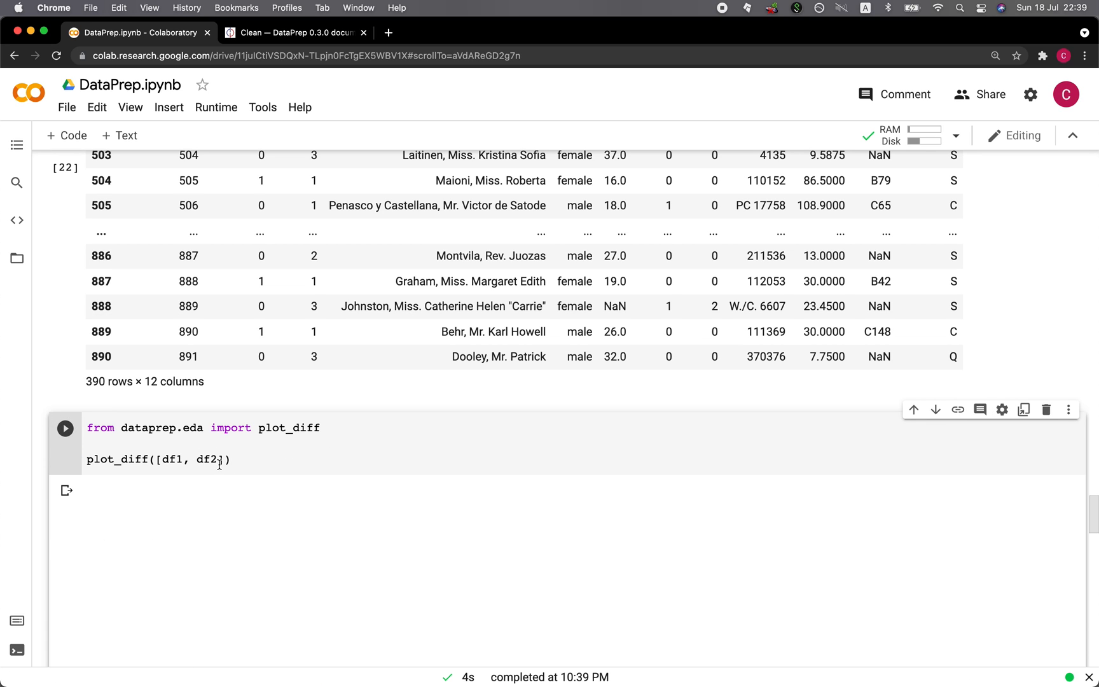
- Run the plot_diff cell and view the first df1 vs df2 comparison charts
click(64, 428)
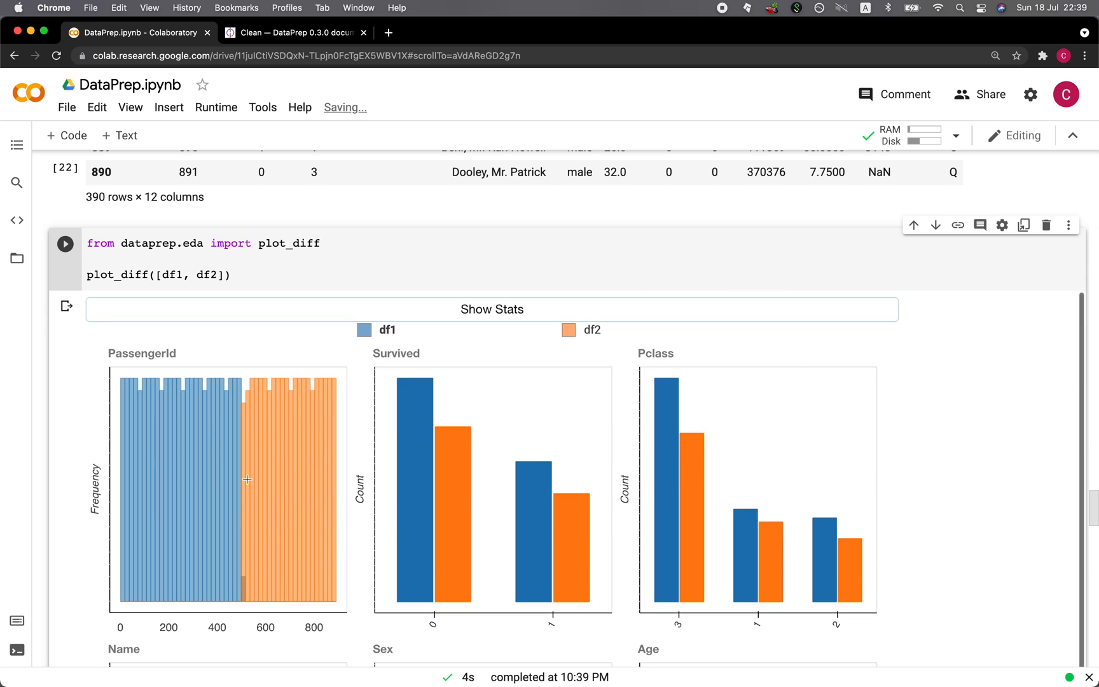
mouse_move(410, 440)
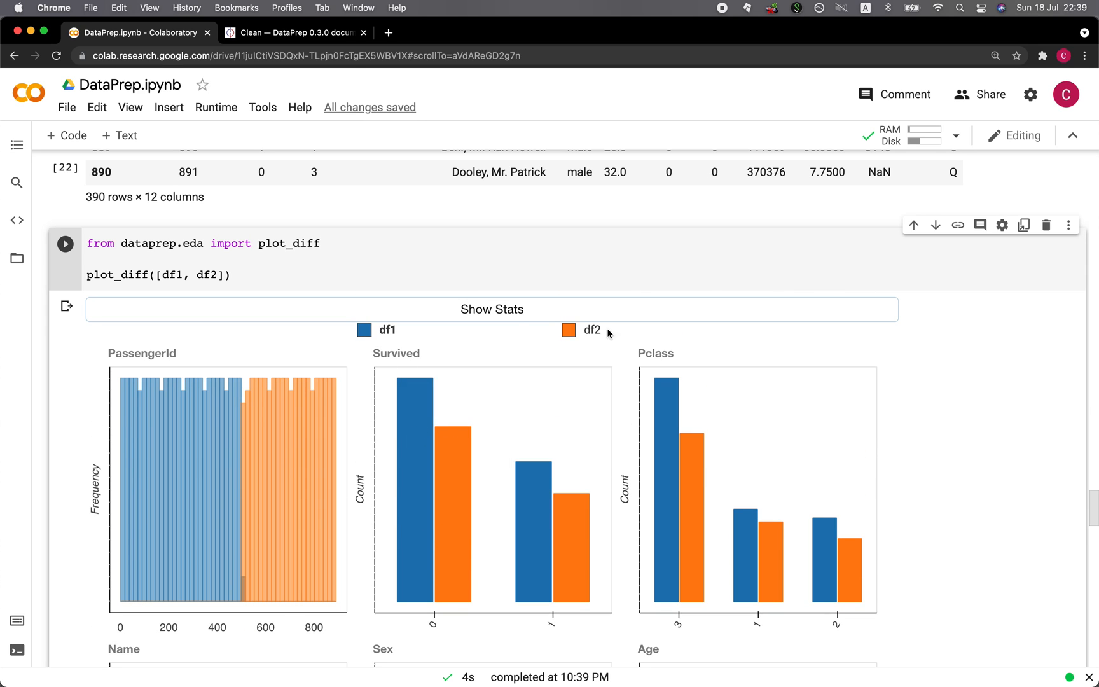
mouse_move(418, 553)
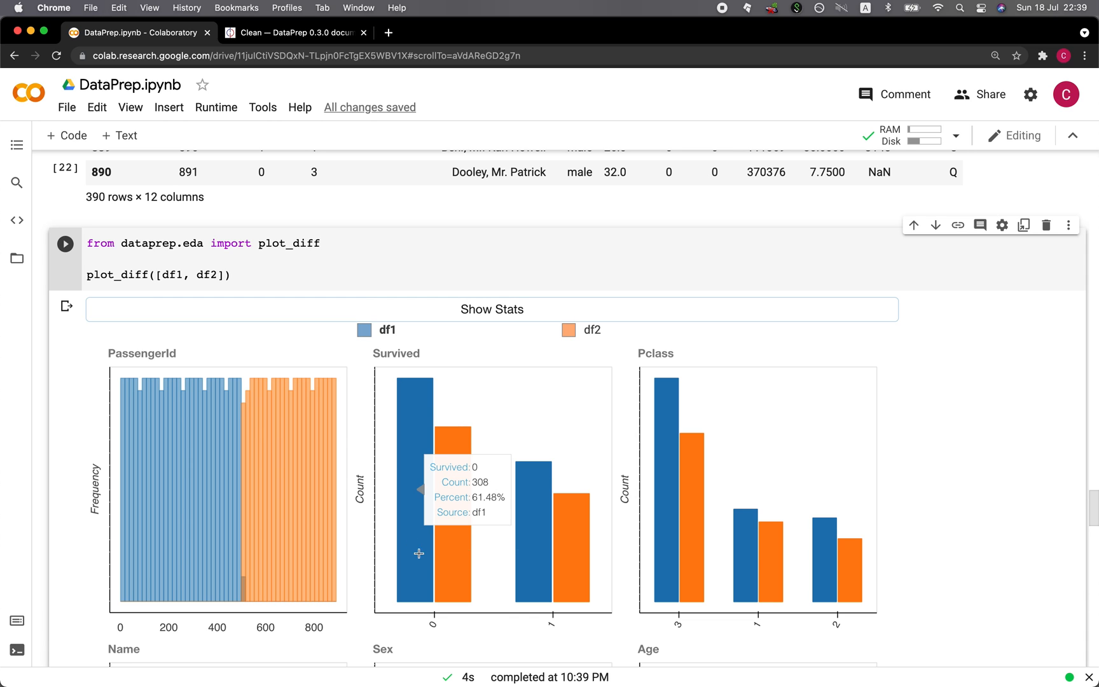
scroll(down, 3)
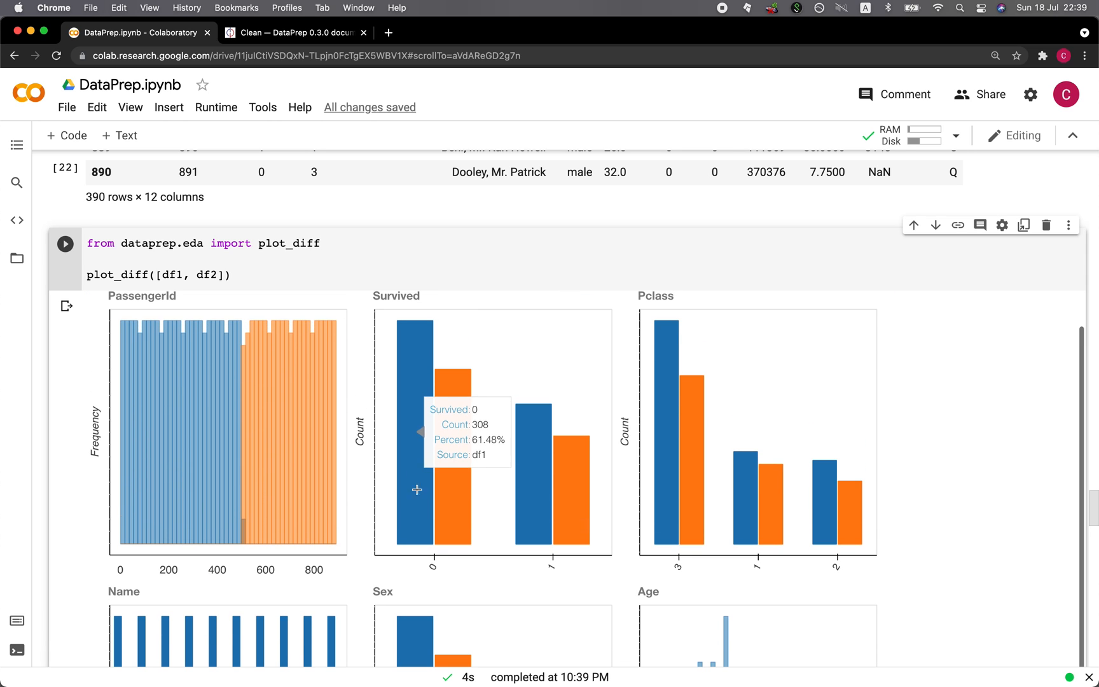
scroll(down, 3)
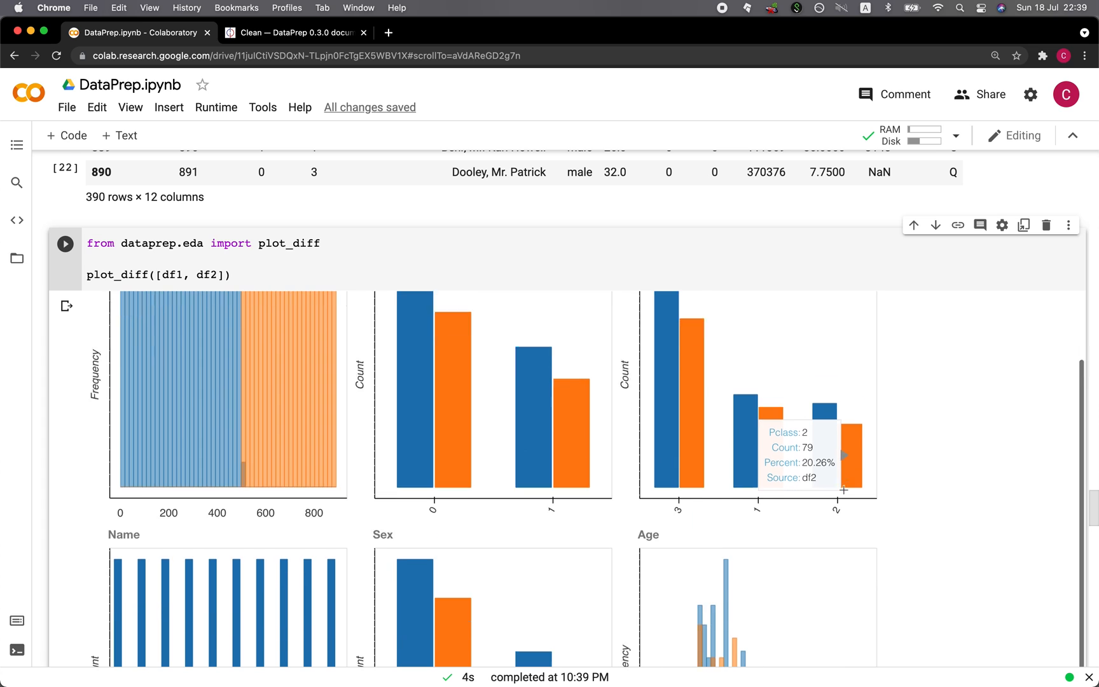
scroll(down, 3)
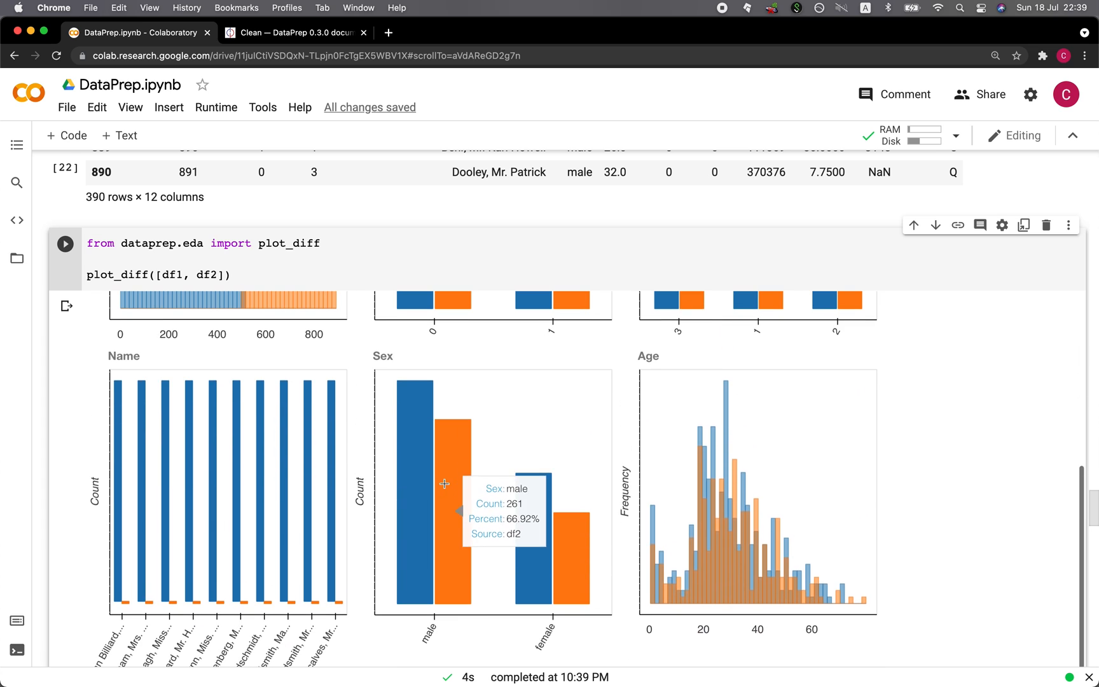
mouse_move(825, 544)
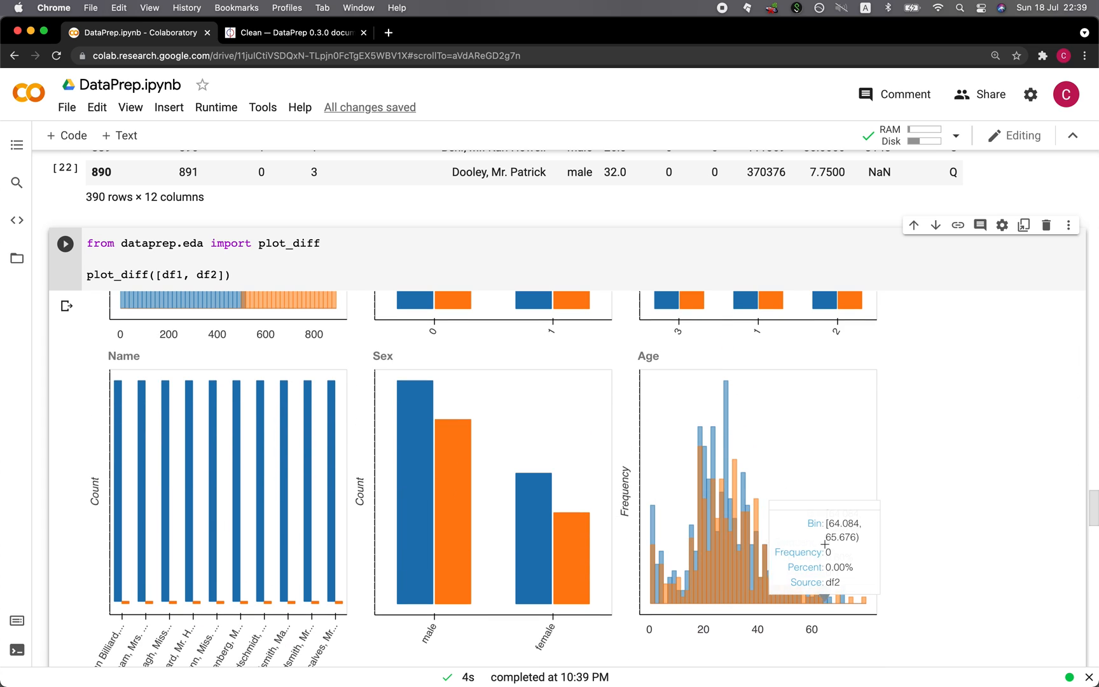
- Continue through the plot_diff charts down to the Embarked column
scroll(down, 3)
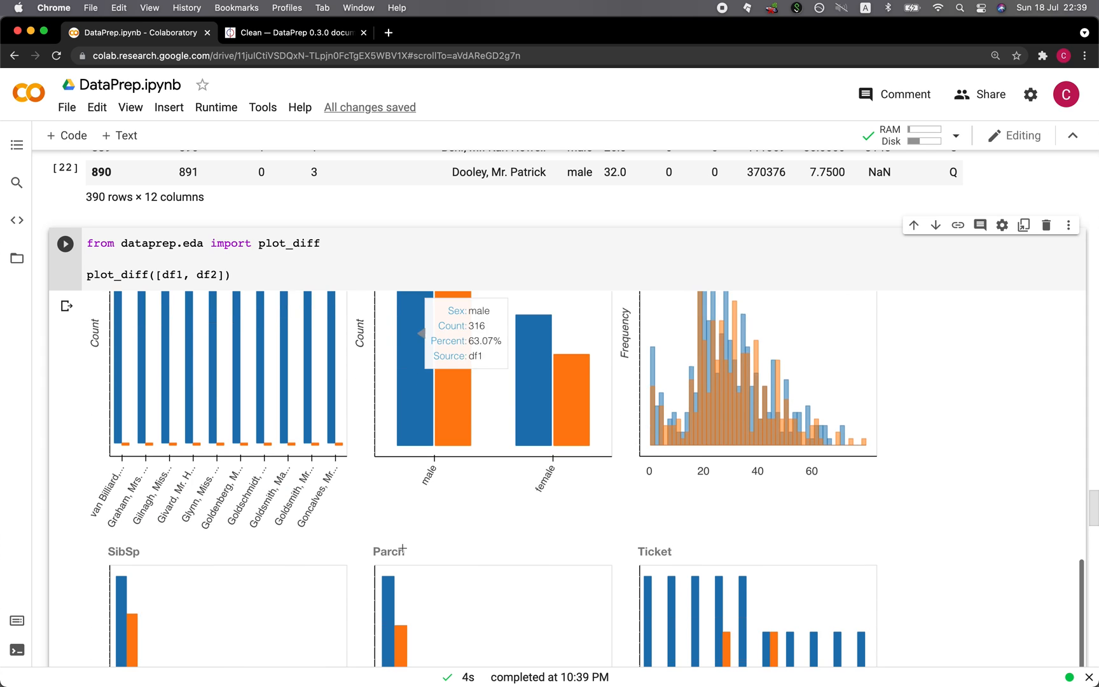
scroll(down, 3)
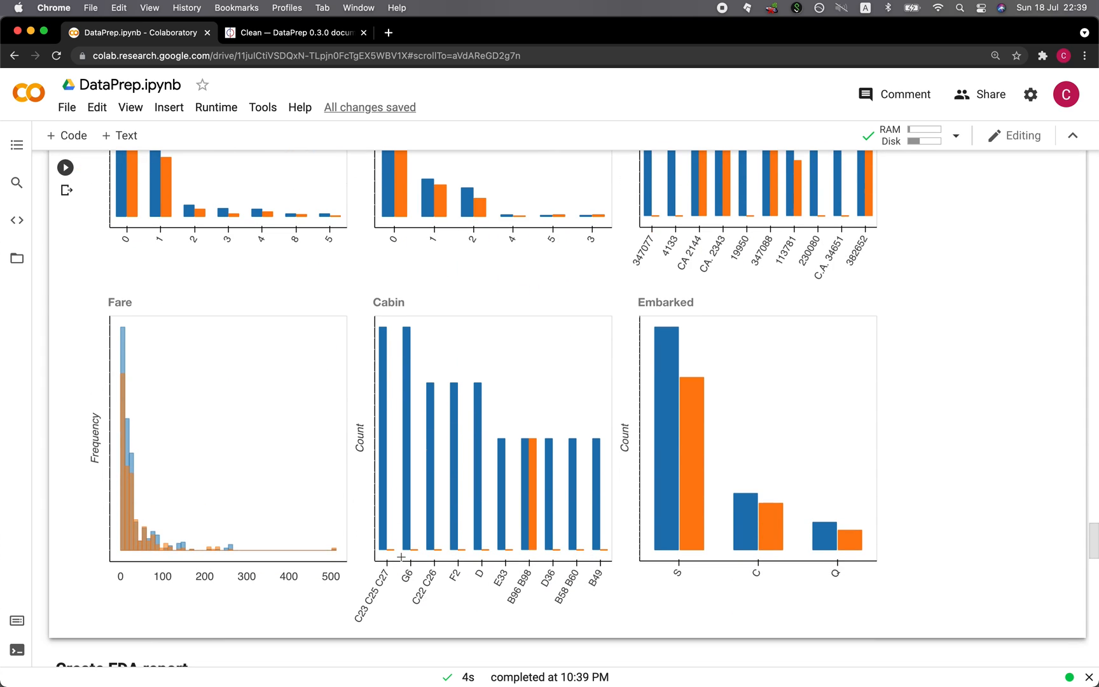
mouse_move(80, 450)
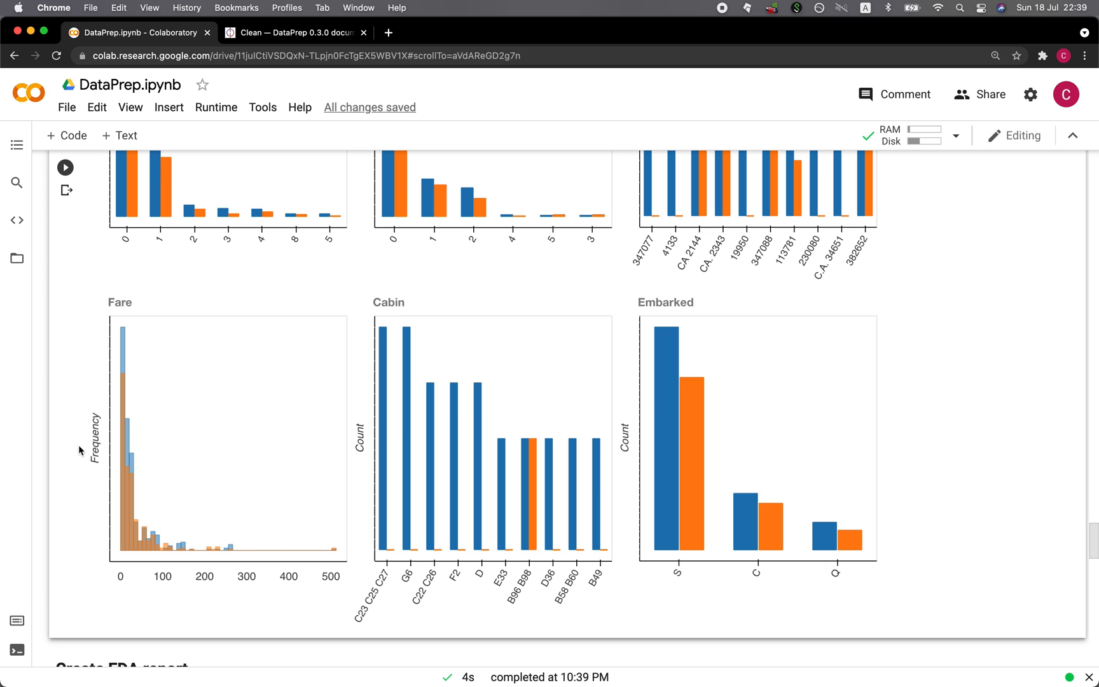
scroll(down, 3)
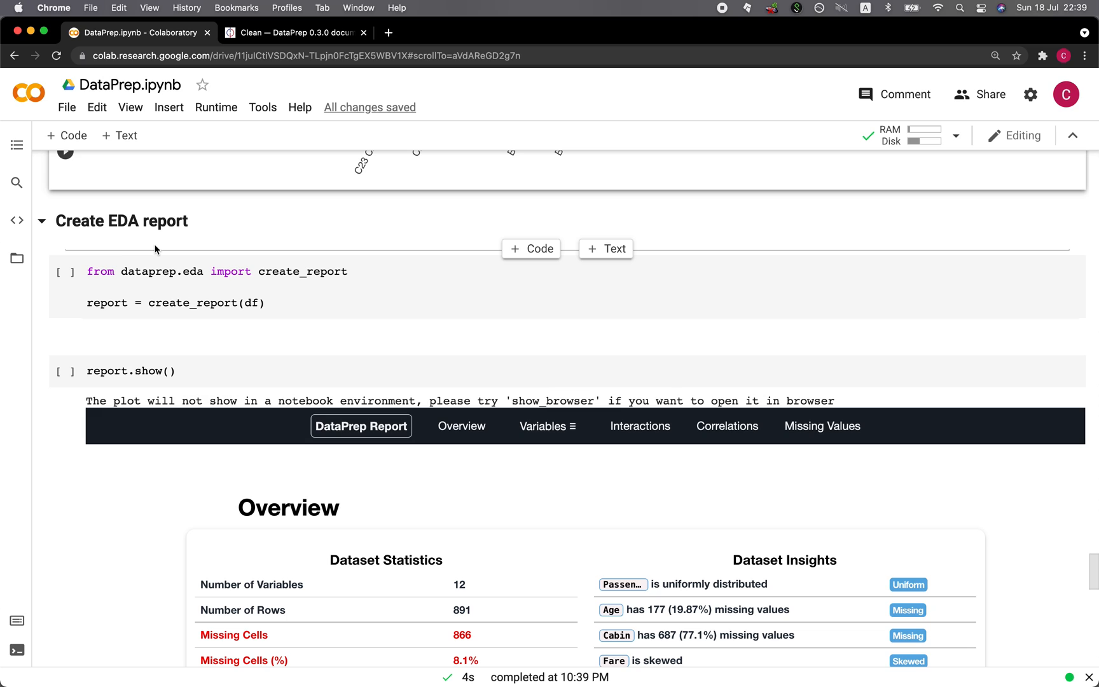
mouse_move(135, 254)
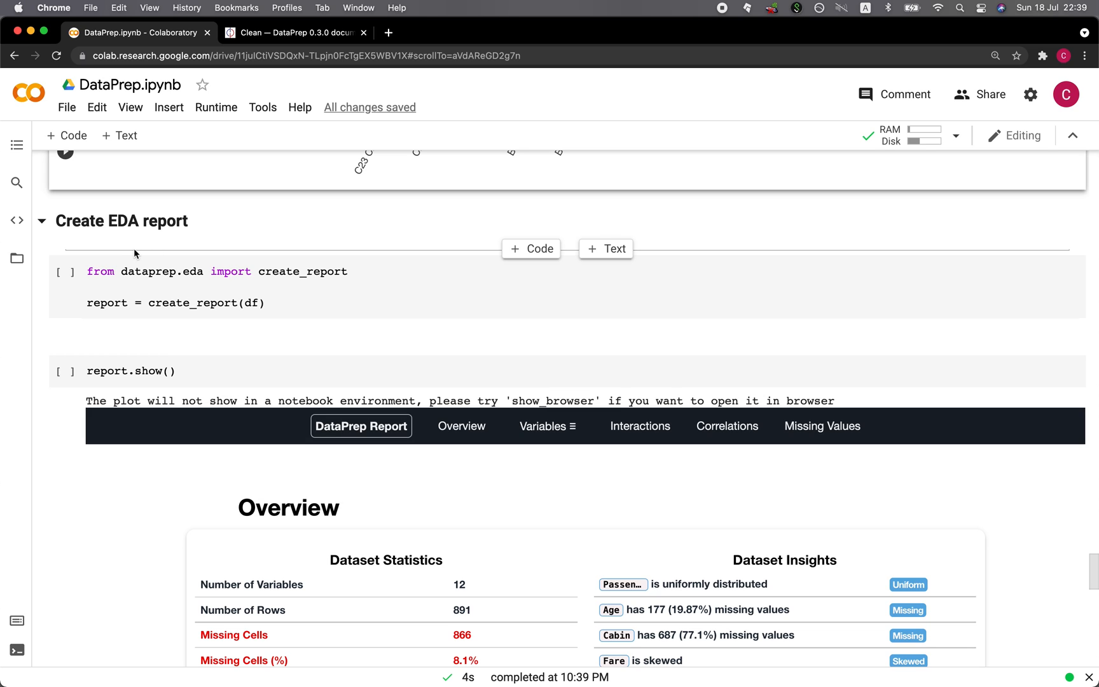
- Build the DataPrep EDA report object with create_report(df) on the Titanic dataframe
click(64, 270)
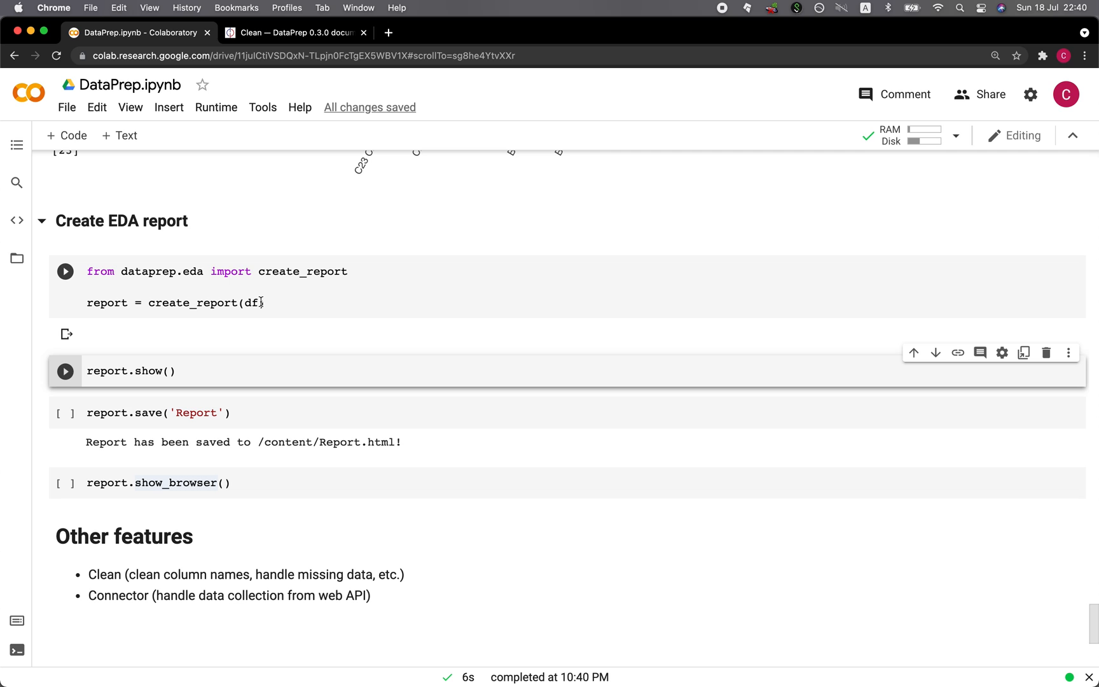
- Show the report inline with report.show() and browse down to the Missing Values bar chart
click(65, 271)
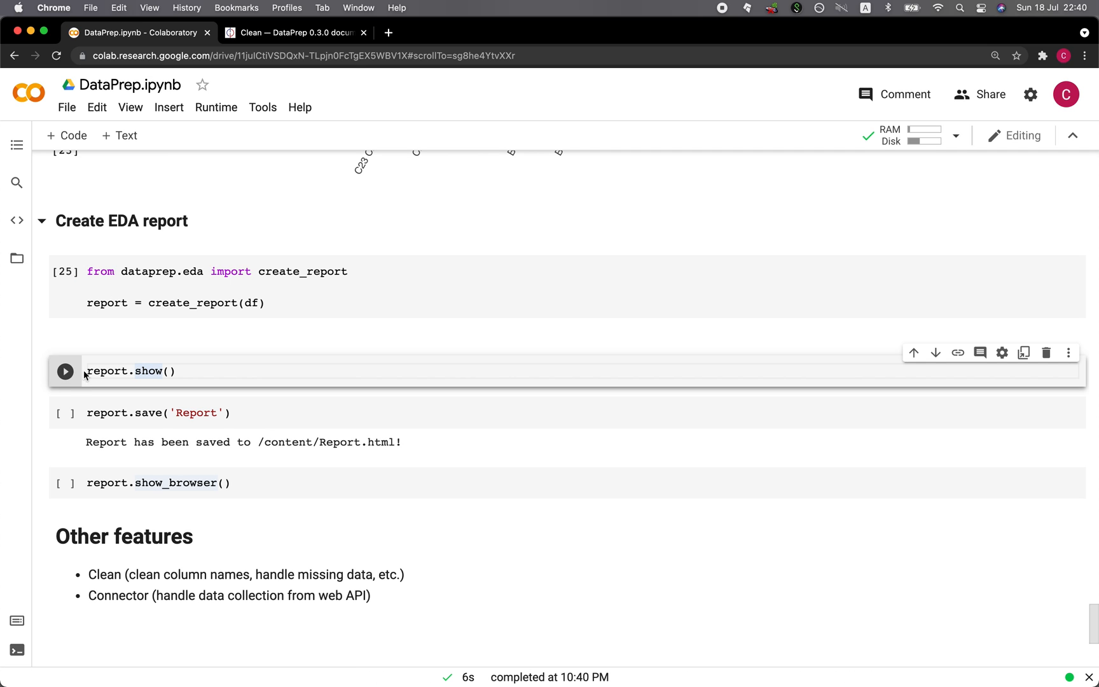
click(64, 371)
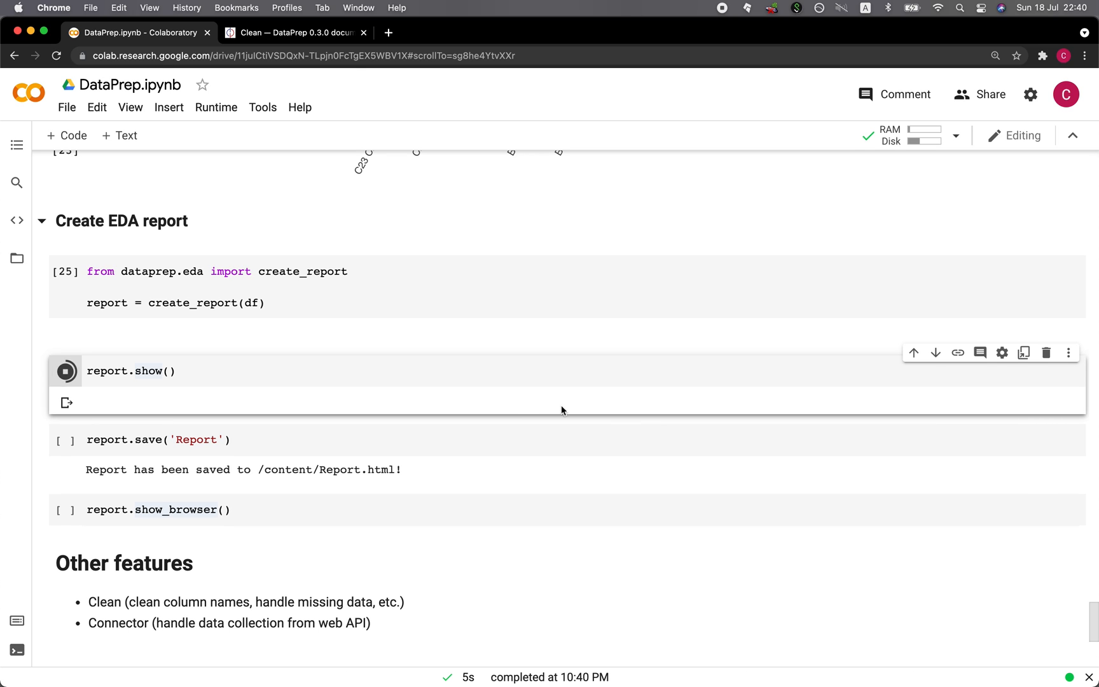
click(65, 371)
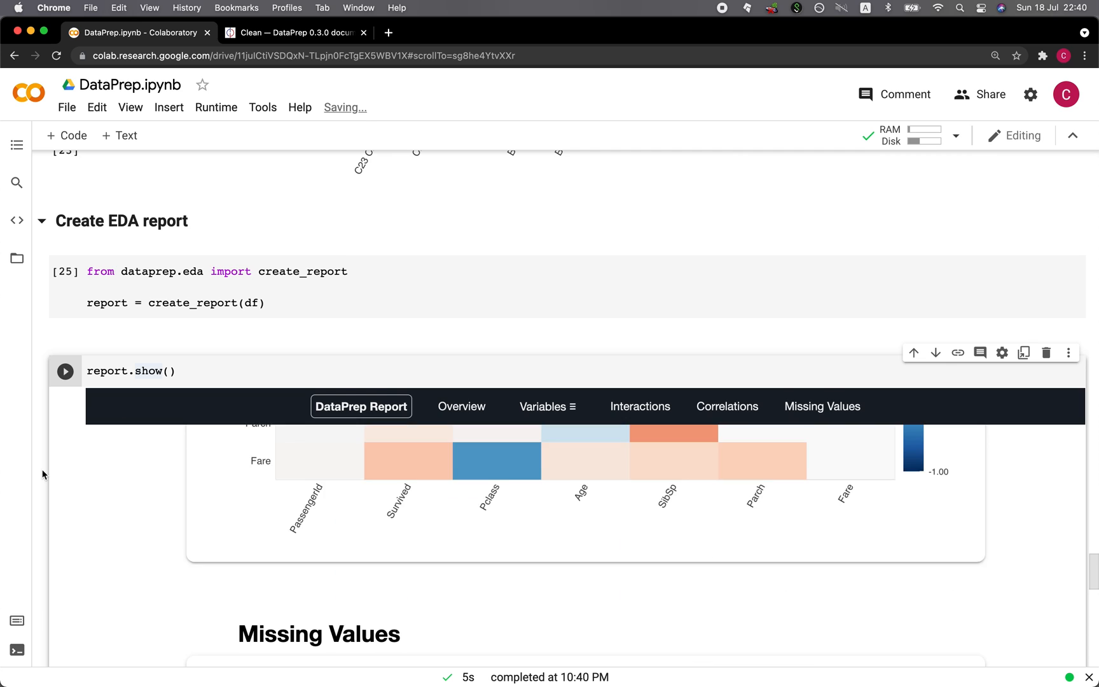
scroll(down, 3)
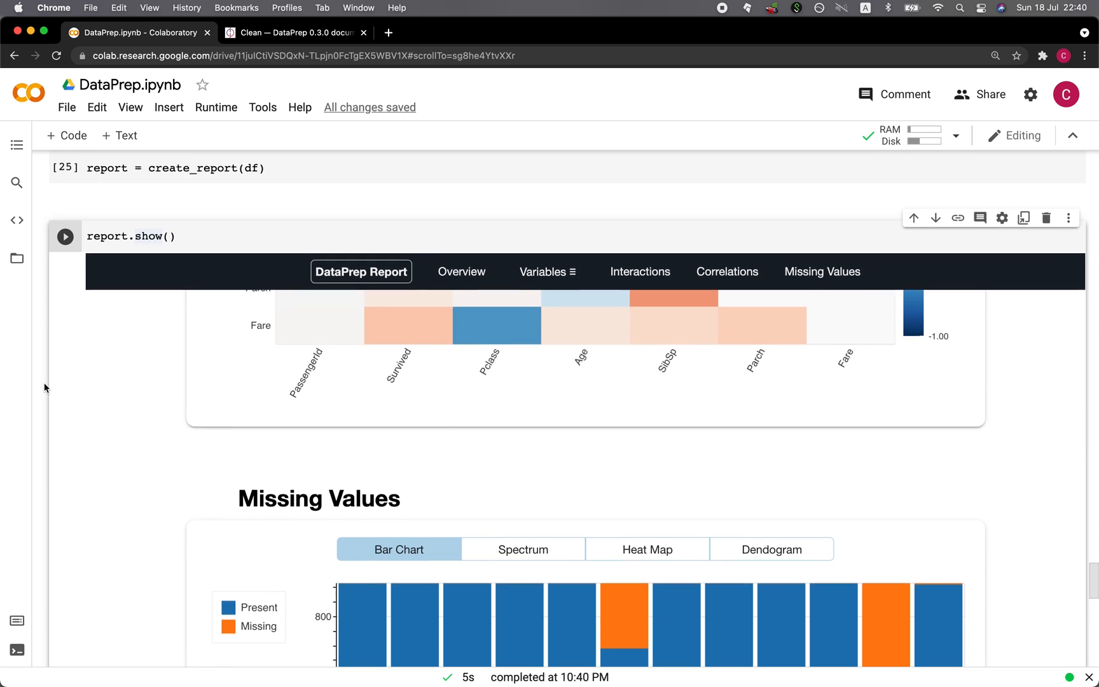
scroll(down, 3)
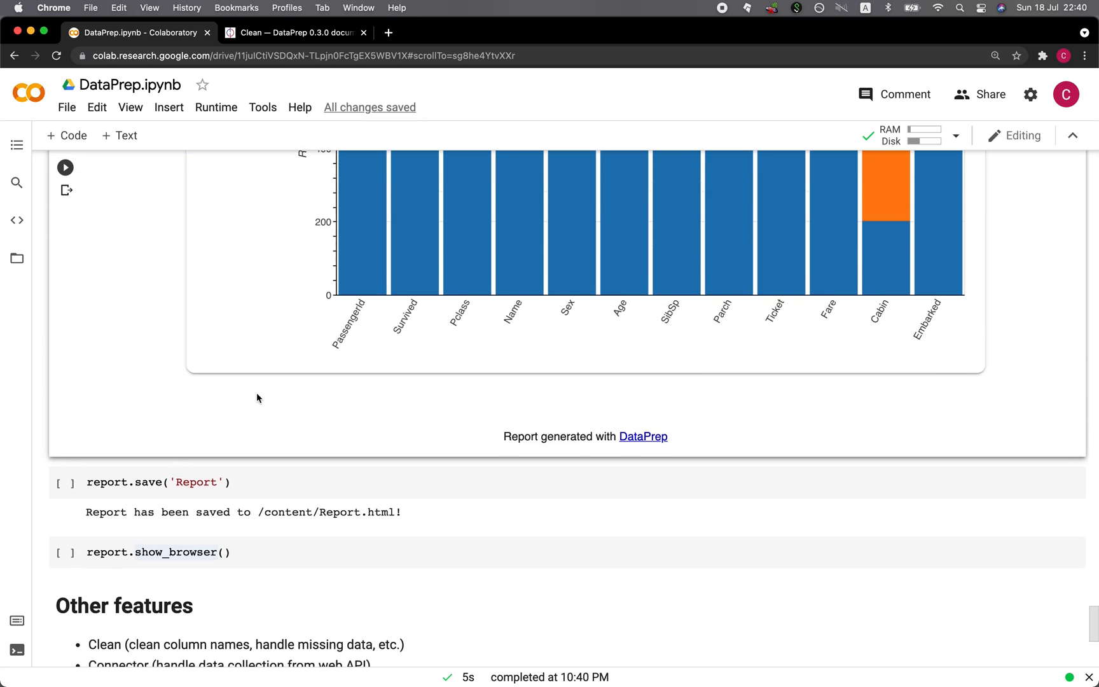
scroll(down, 3)
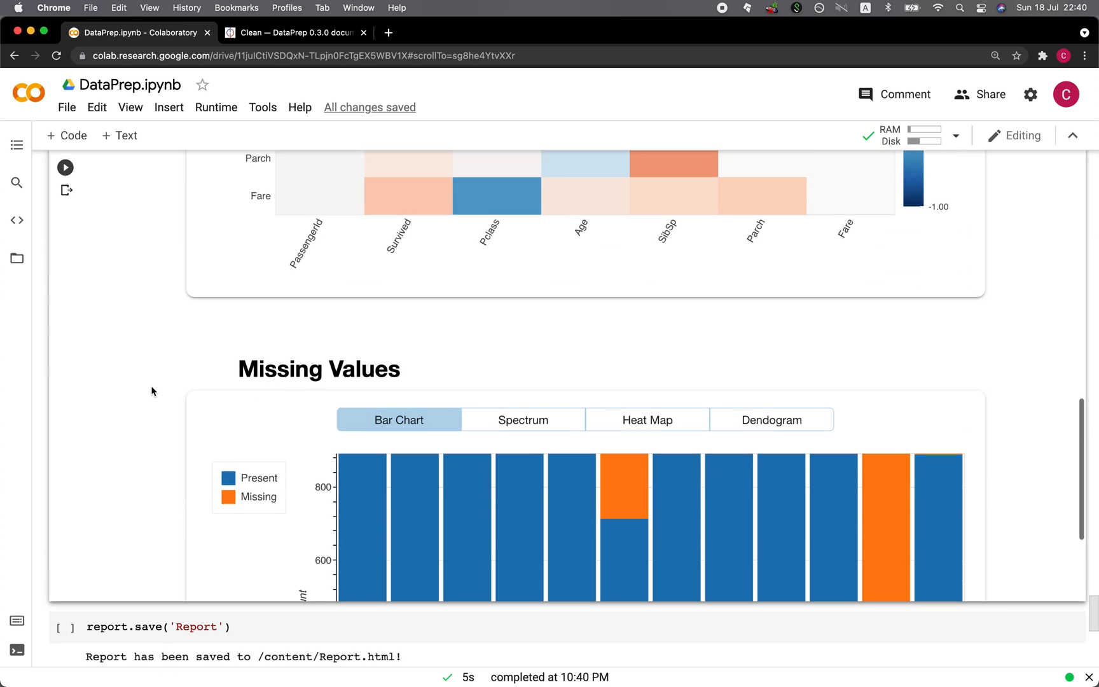
scroll(down, 3)
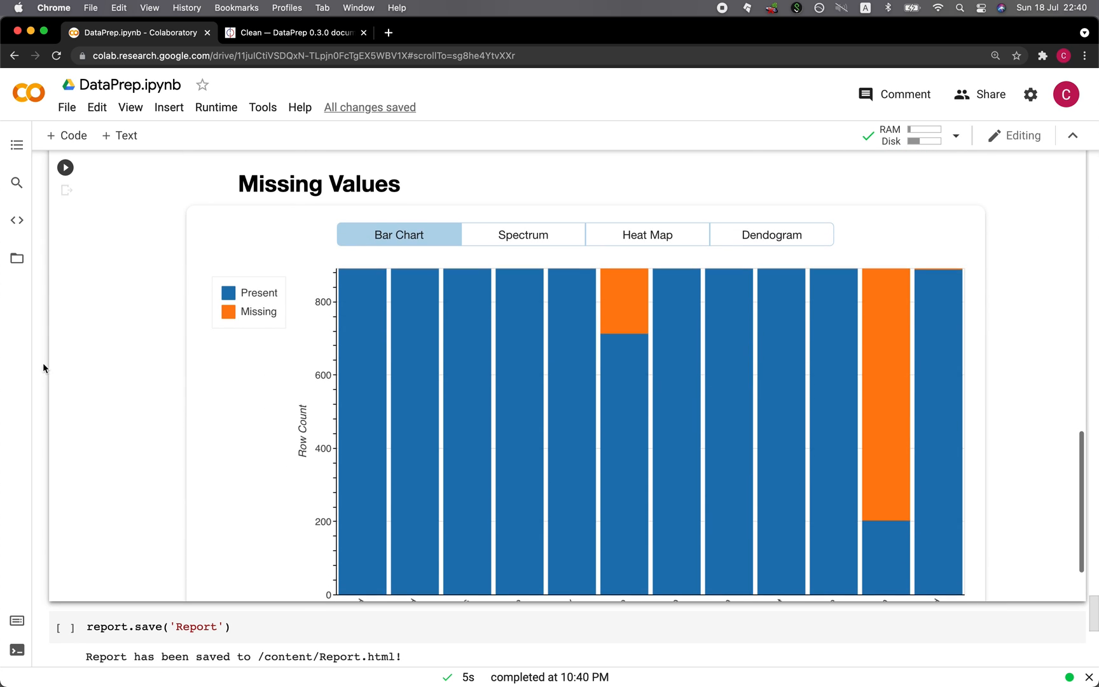
- Re-run the report.show() cell, then clear its inline output from the notebook
click(545, 355)
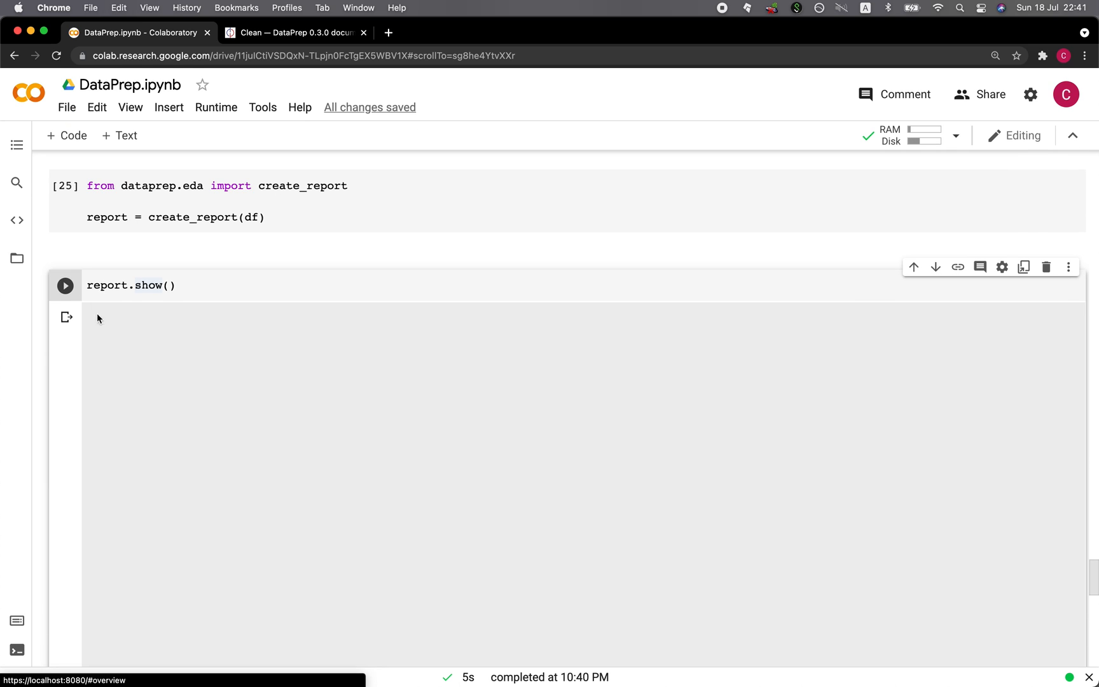
click(65, 286)
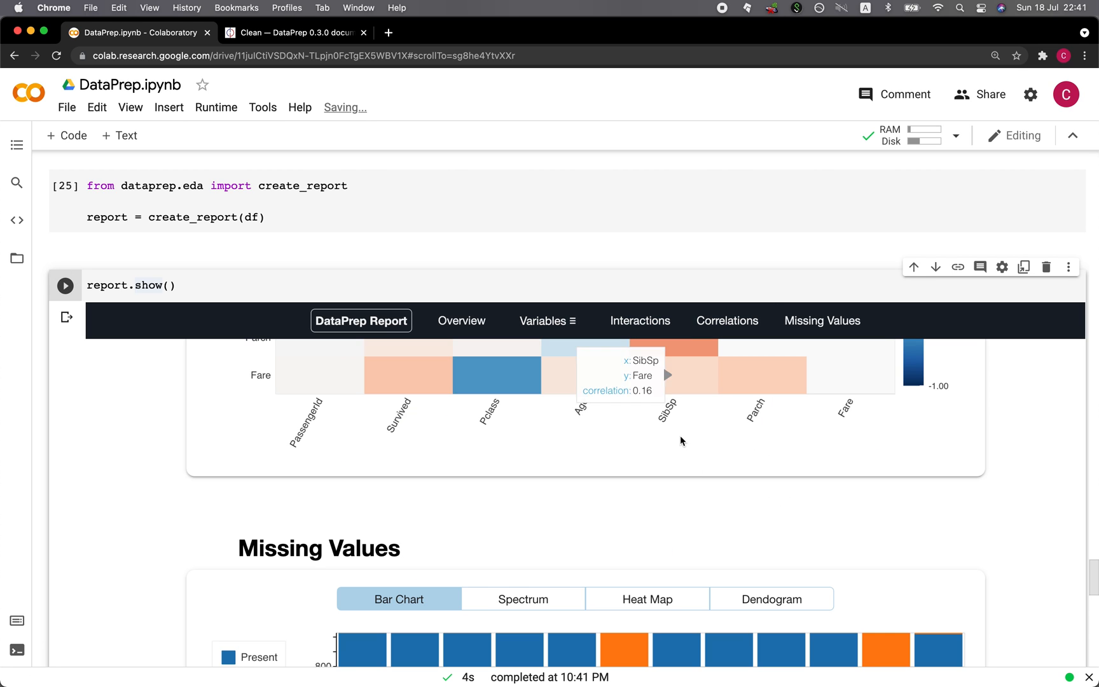
click(545, 321)
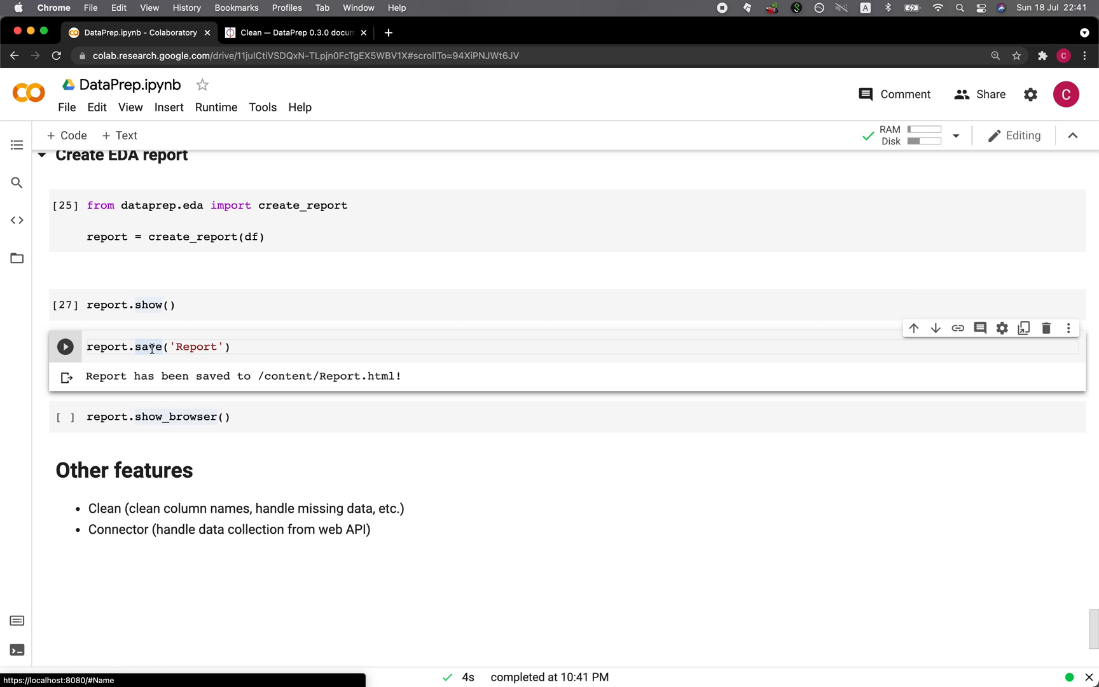
- Save the report with report.save('Report') and show the Files panel listing Report.html
click(65, 346)
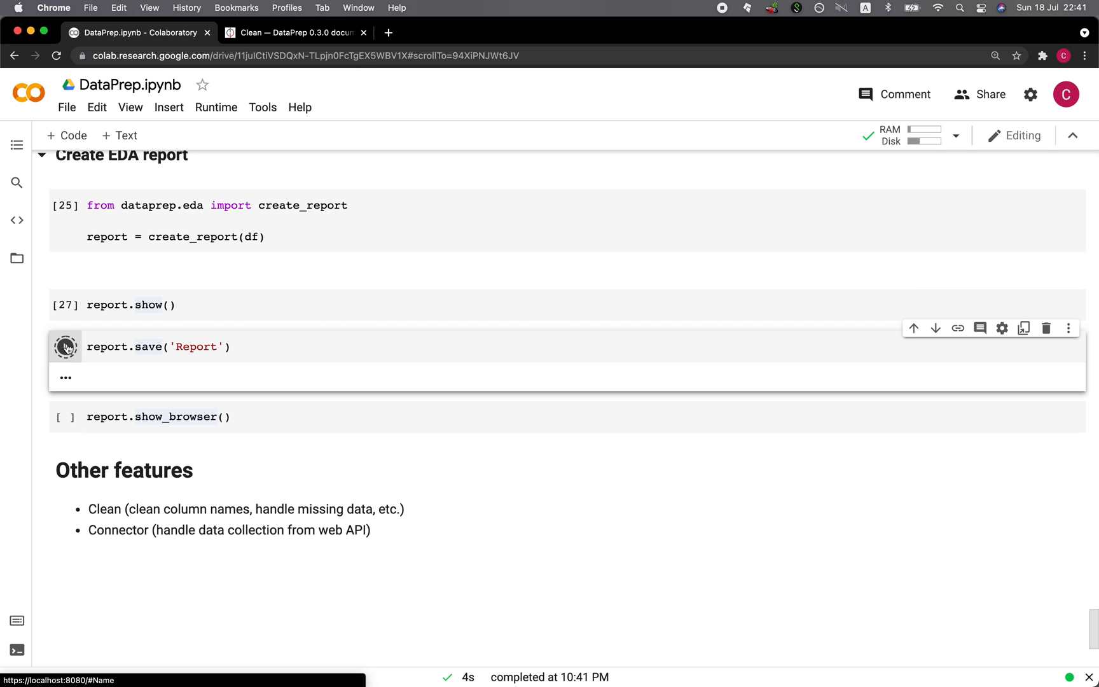
click(65, 346)
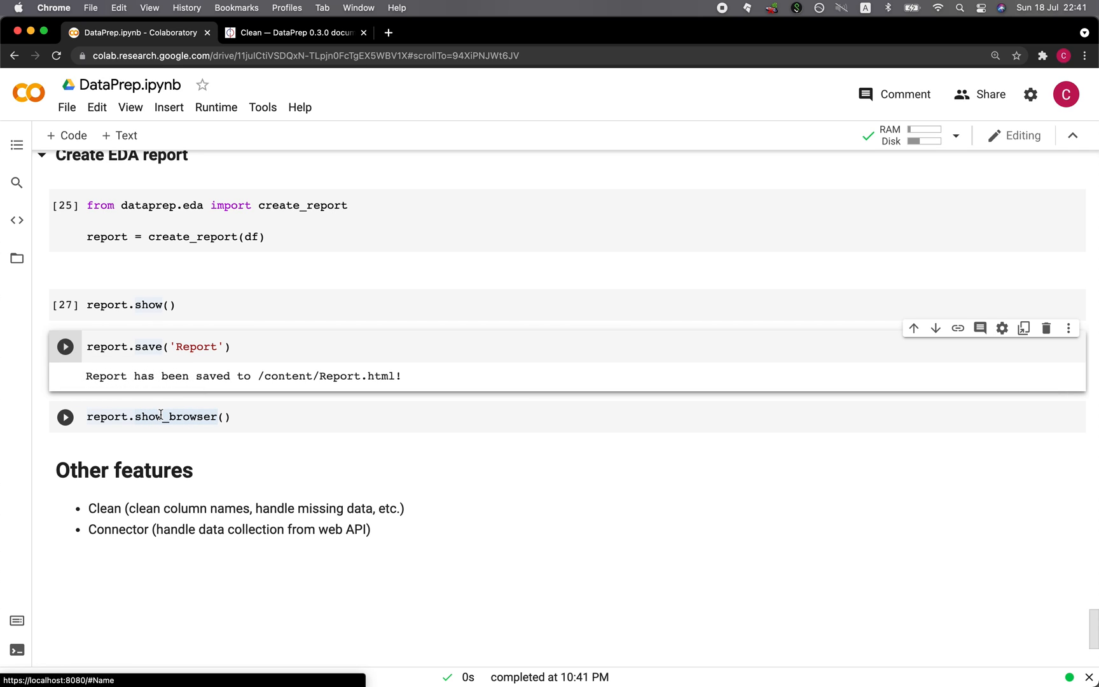
mouse_move(198, 440)
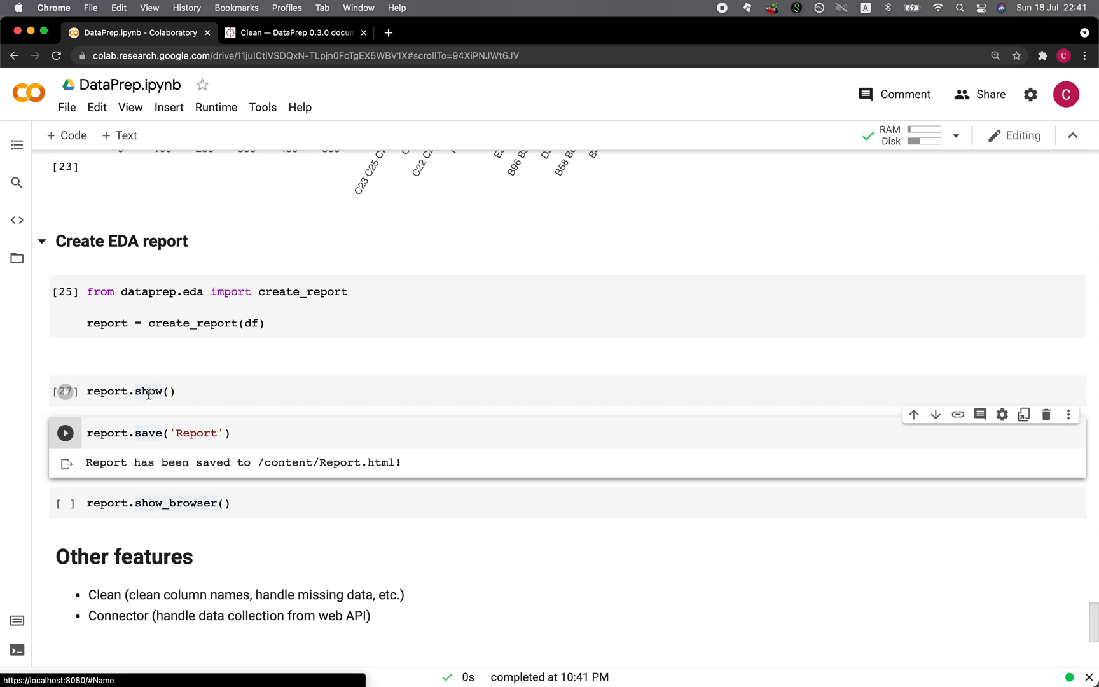
click(130, 392)
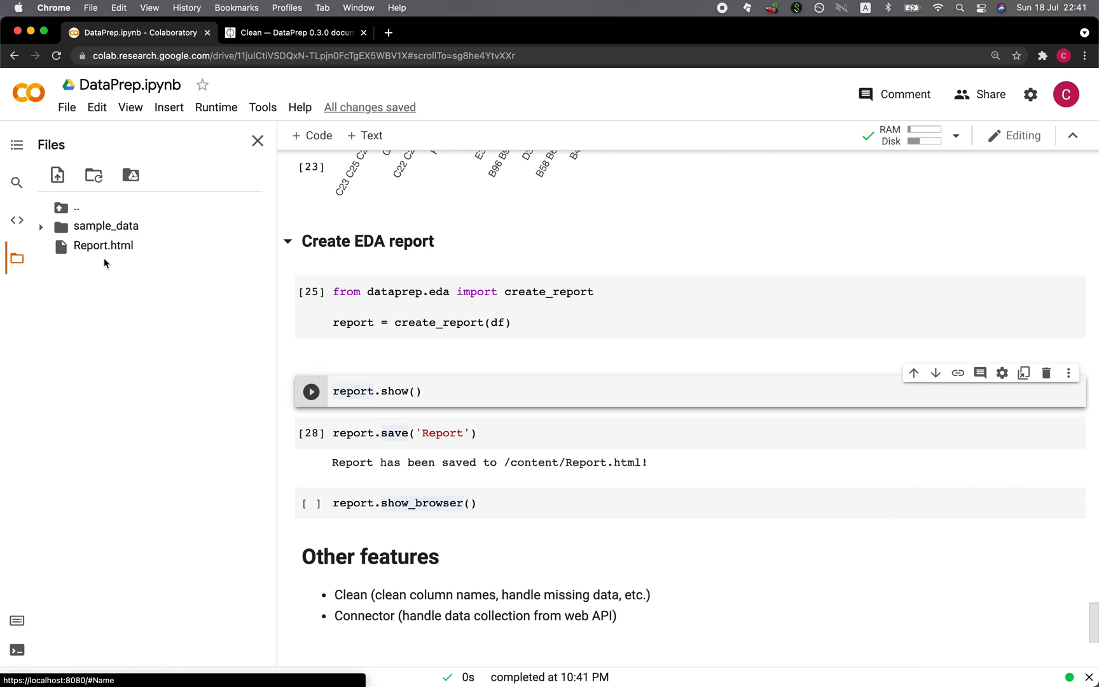
- Attempt to download Report.html and always allow Colab to download multiple files
right_click(103, 245)
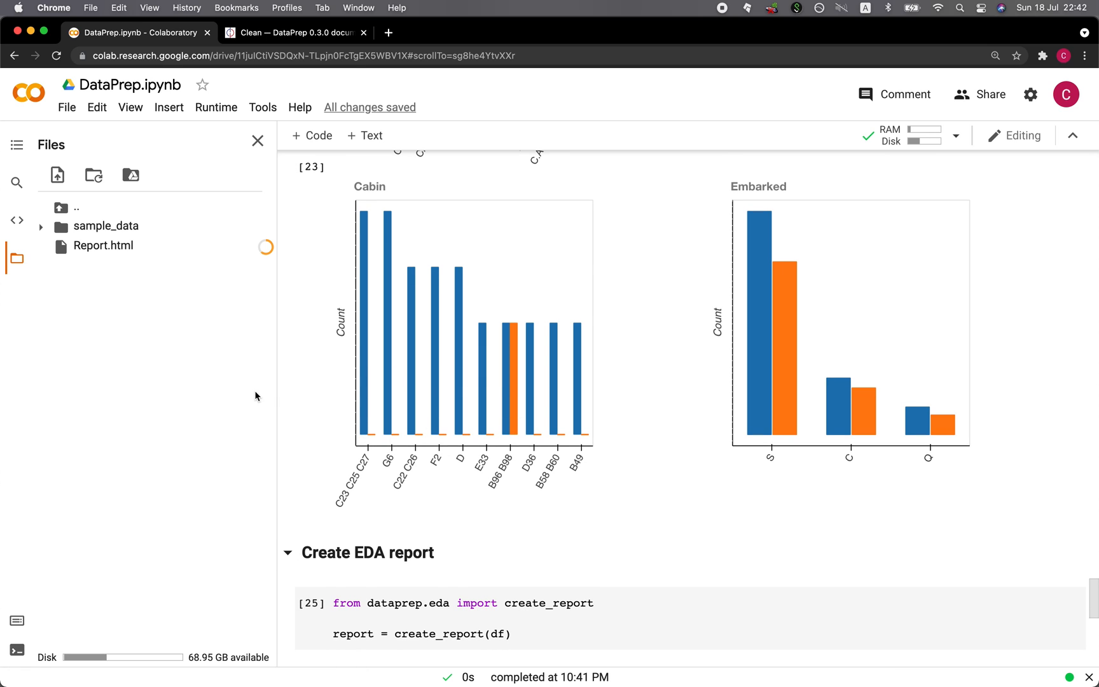
click(103, 246)
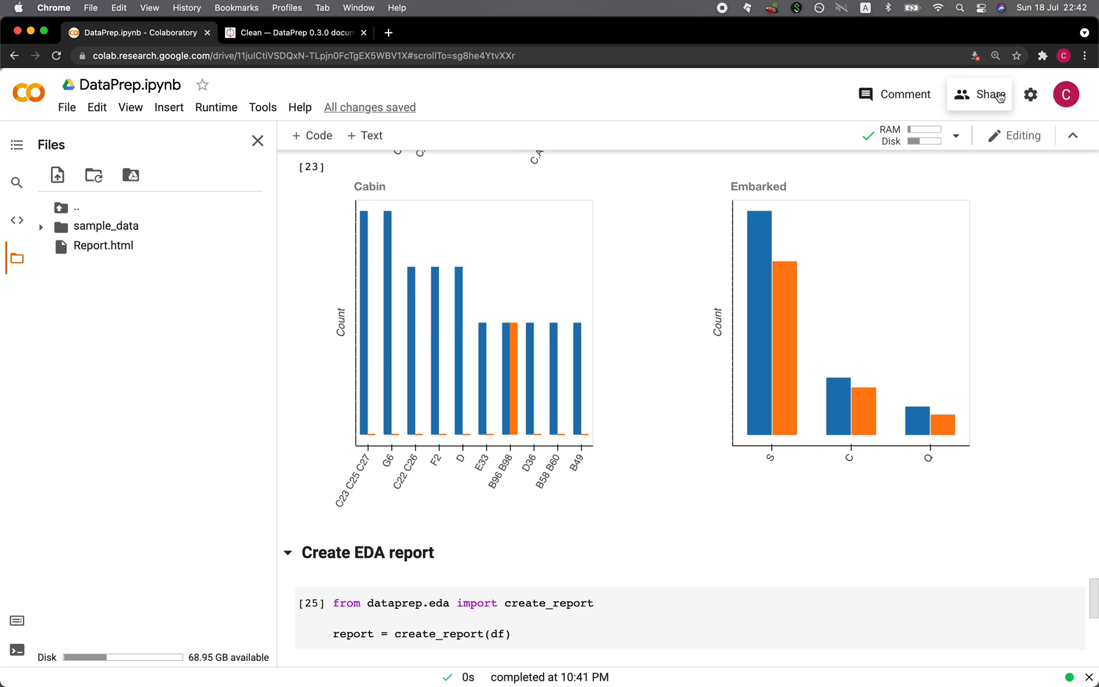
click(974, 55)
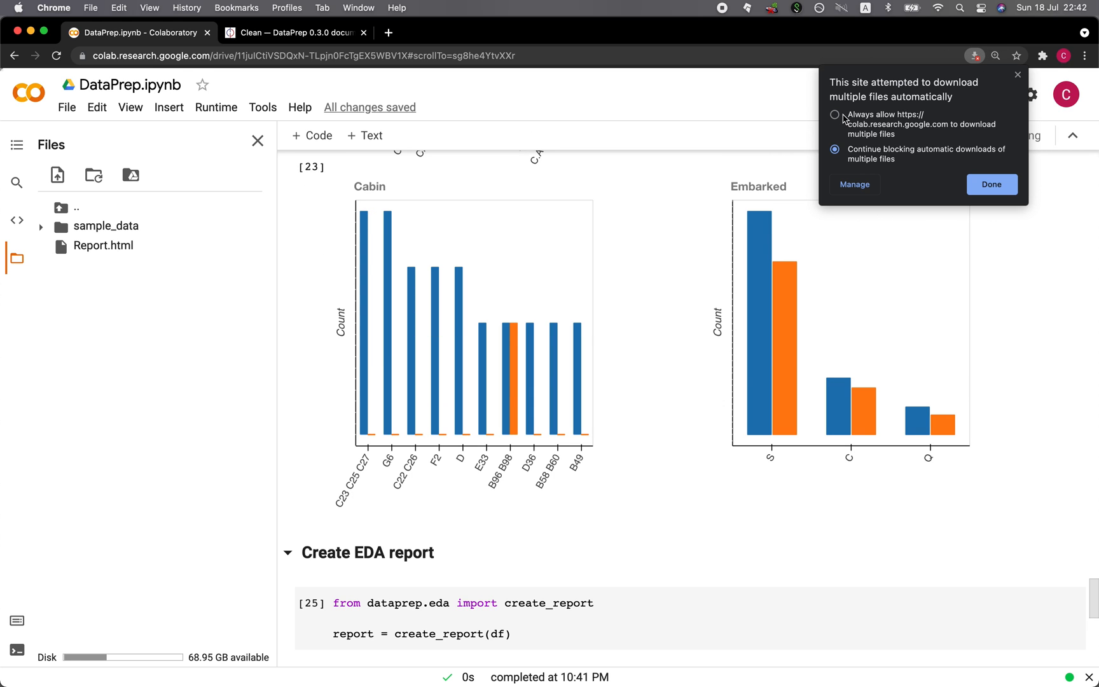
click(991, 185)
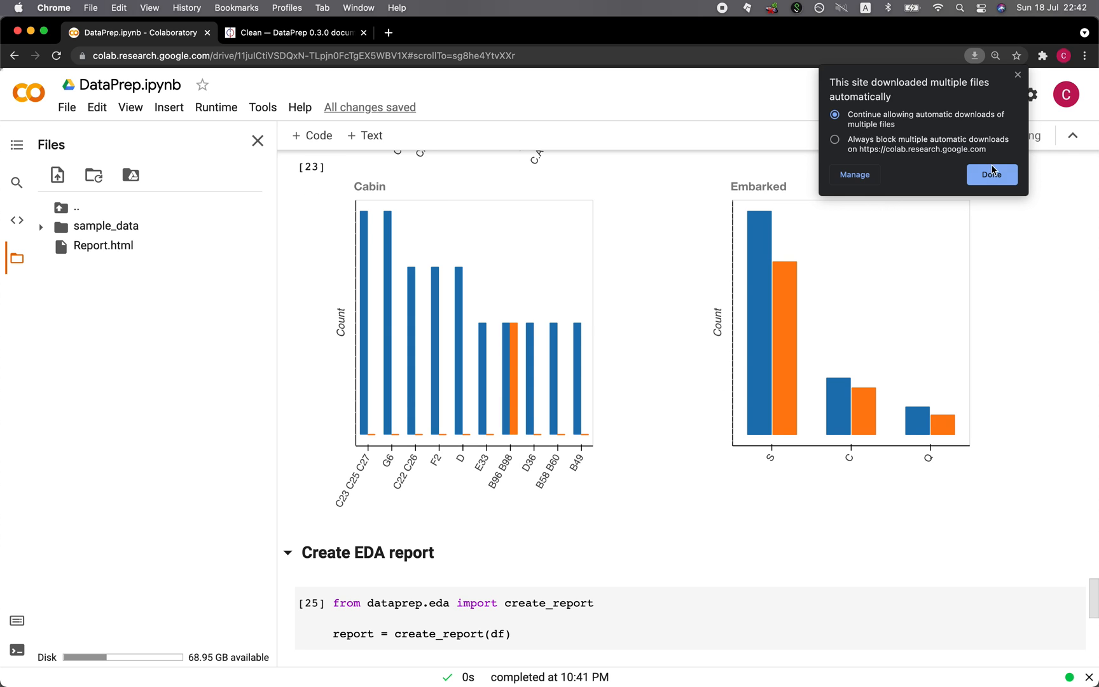
- Download Report.html to the computer from the Files panel
right_click(103, 245)
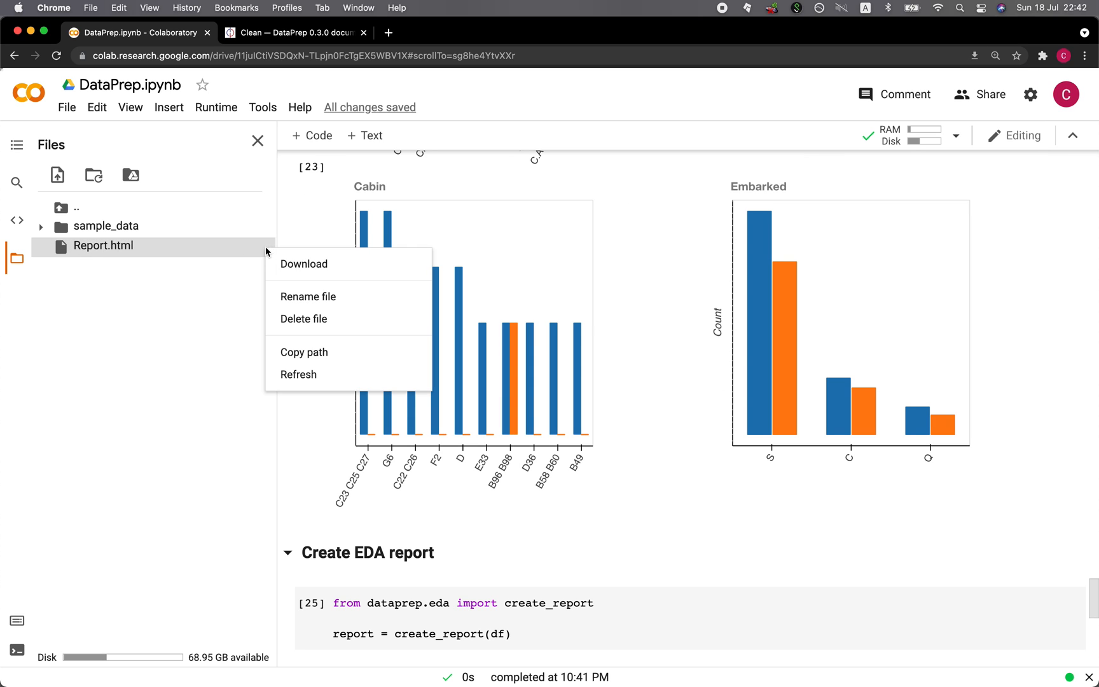
click(304, 263)
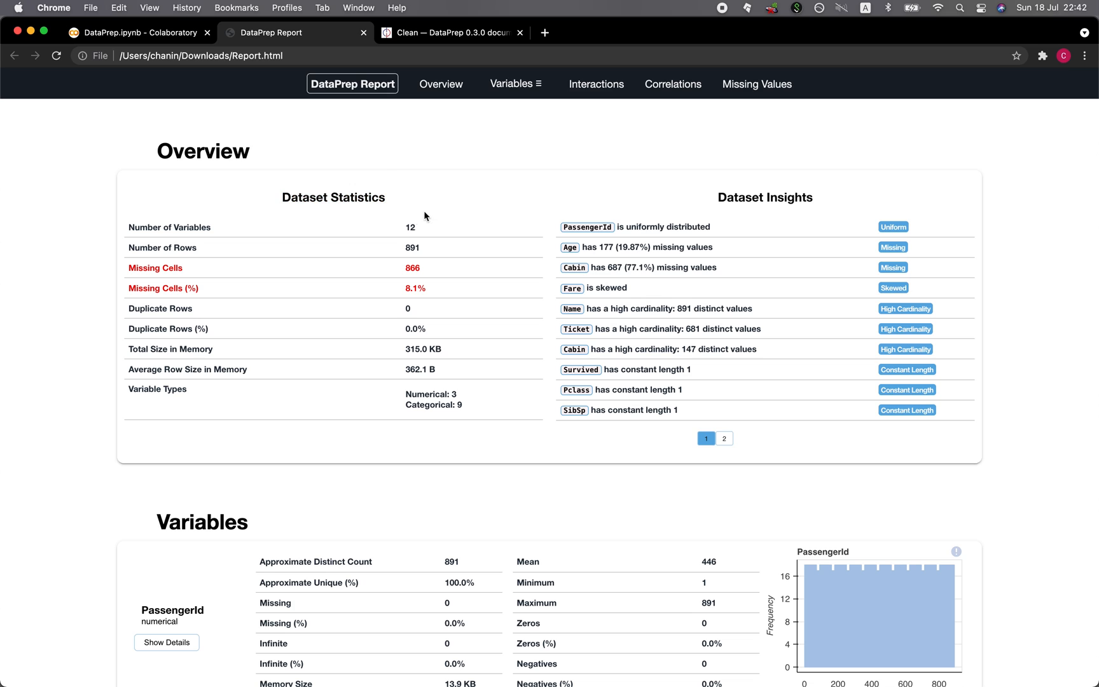
mouse_move(411, 289)
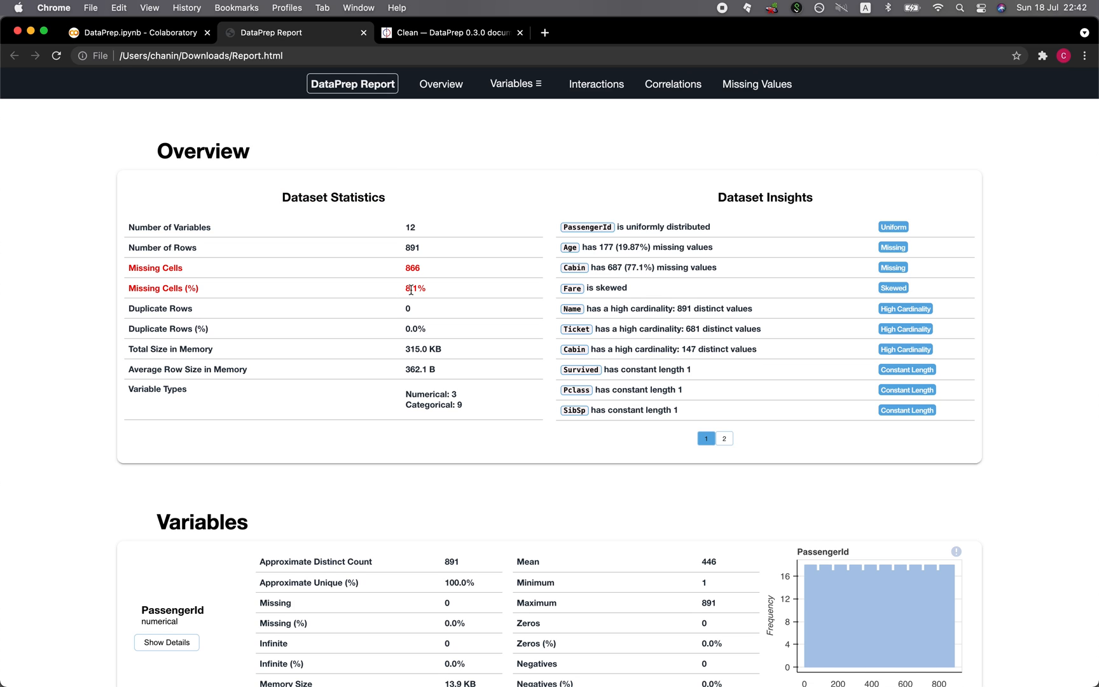
mouse_move(612, 323)
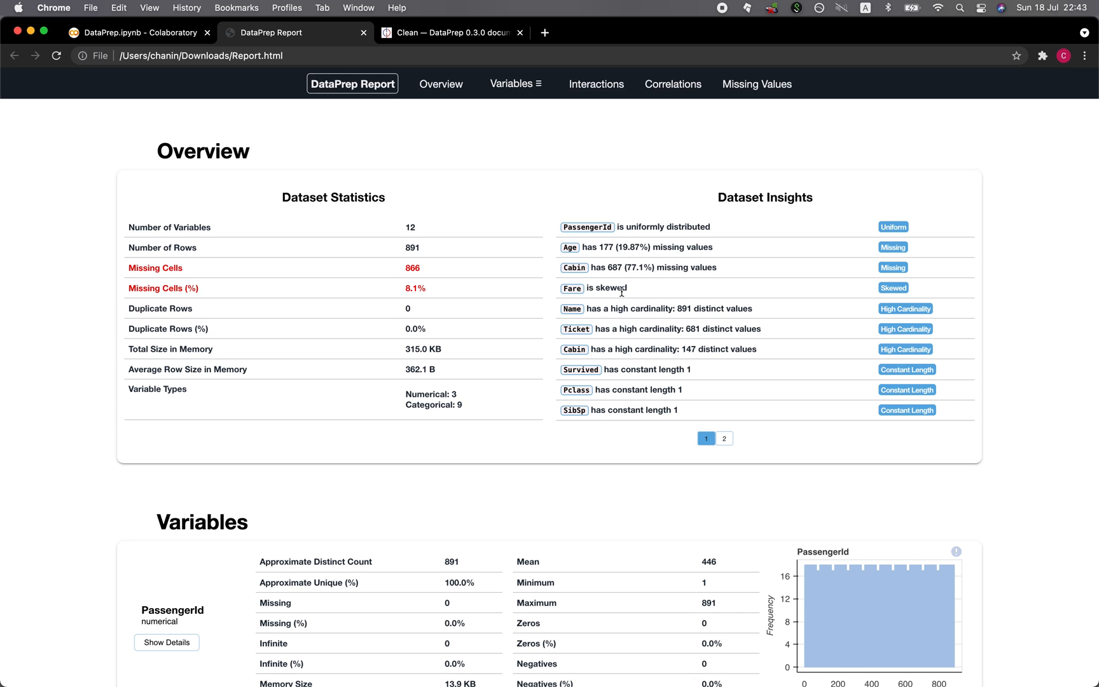
mouse_move(571, 265)
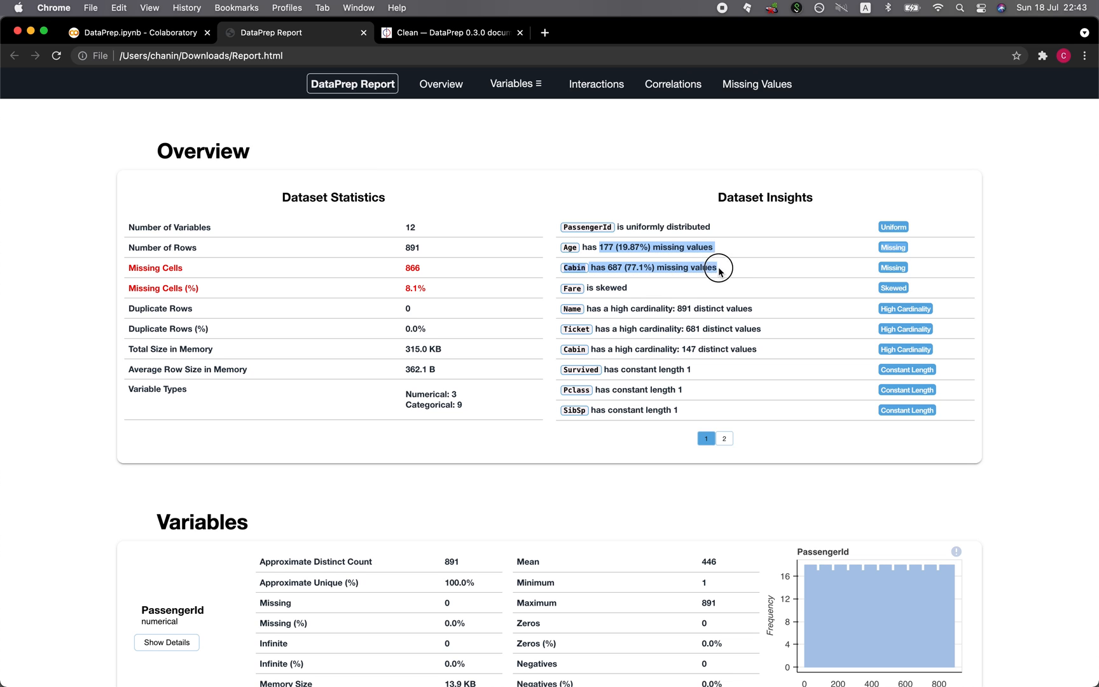
- View page 2 of Dataset Insights in the downloaded Report.html and move down to Variables
click(723, 438)
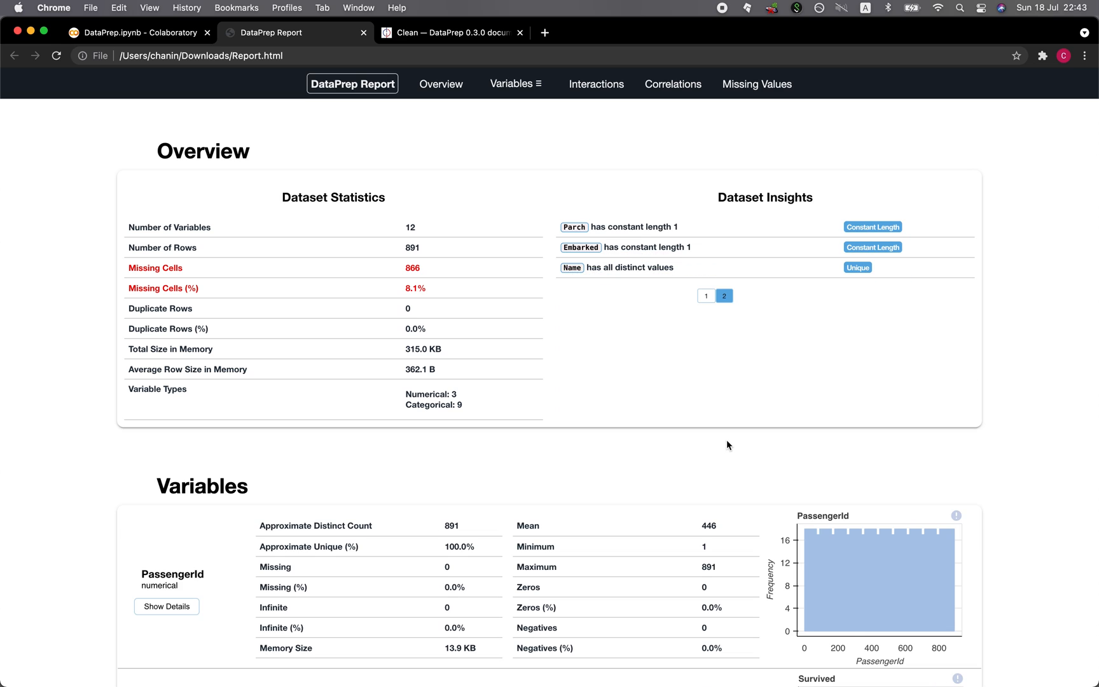
mouse_move(771, 225)
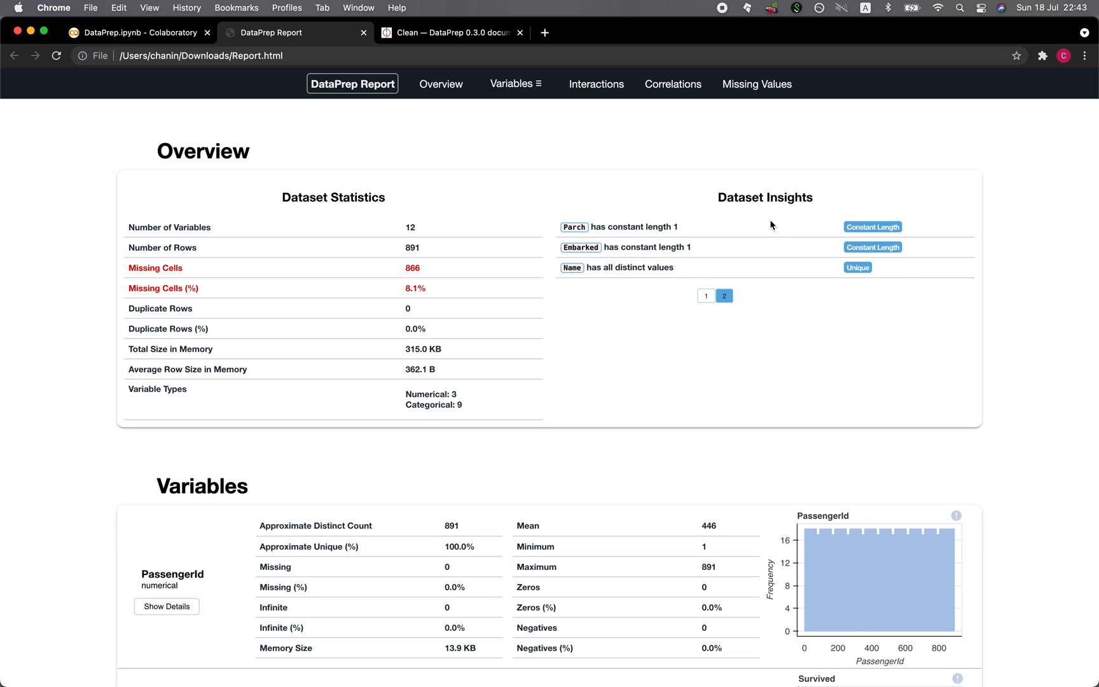
scroll(down, 3)
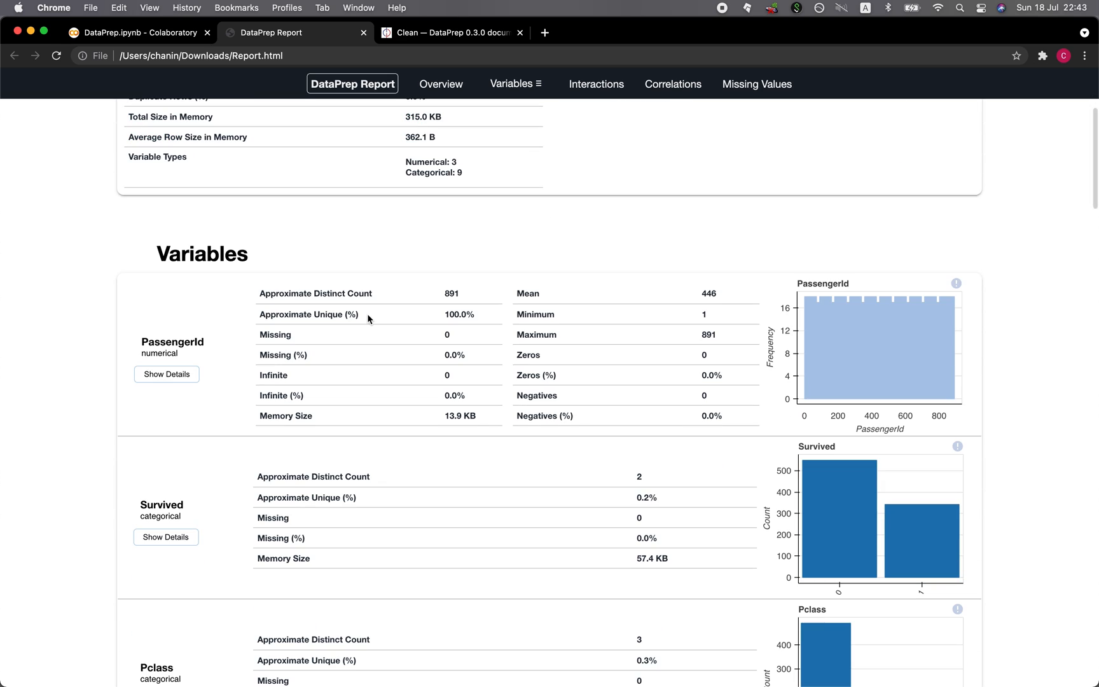
mouse_move(207, 377)
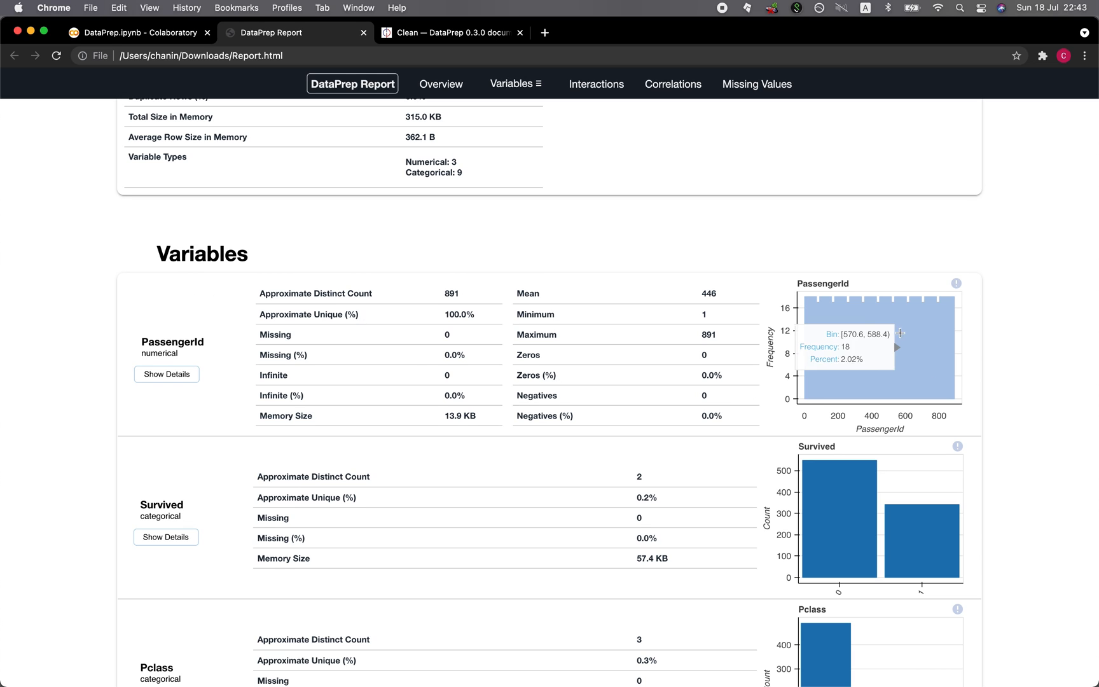
mouse_move(705, 454)
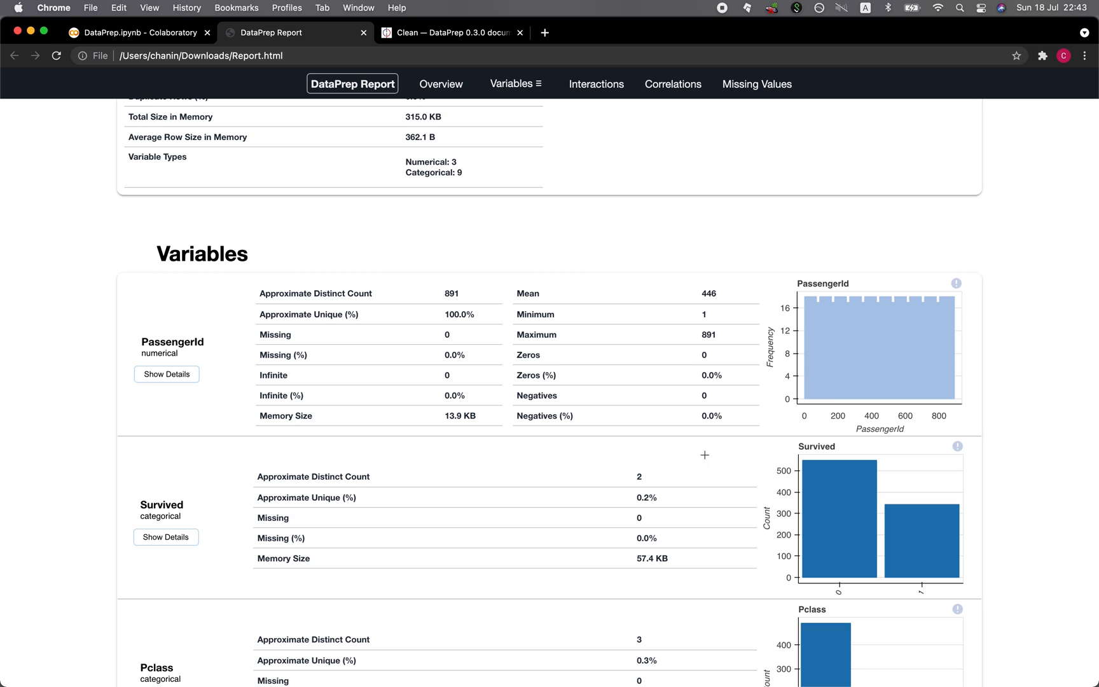
- Expand PassengerId's details and view its KDE, normal Q-Q and box plots
scroll(down, 3)
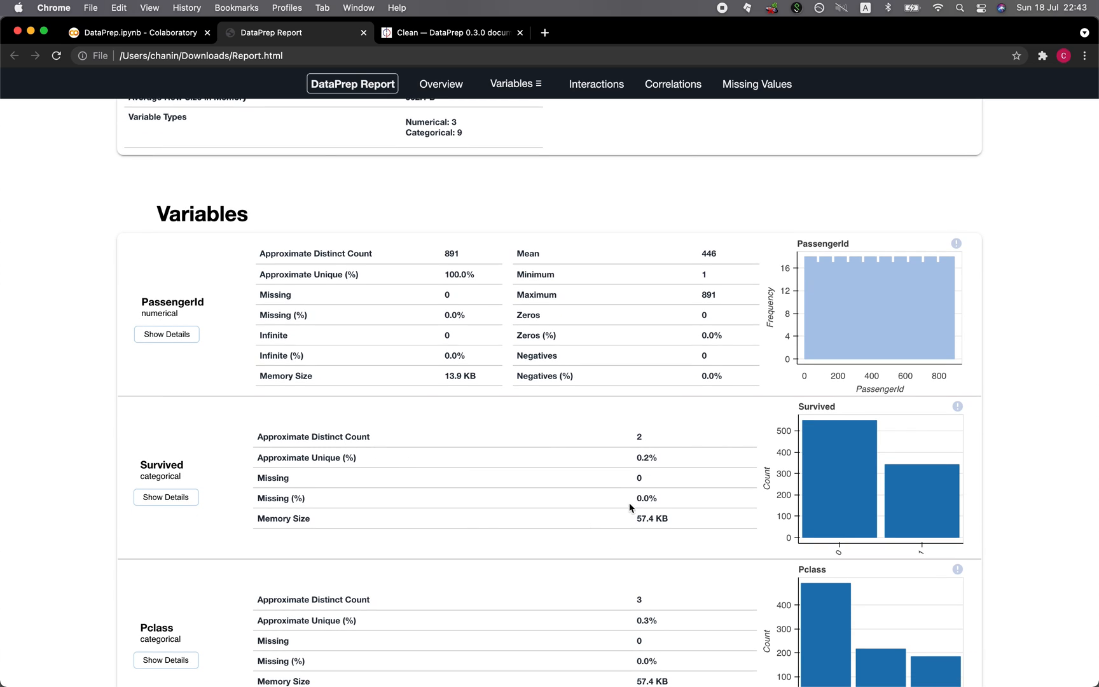
mouse_move(166, 335)
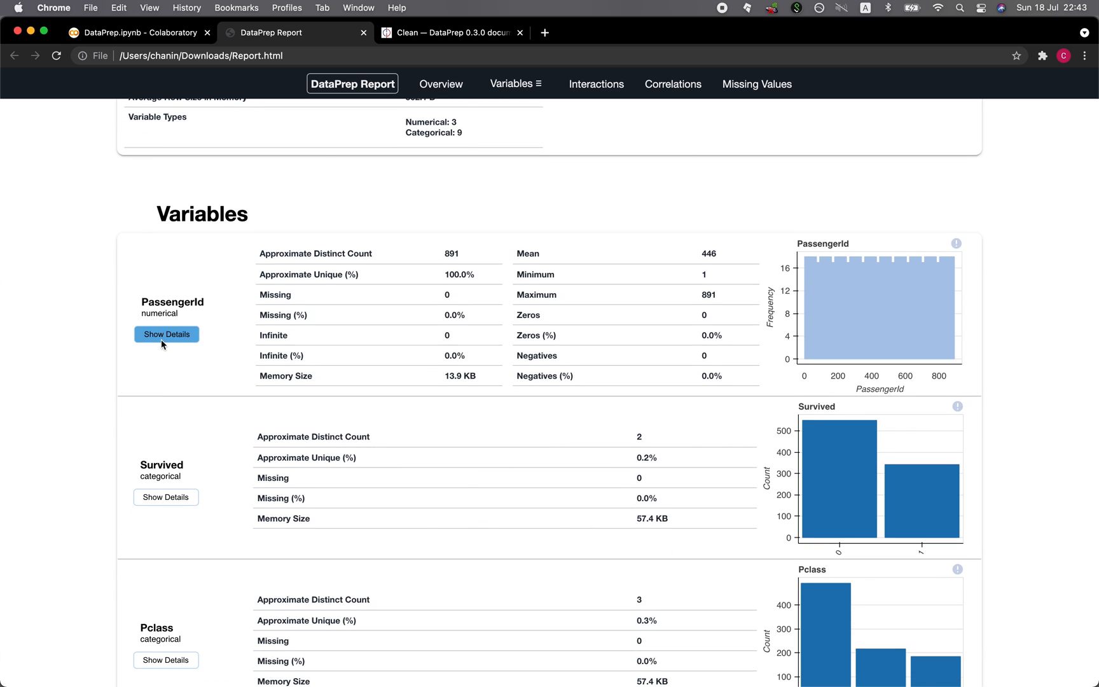
click(166, 334)
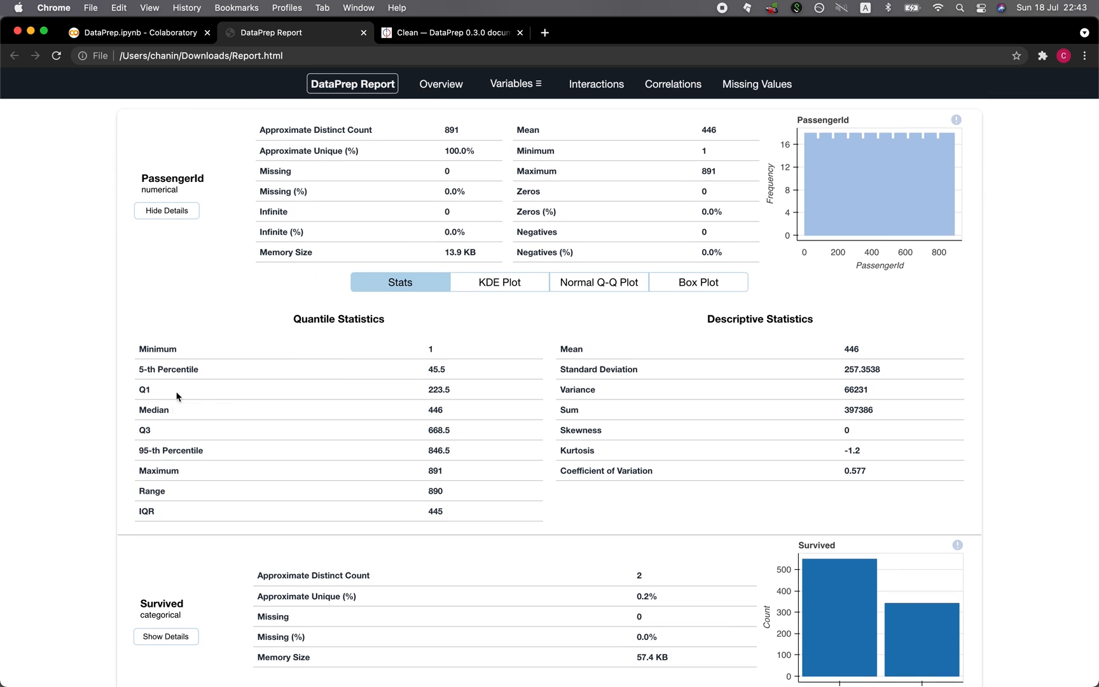
mouse_move(263, 571)
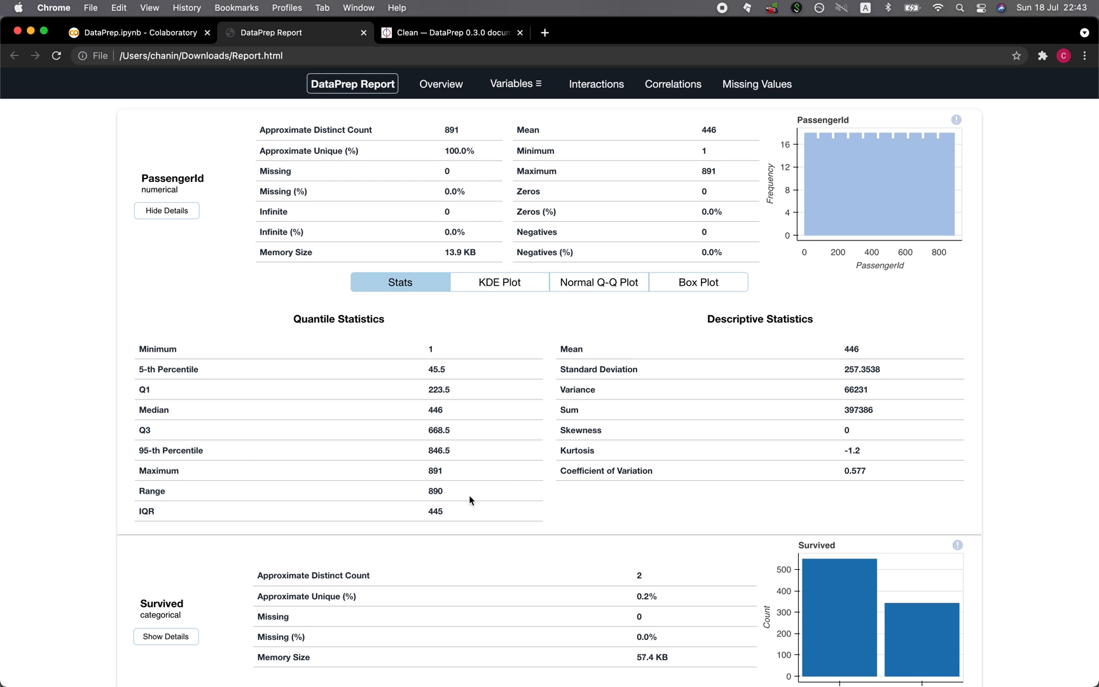
mouse_move(853, 441)
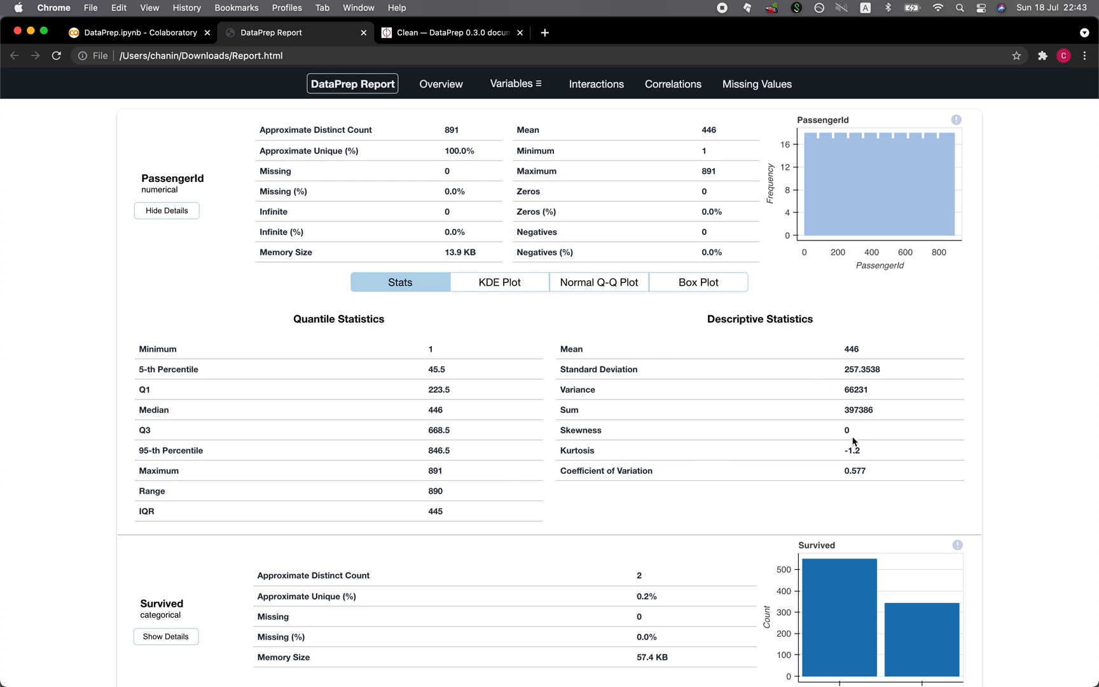
click(500, 282)
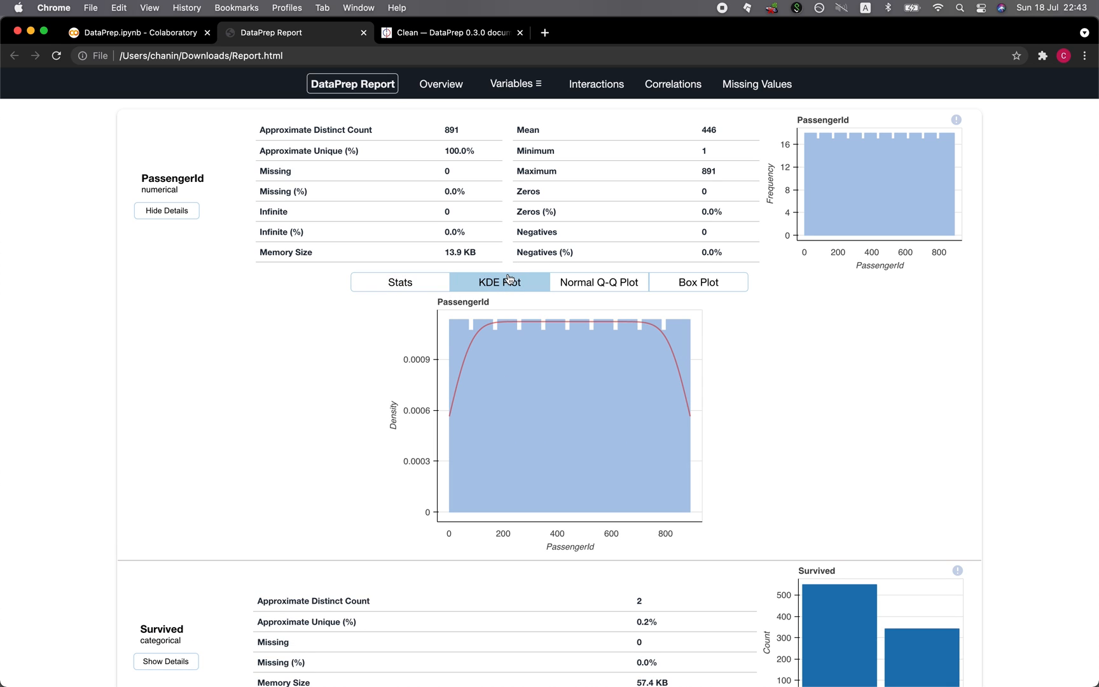
click(598, 282)
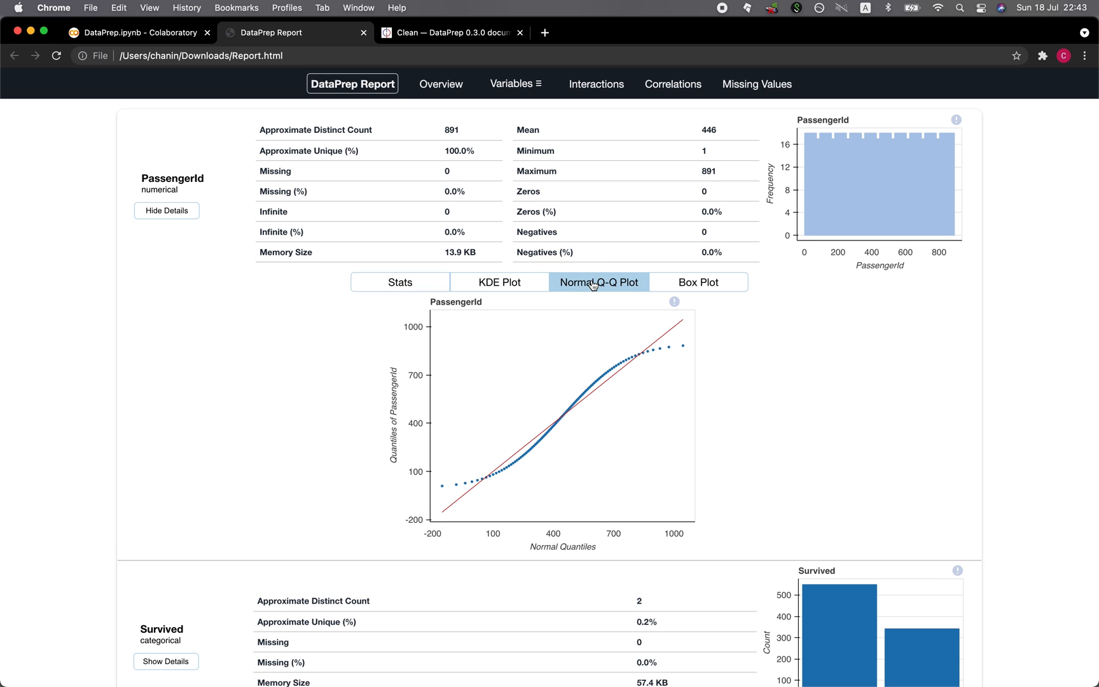
click(698, 281)
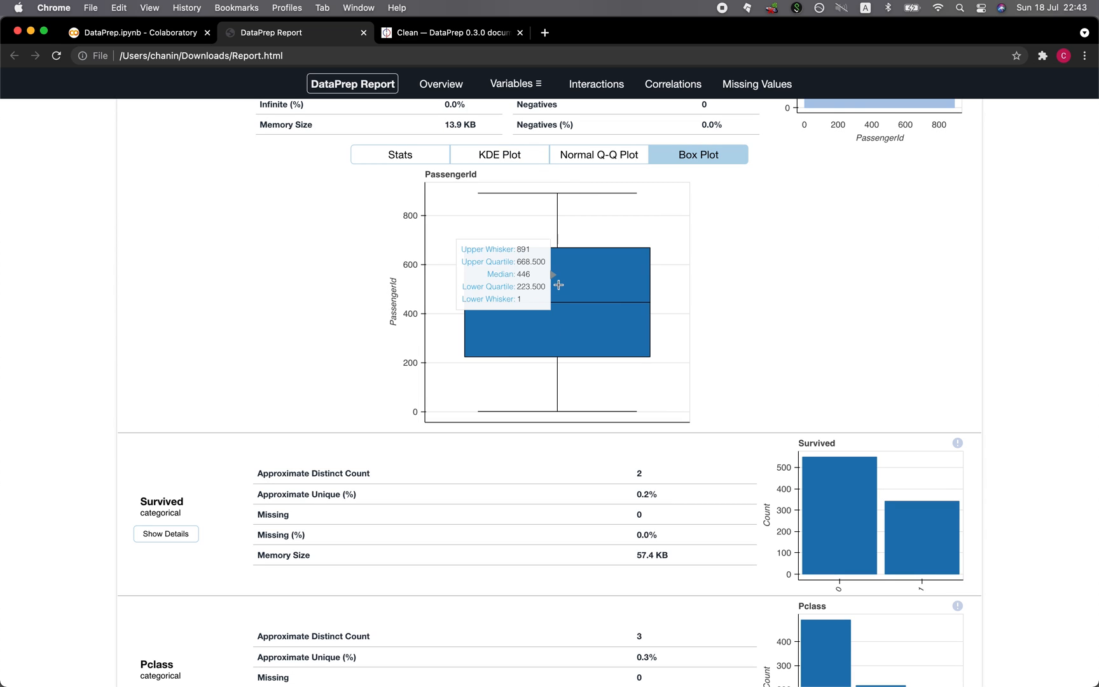
mouse_move(585, 307)
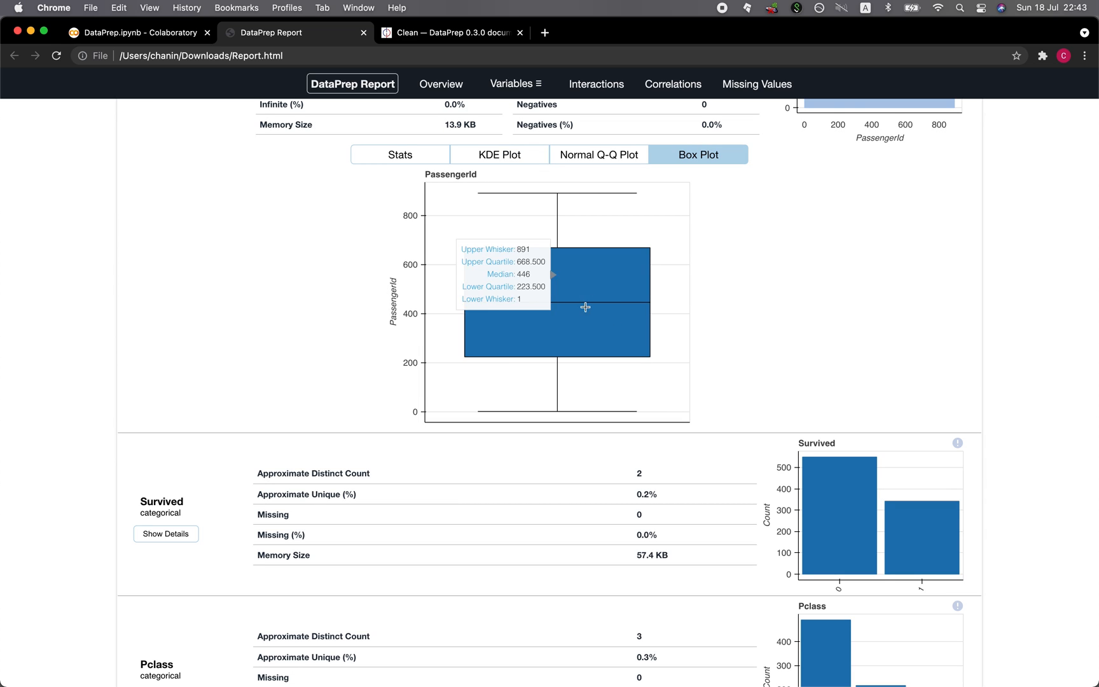
mouse_move(512, 270)
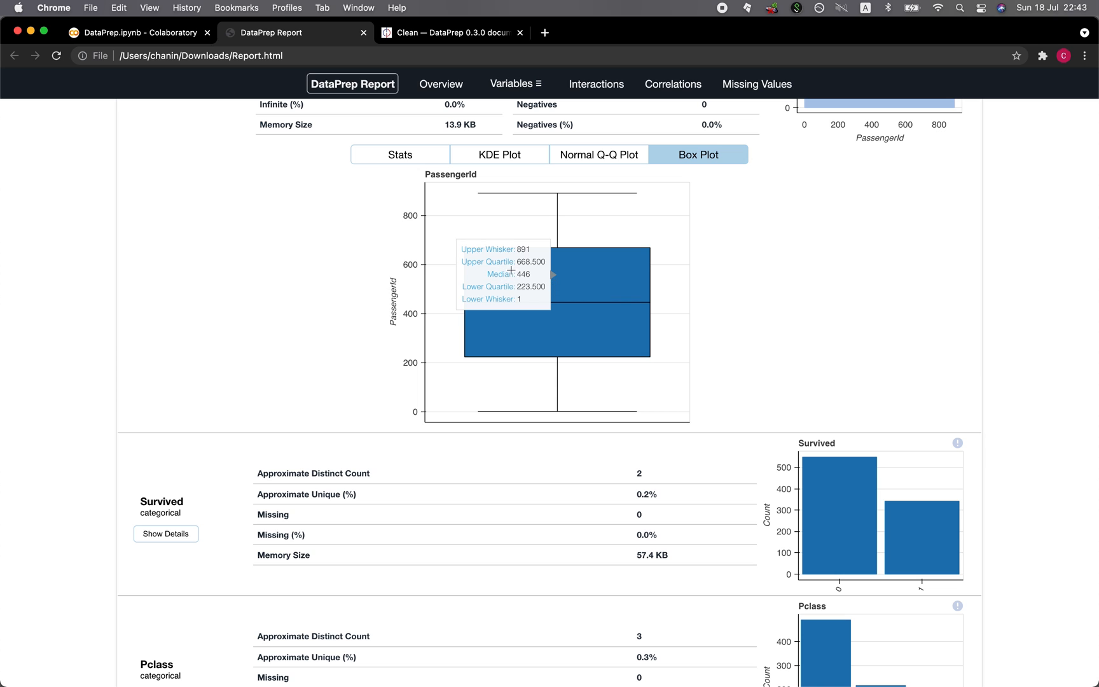
scroll(down, 3)
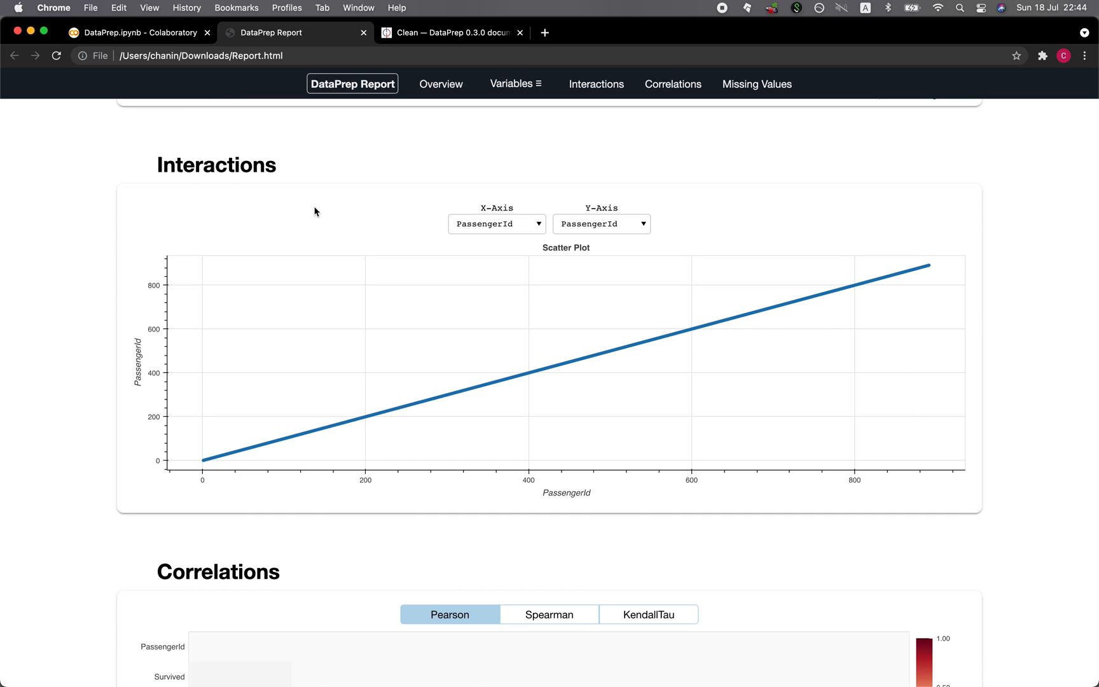
- Set the Interactions scatter plot axes to compare Pclass with SibSp
click(496, 223)
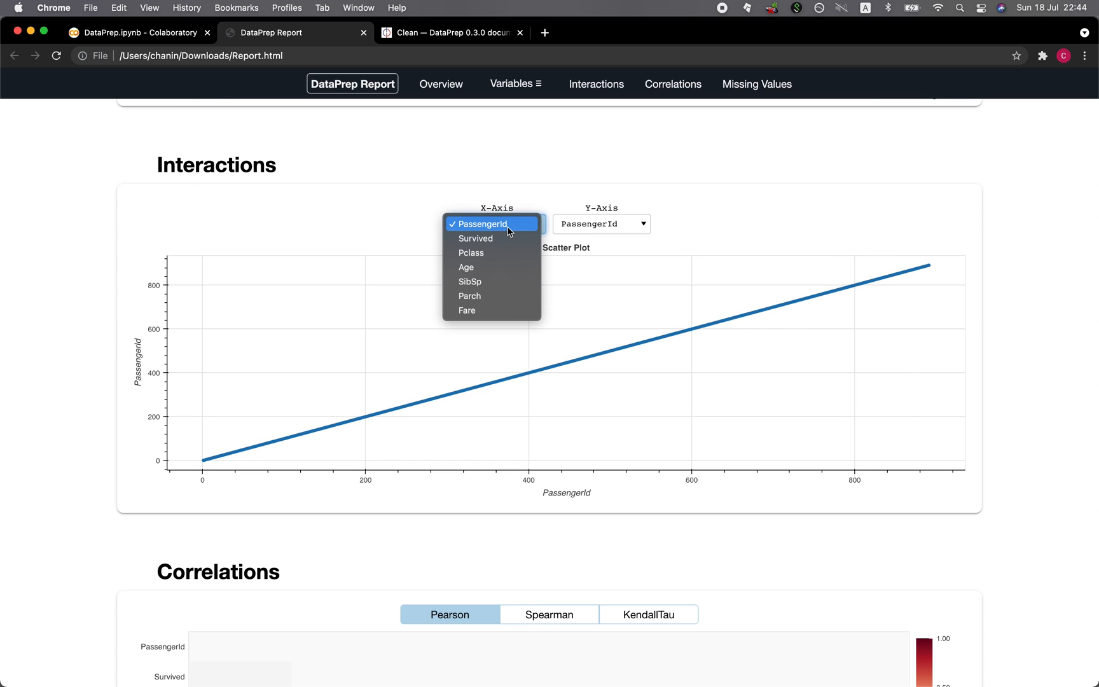
click(475, 238)
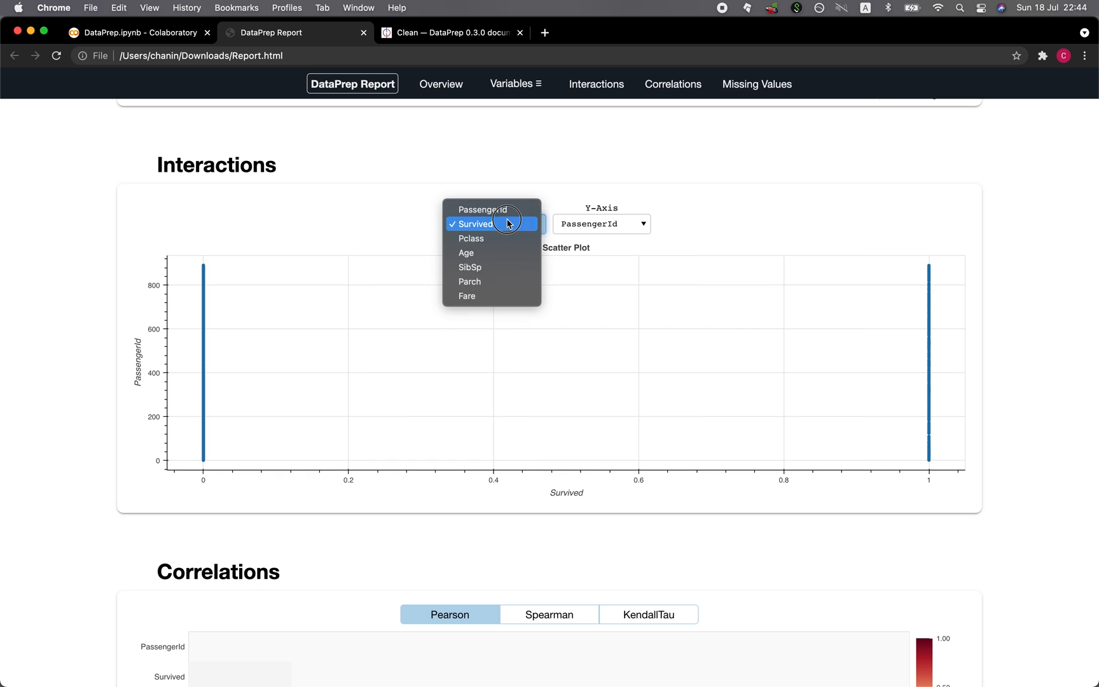
click(472, 238)
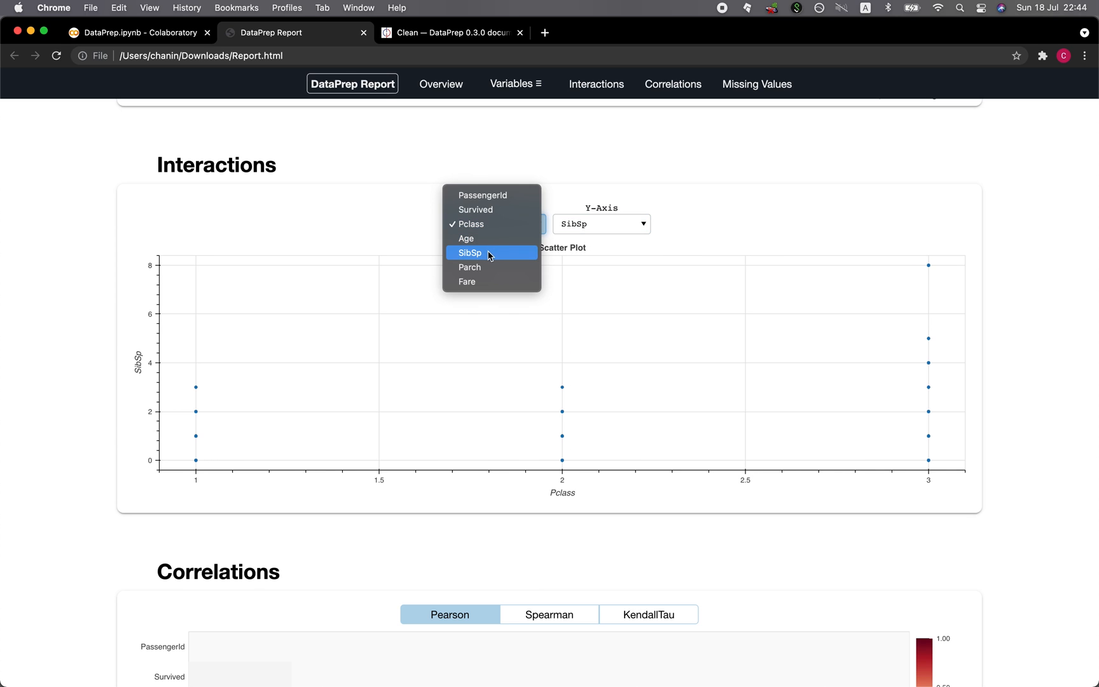
scroll(down, 3)
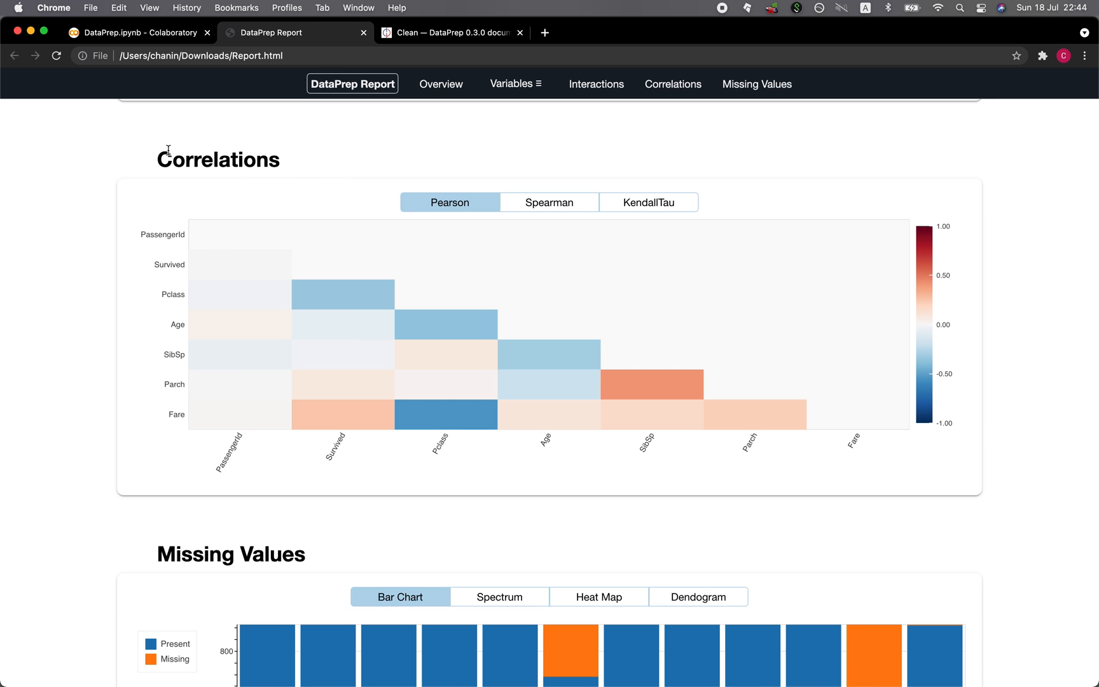
- Show the KendallTau correlation matrix, then the missing-values heat map and dendrogram
click(550, 202)
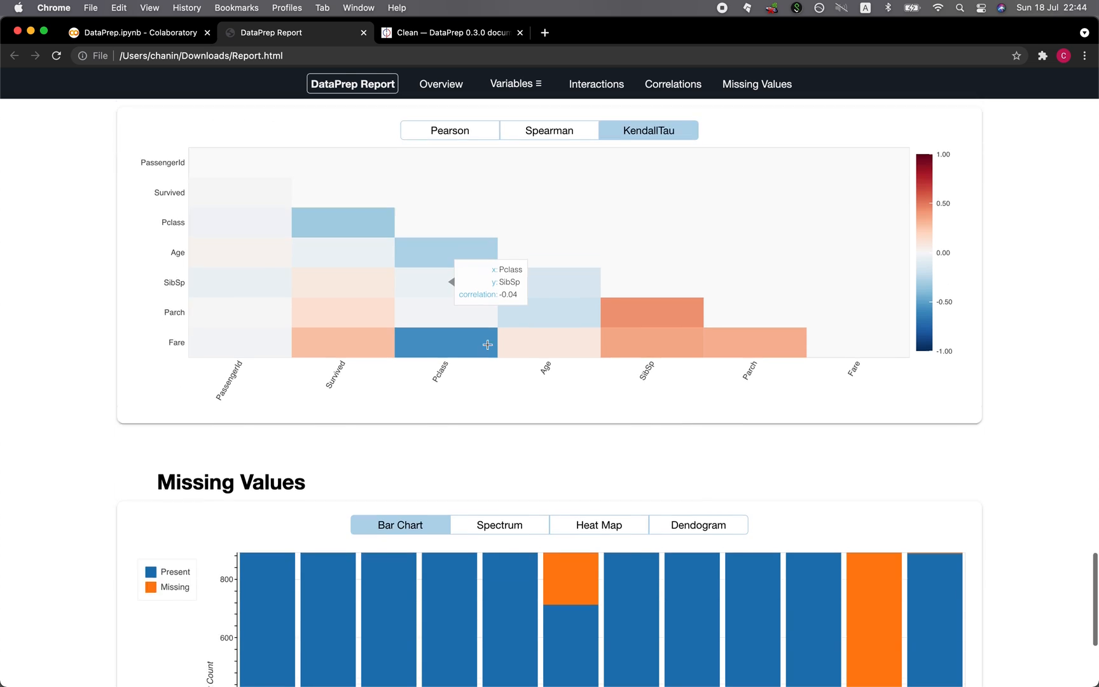
scroll(down, 3)
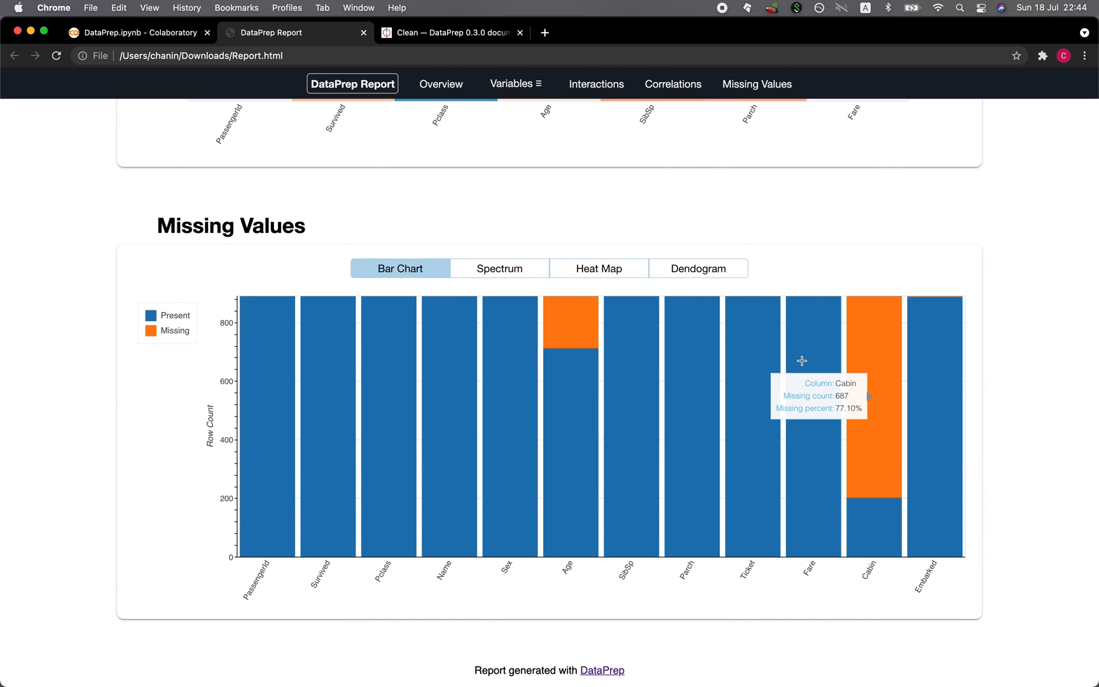
click(599, 269)
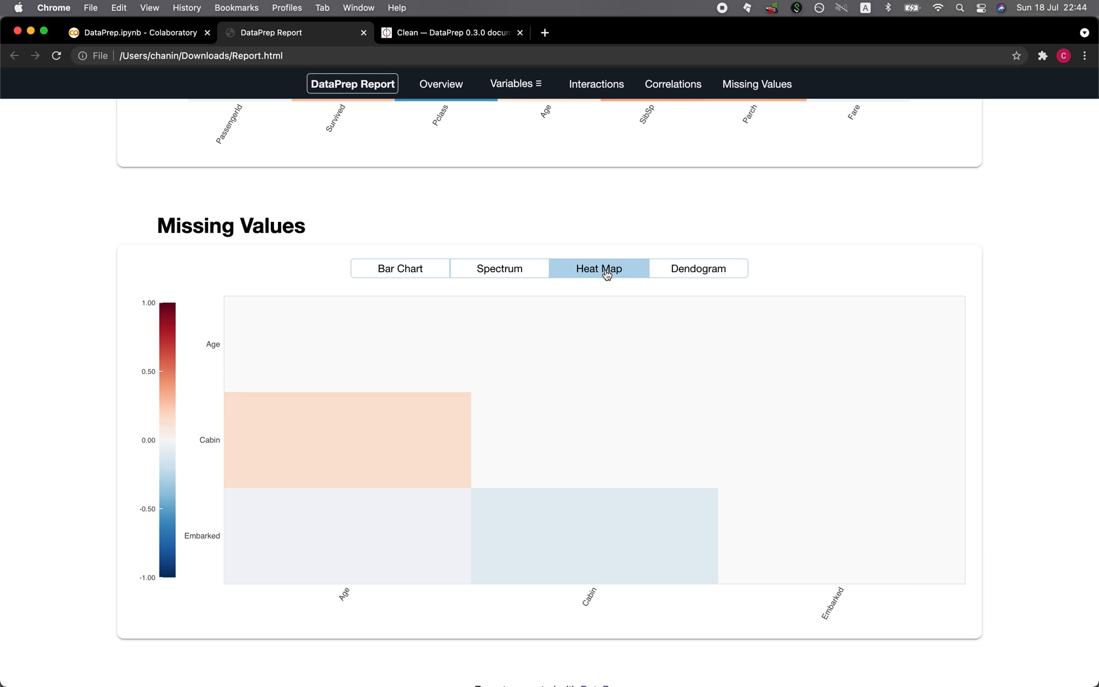
click(696, 268)
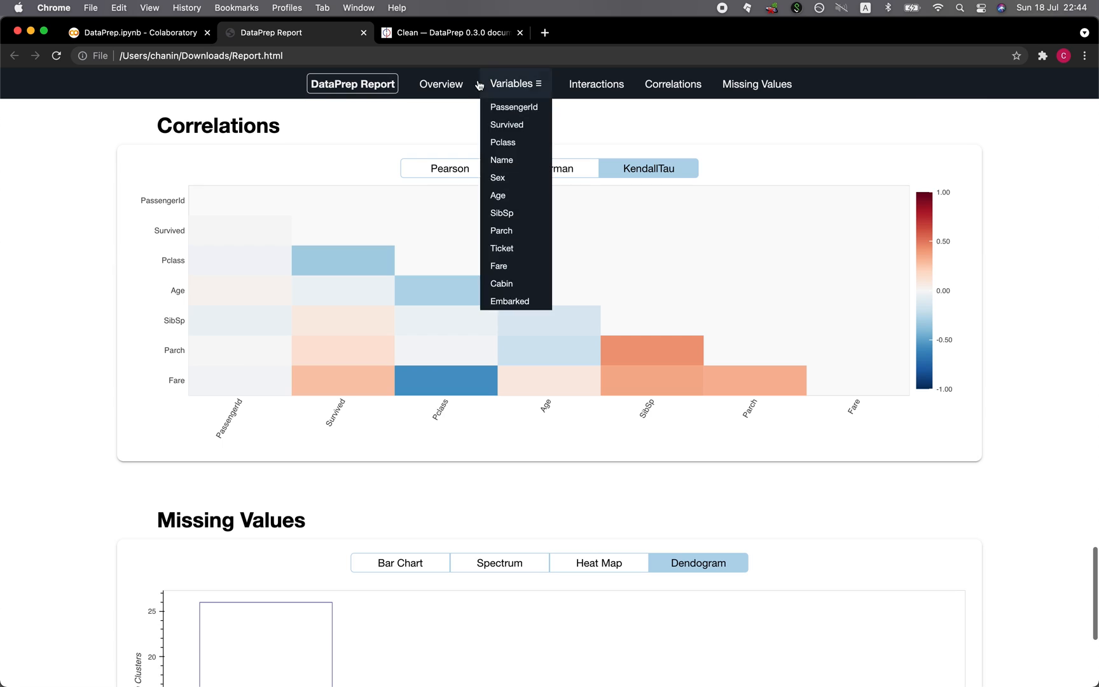
mouse_move(498, 195)
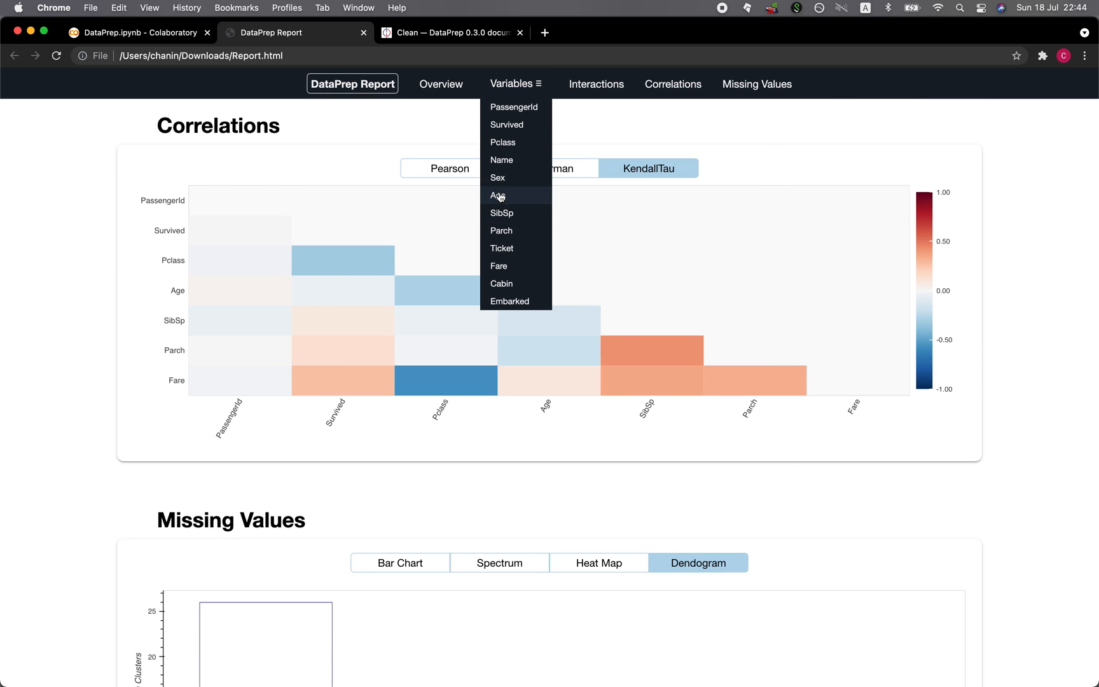
- Jump to Embarked, Correlations, Interactions and Overview via the nav bar, then return to the Colab notebook
click(499, 266)
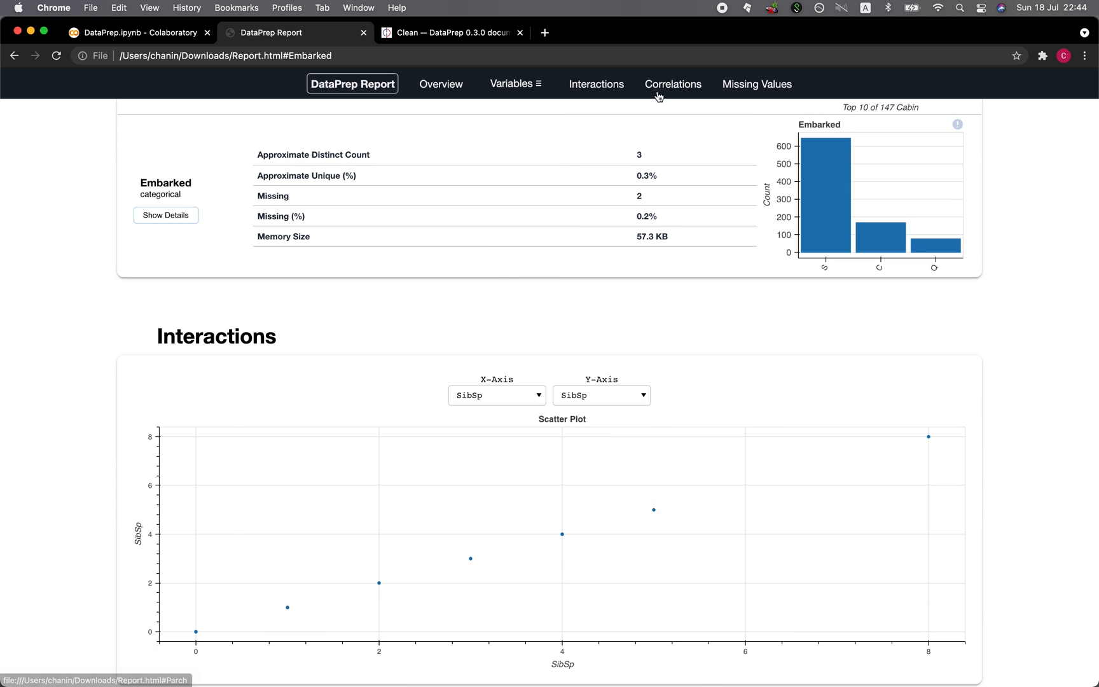
click(672, 84)
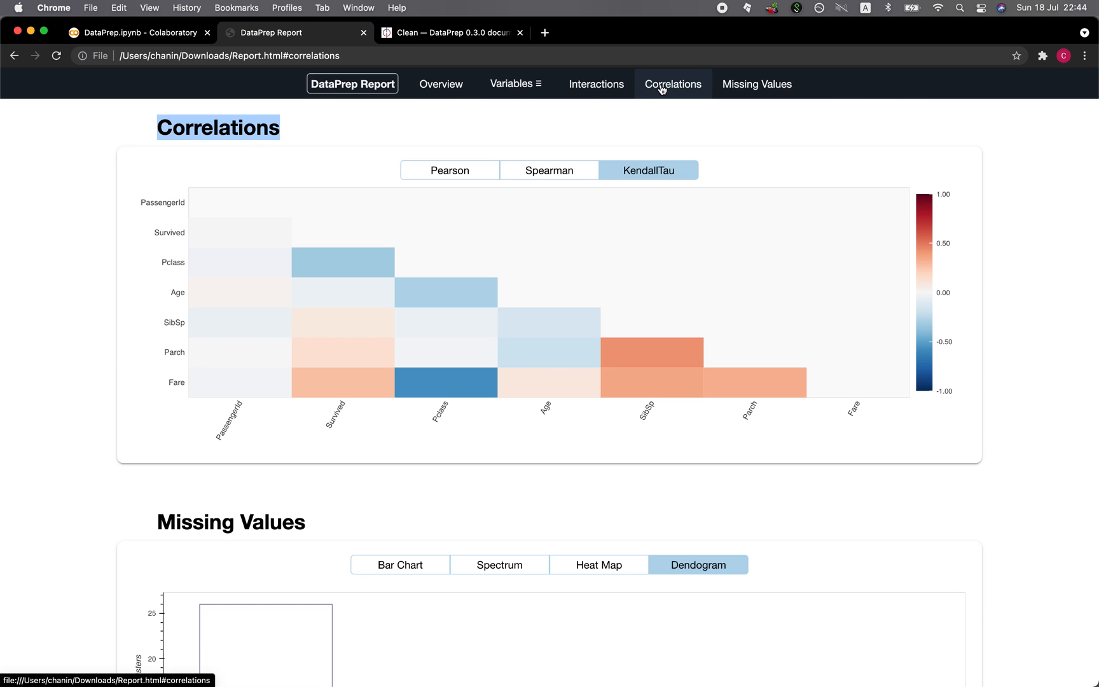
click(595, 83)
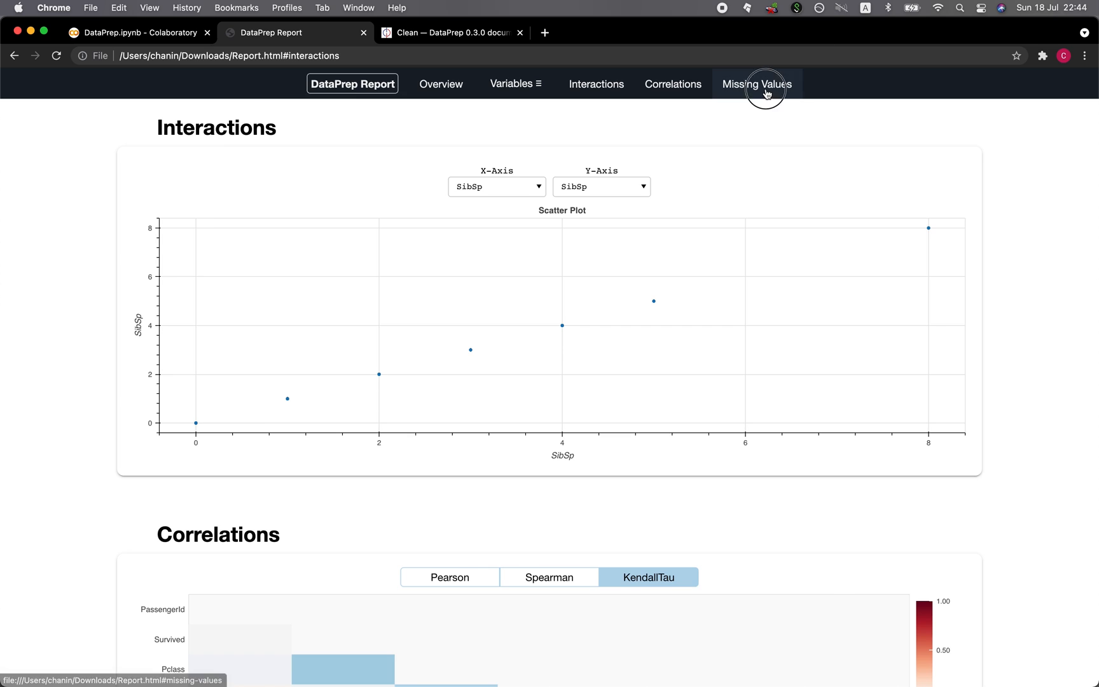
click(756, 83)
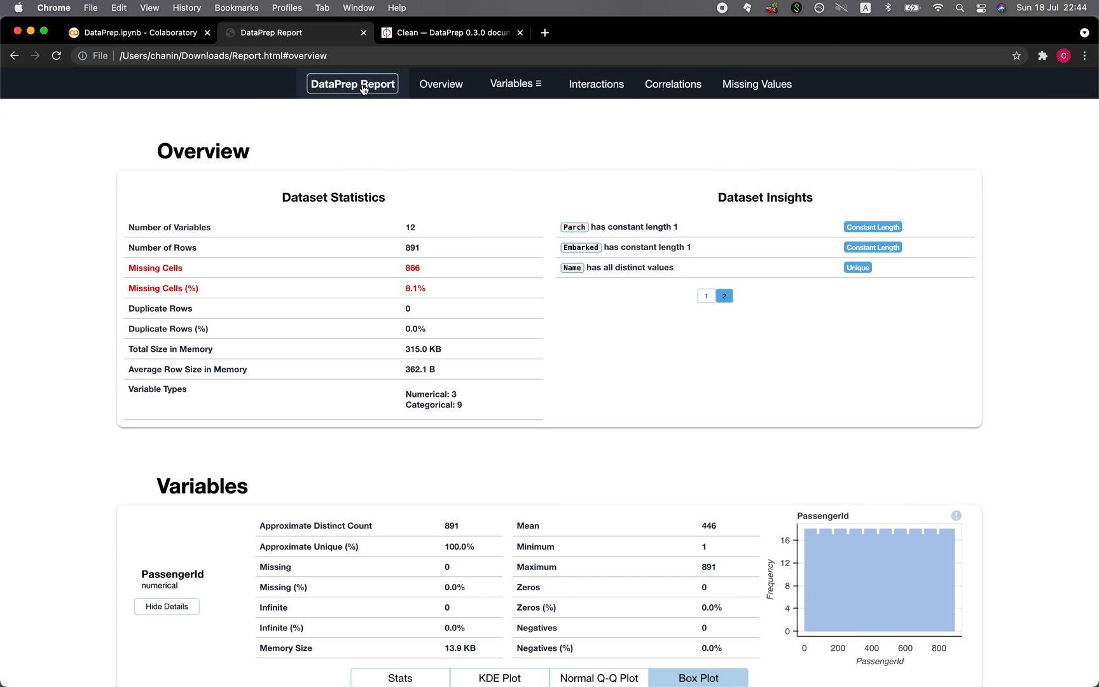
mouse_move(133, 33)
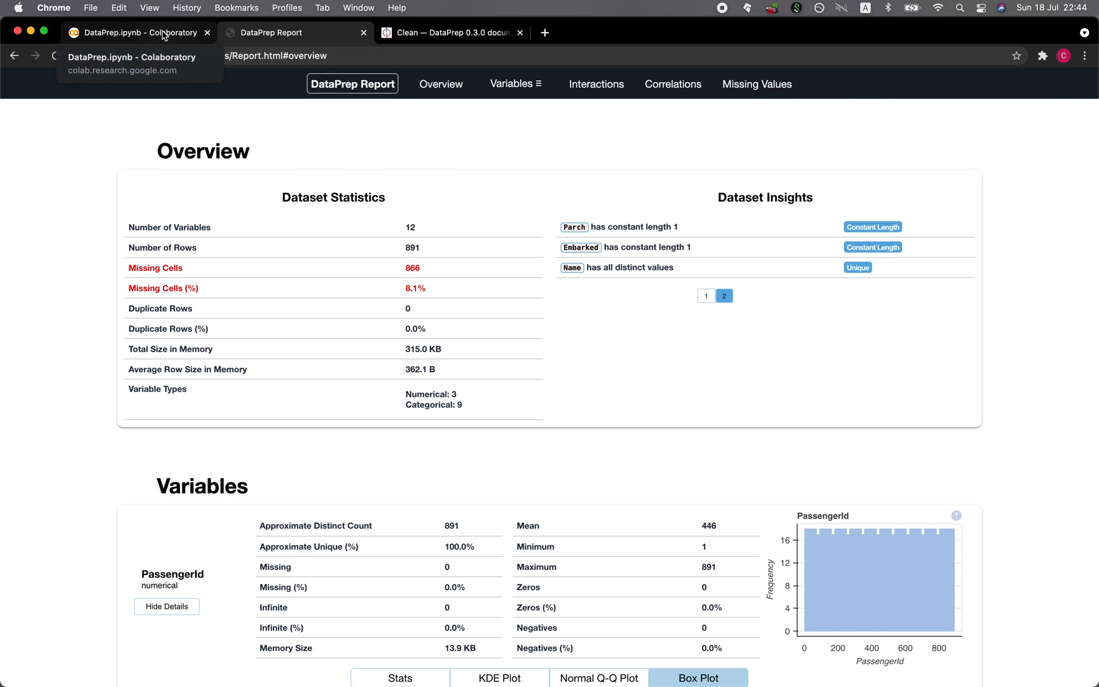
click(133, 33)
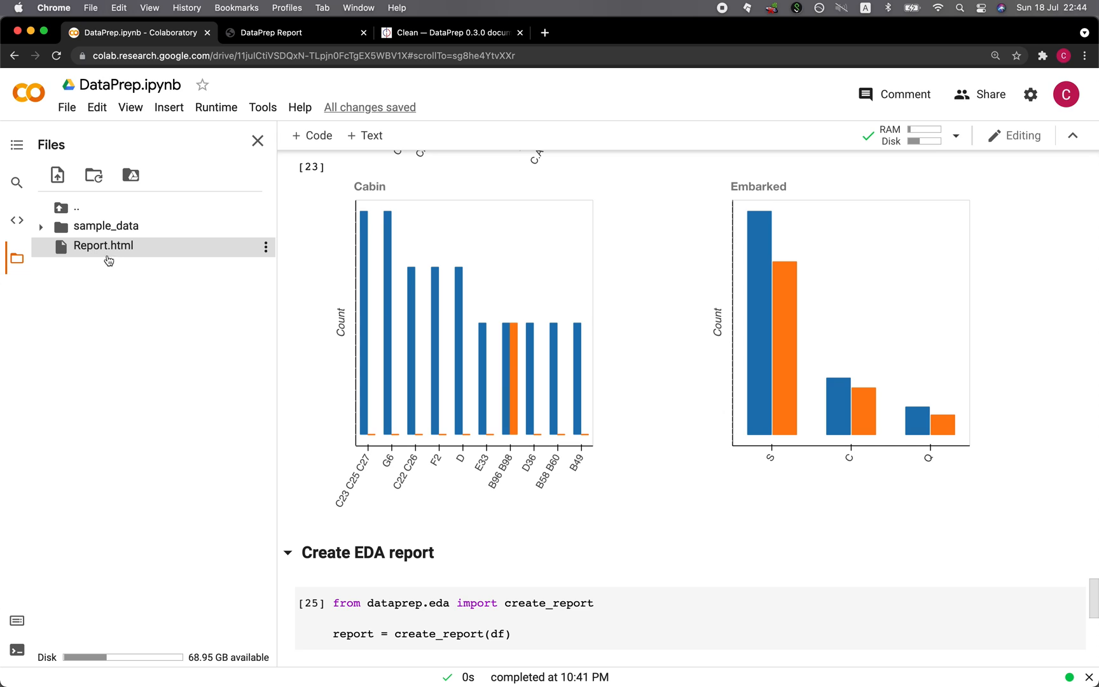
mouse_move(193, 426)
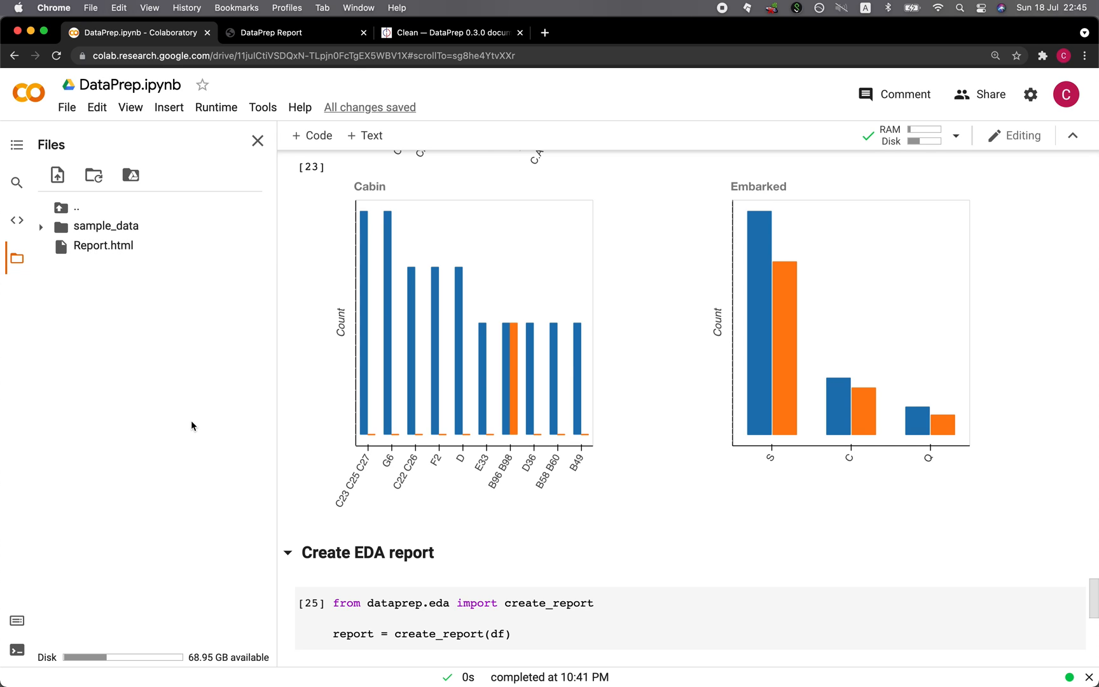